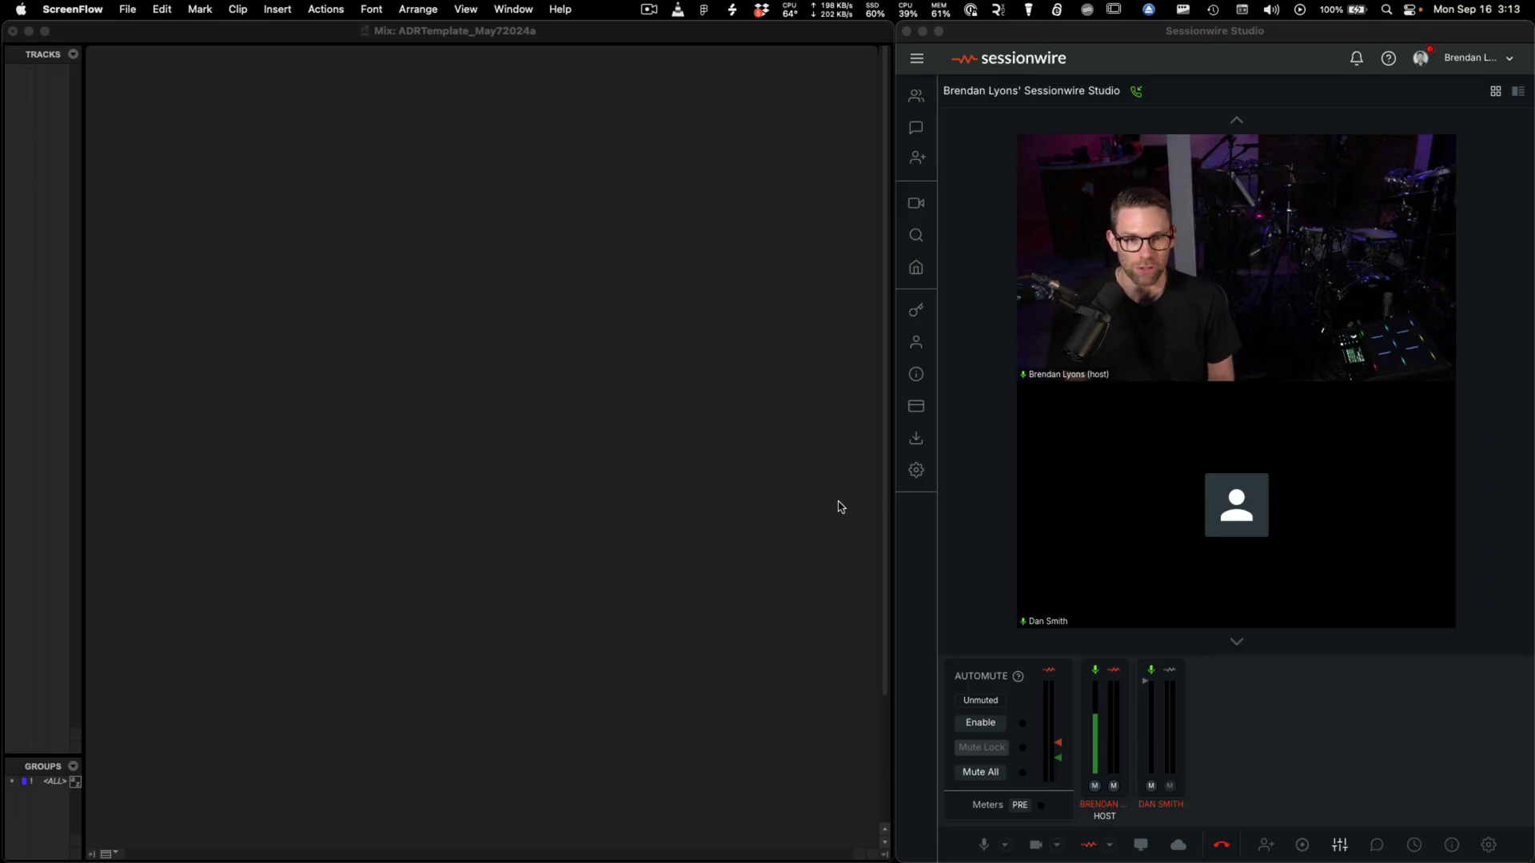
mouse_move(952, 170)
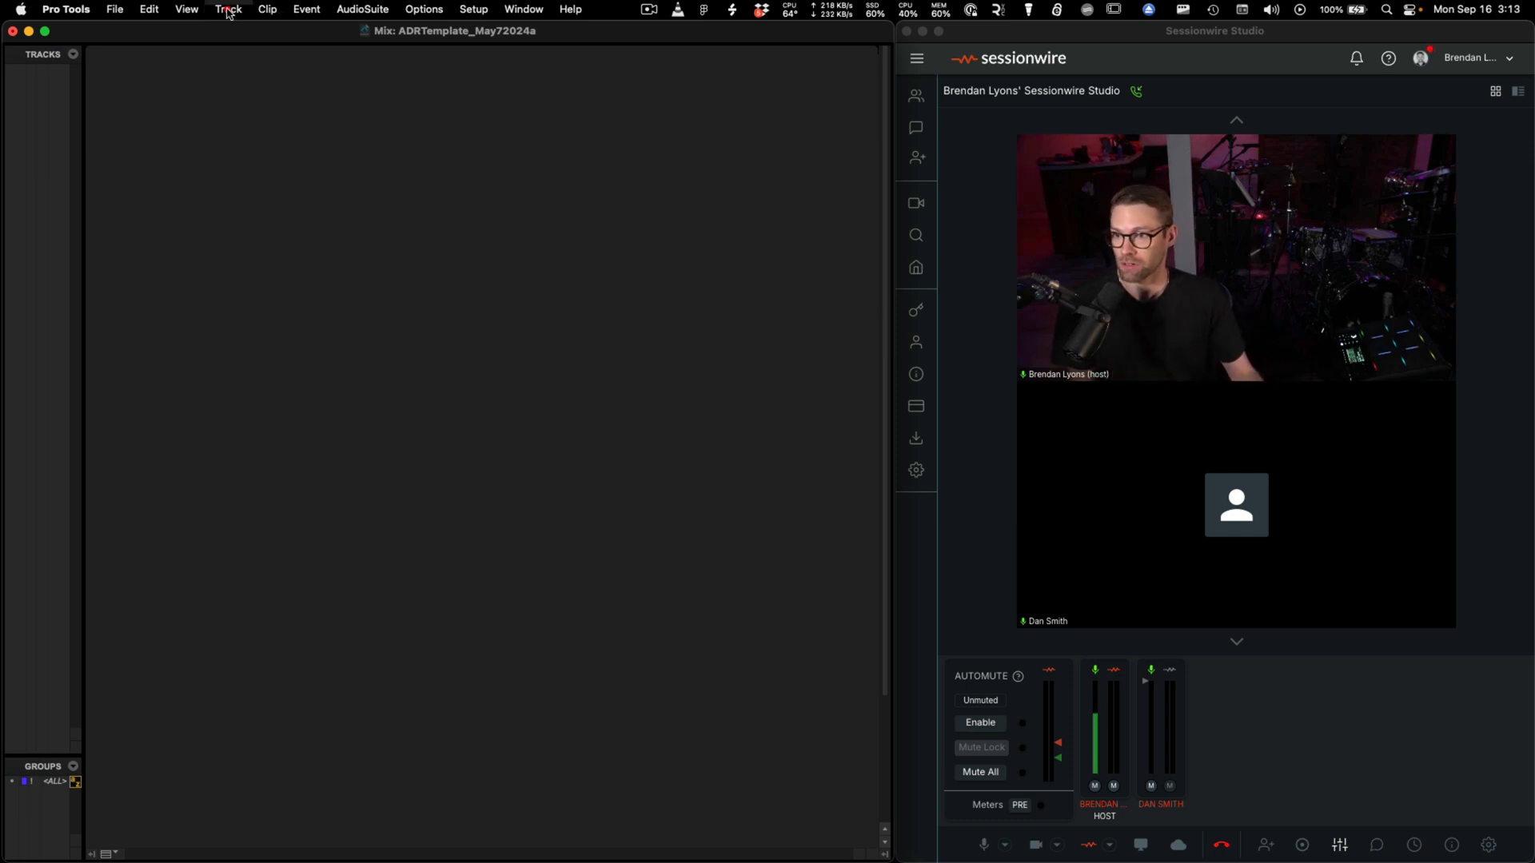
Create a stereo Aux Input track named SW HQ Rcv
left_click(227, 8)
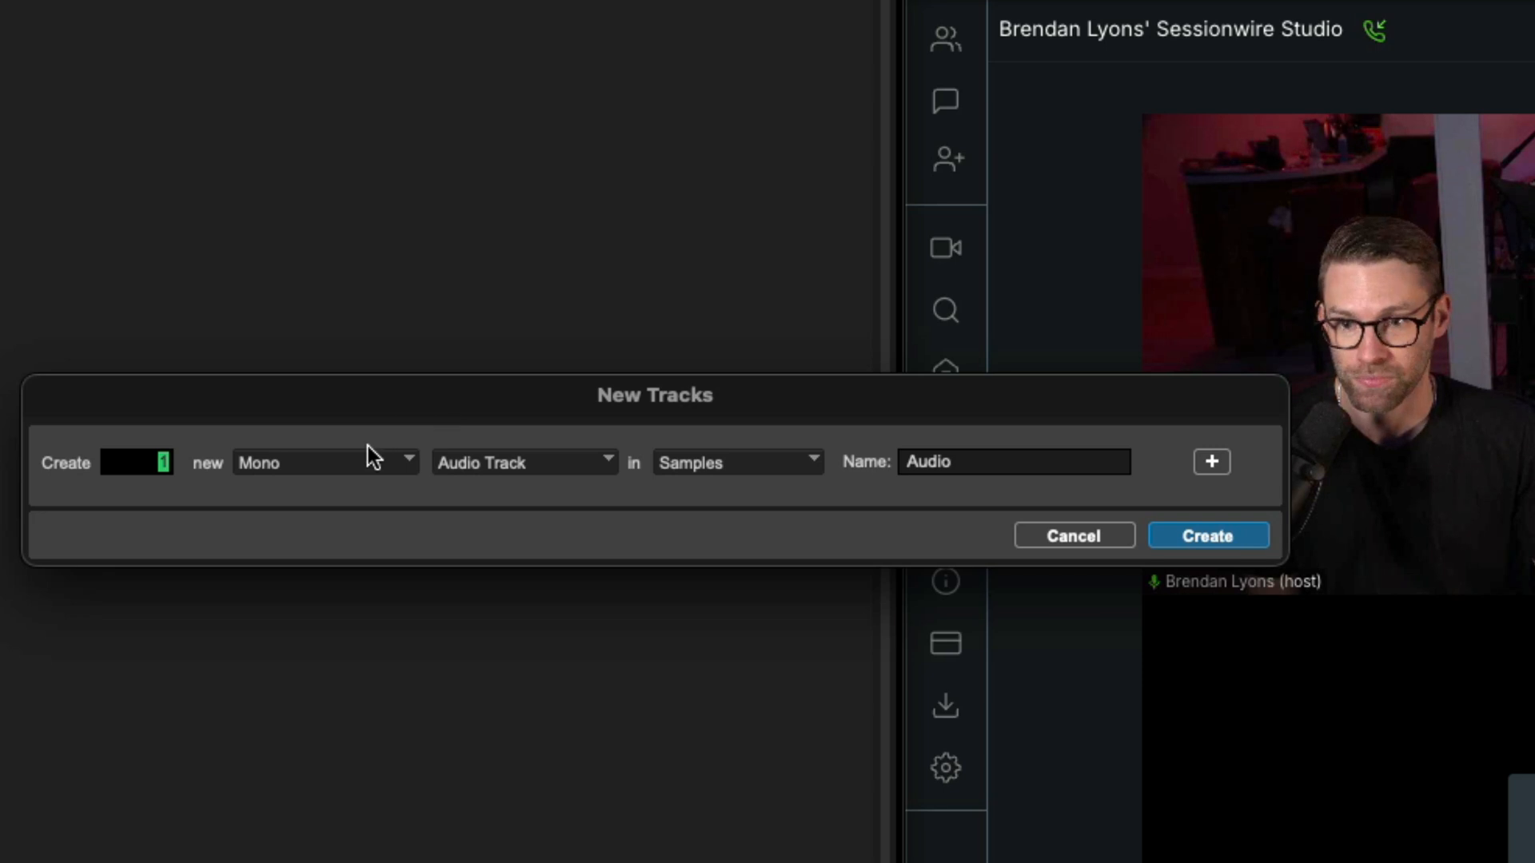
left_click(524, 462)
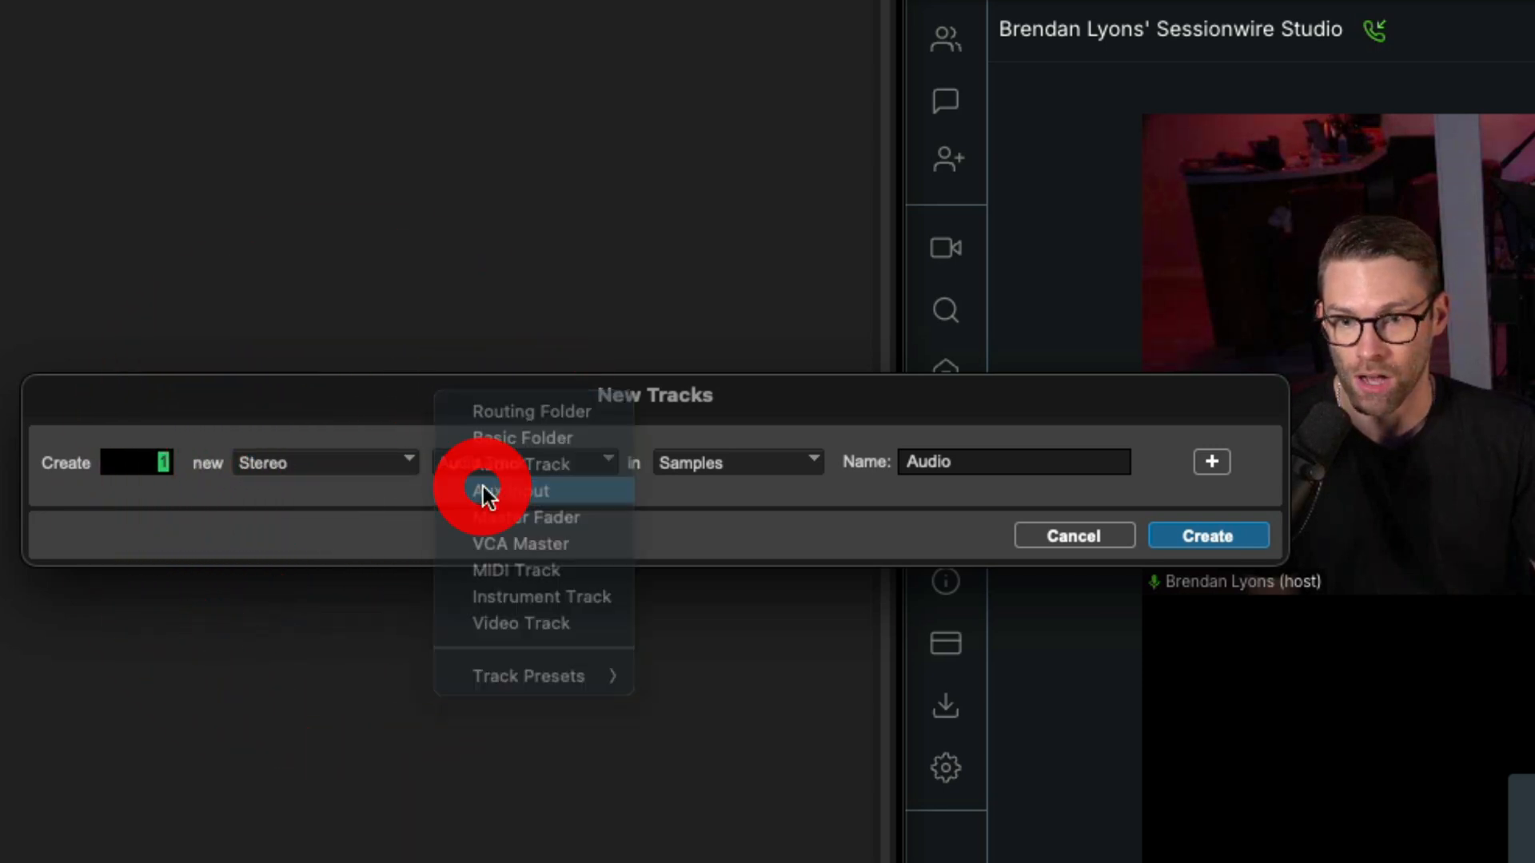
left_click(510, 491)
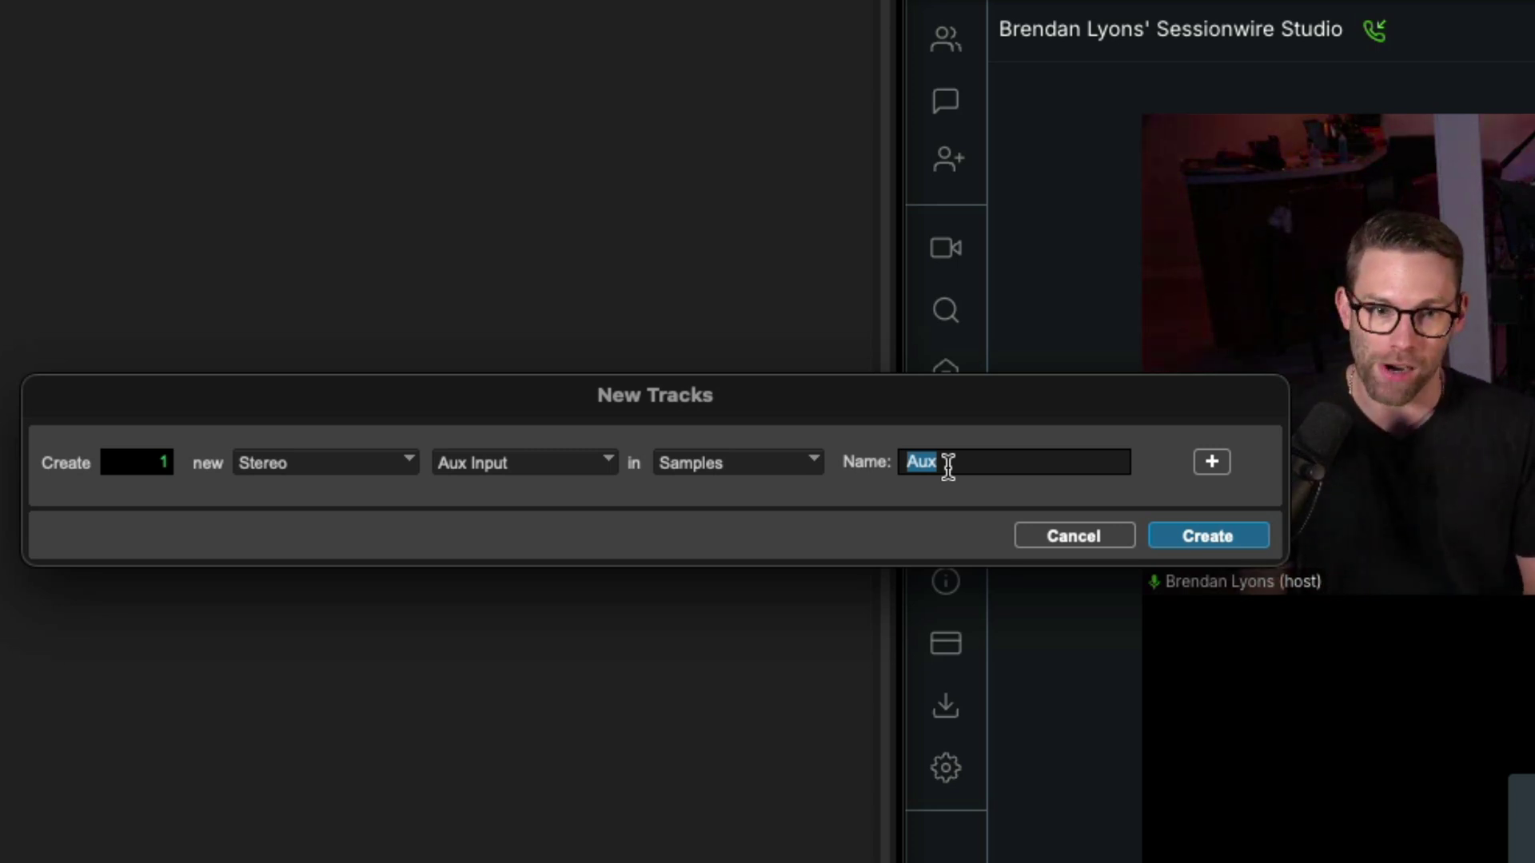
type("SW HQ Rcv")
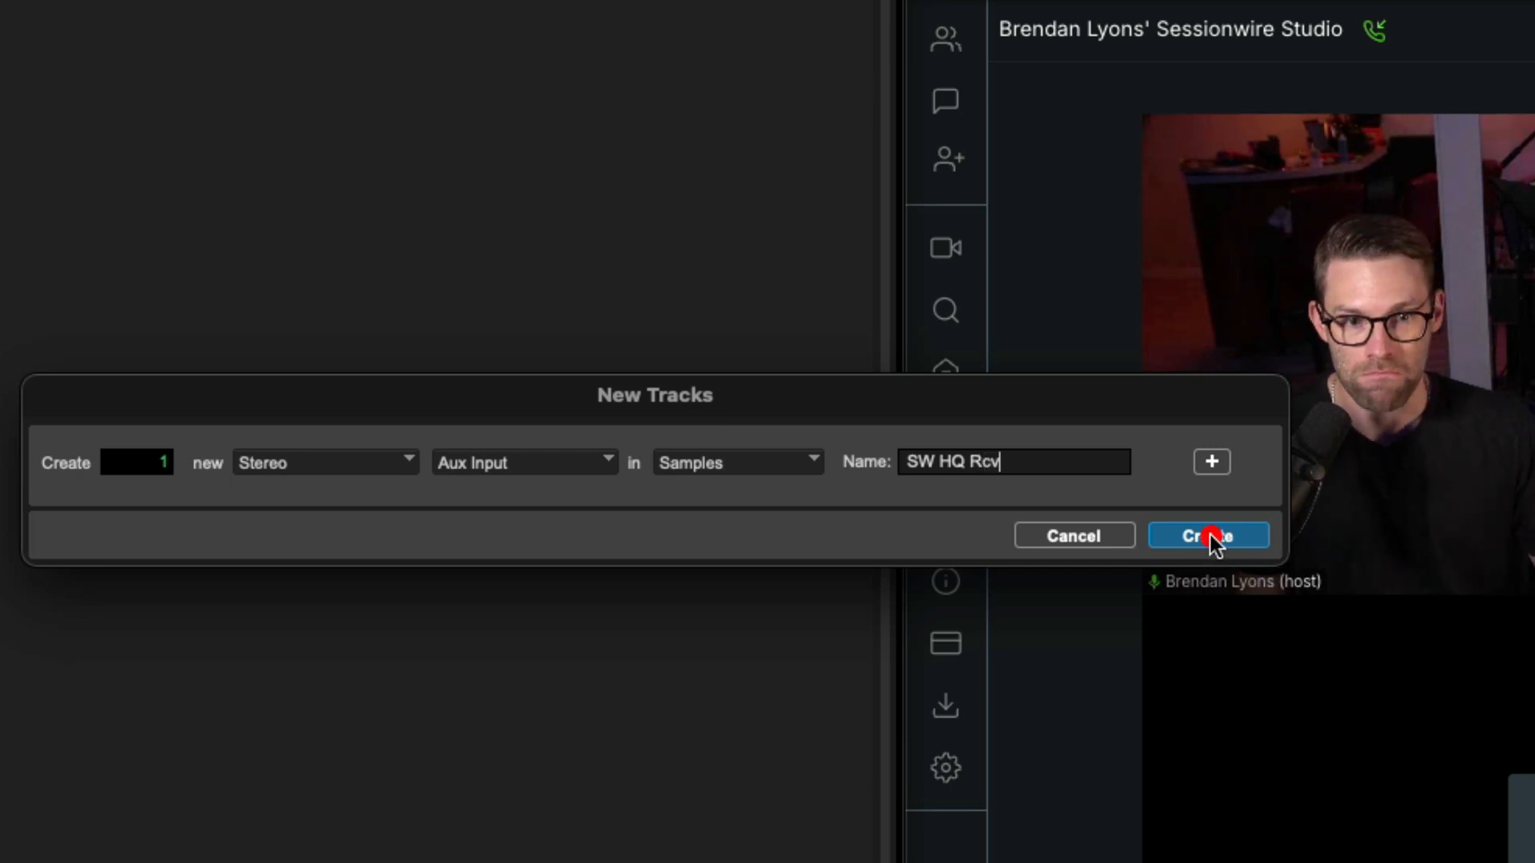
left_click(1209, 534)
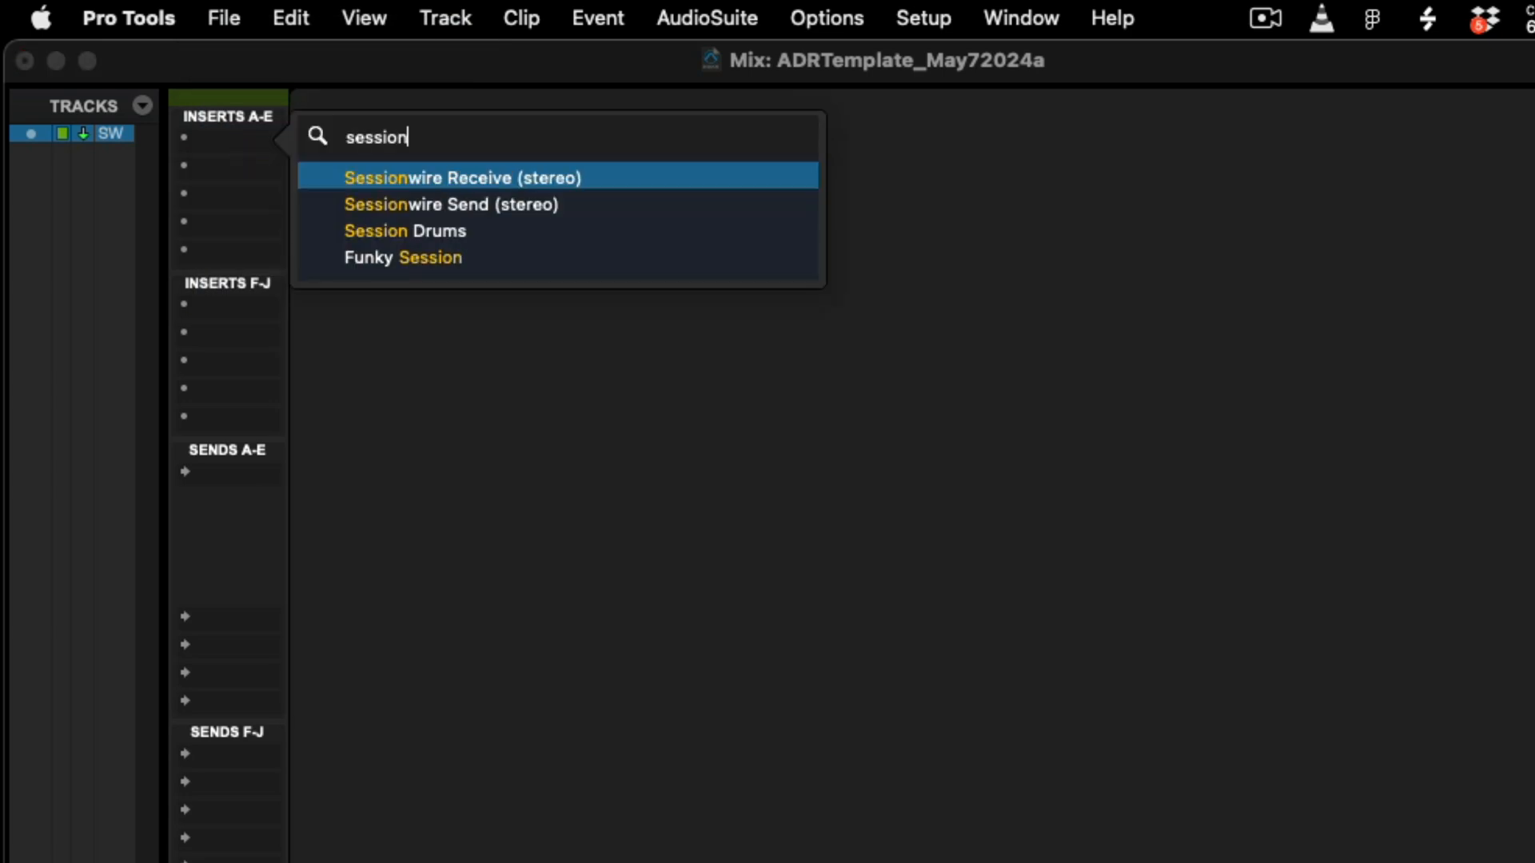
mouse_move(503, 184)
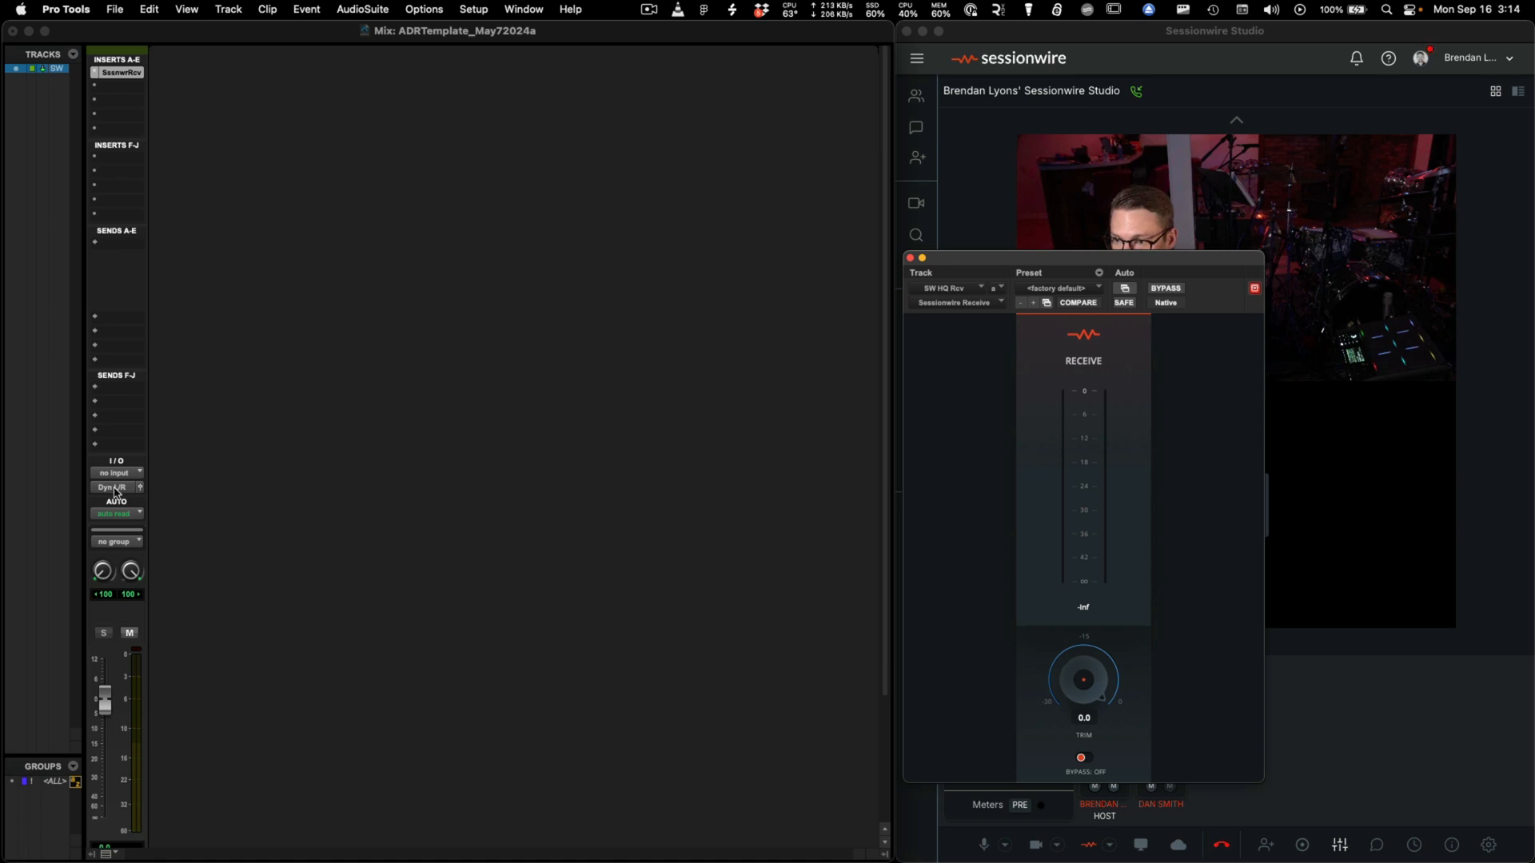
Route the SW HQ Rcv track's output to the DA (1) bus
left_click(115, 488)
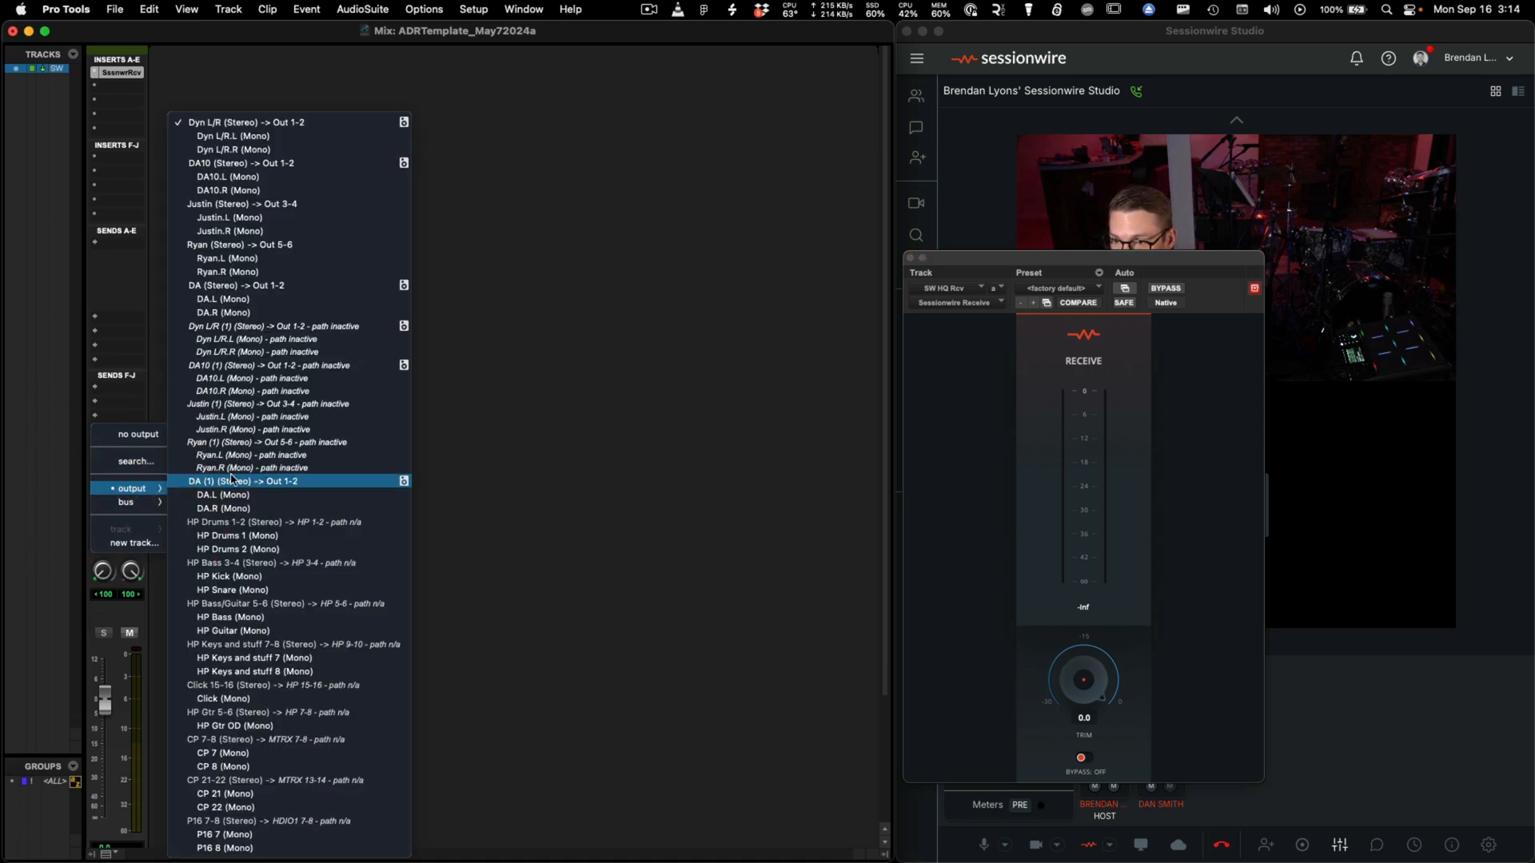
left_click(240, 480)
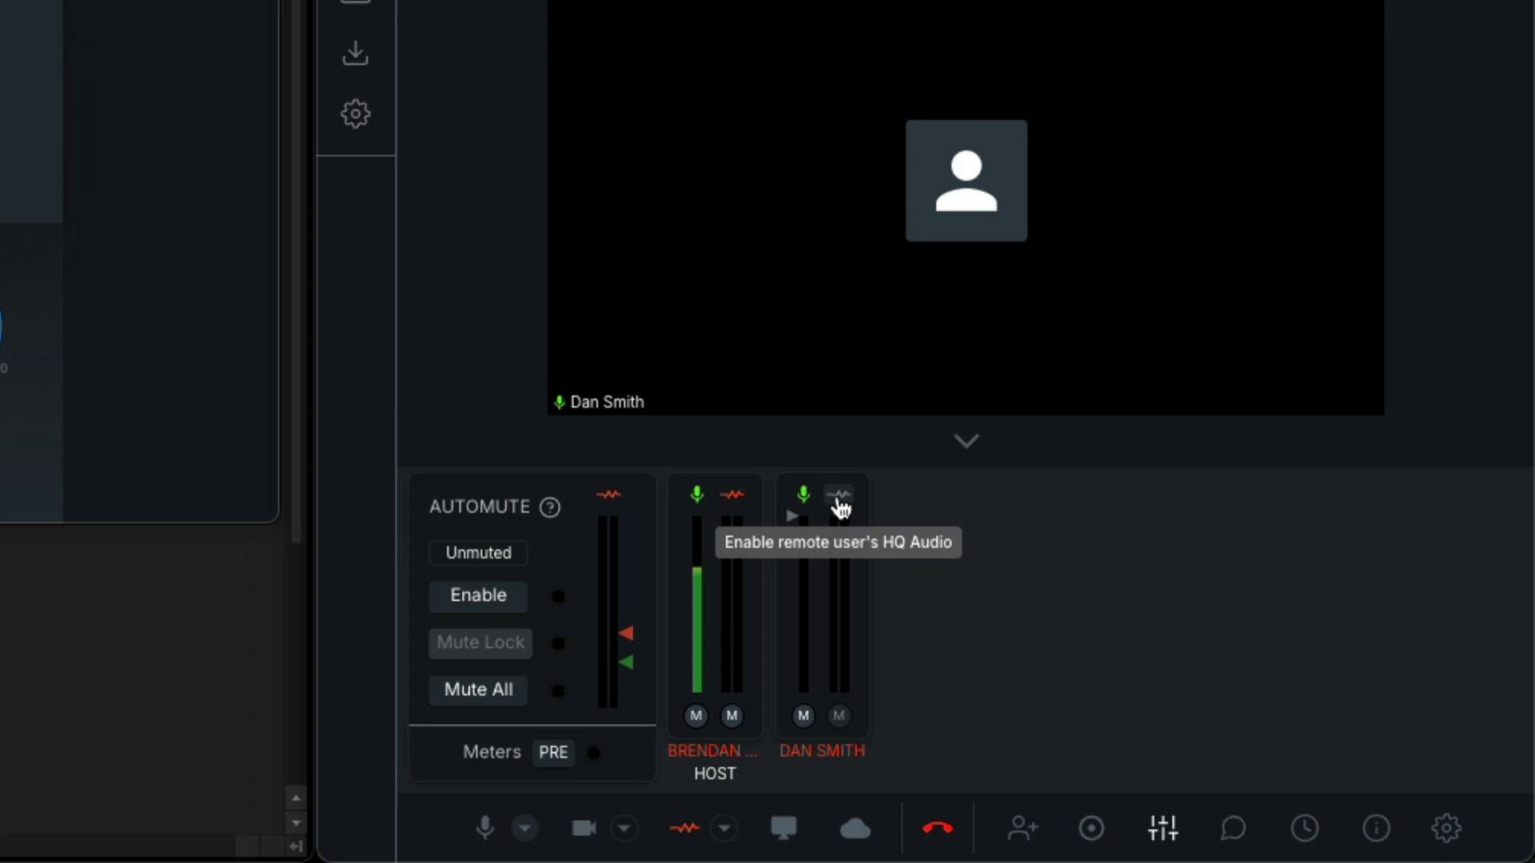
Enable the remote guest's HQ audio and browse the HQ audio destination list
left_click(838, 496)
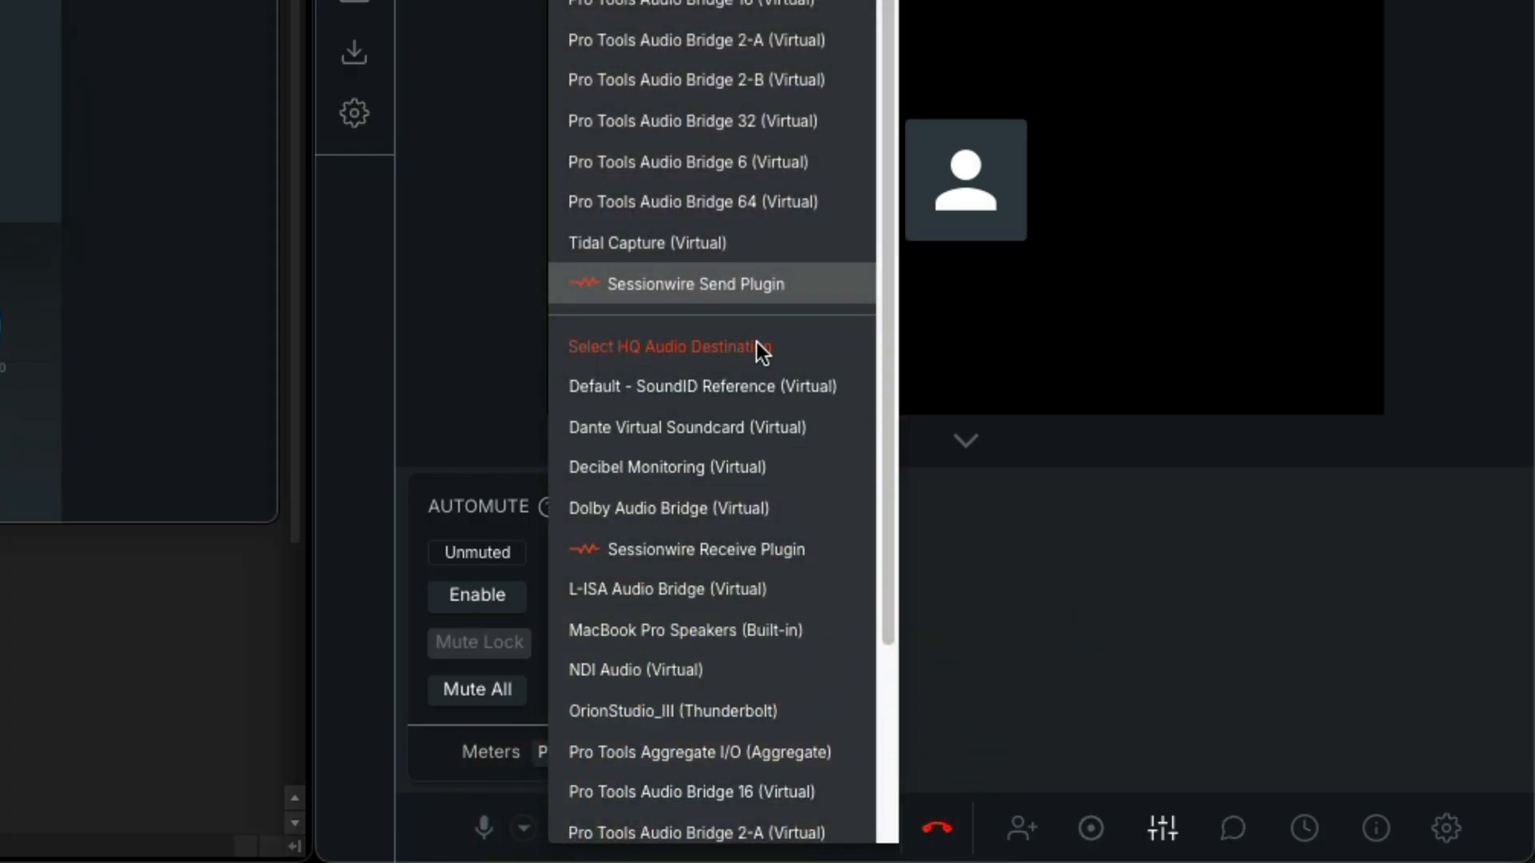
scroll("down", 3)
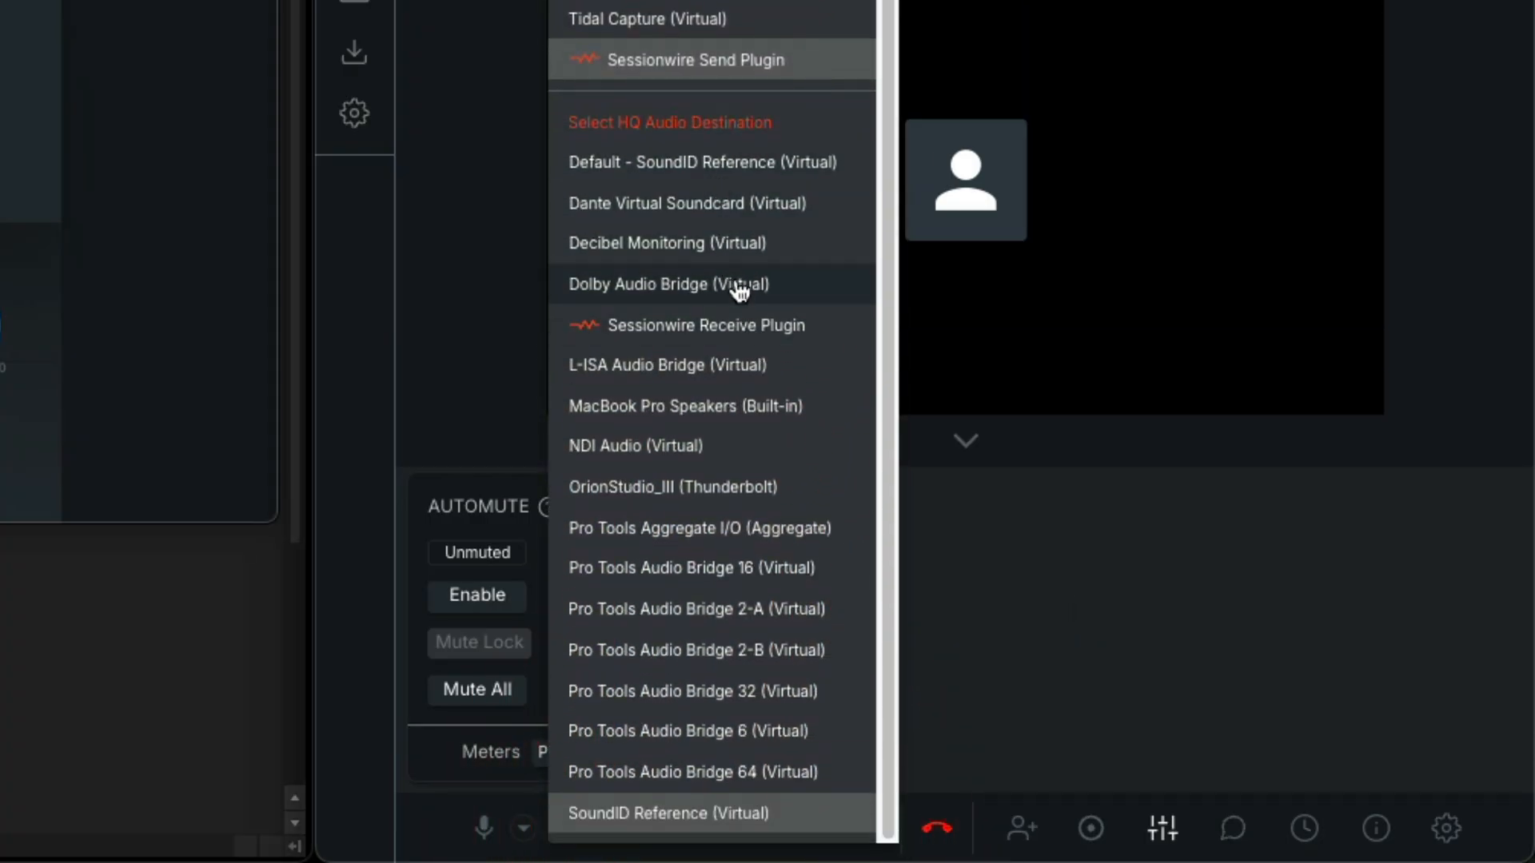
mouse_move(677, 342)
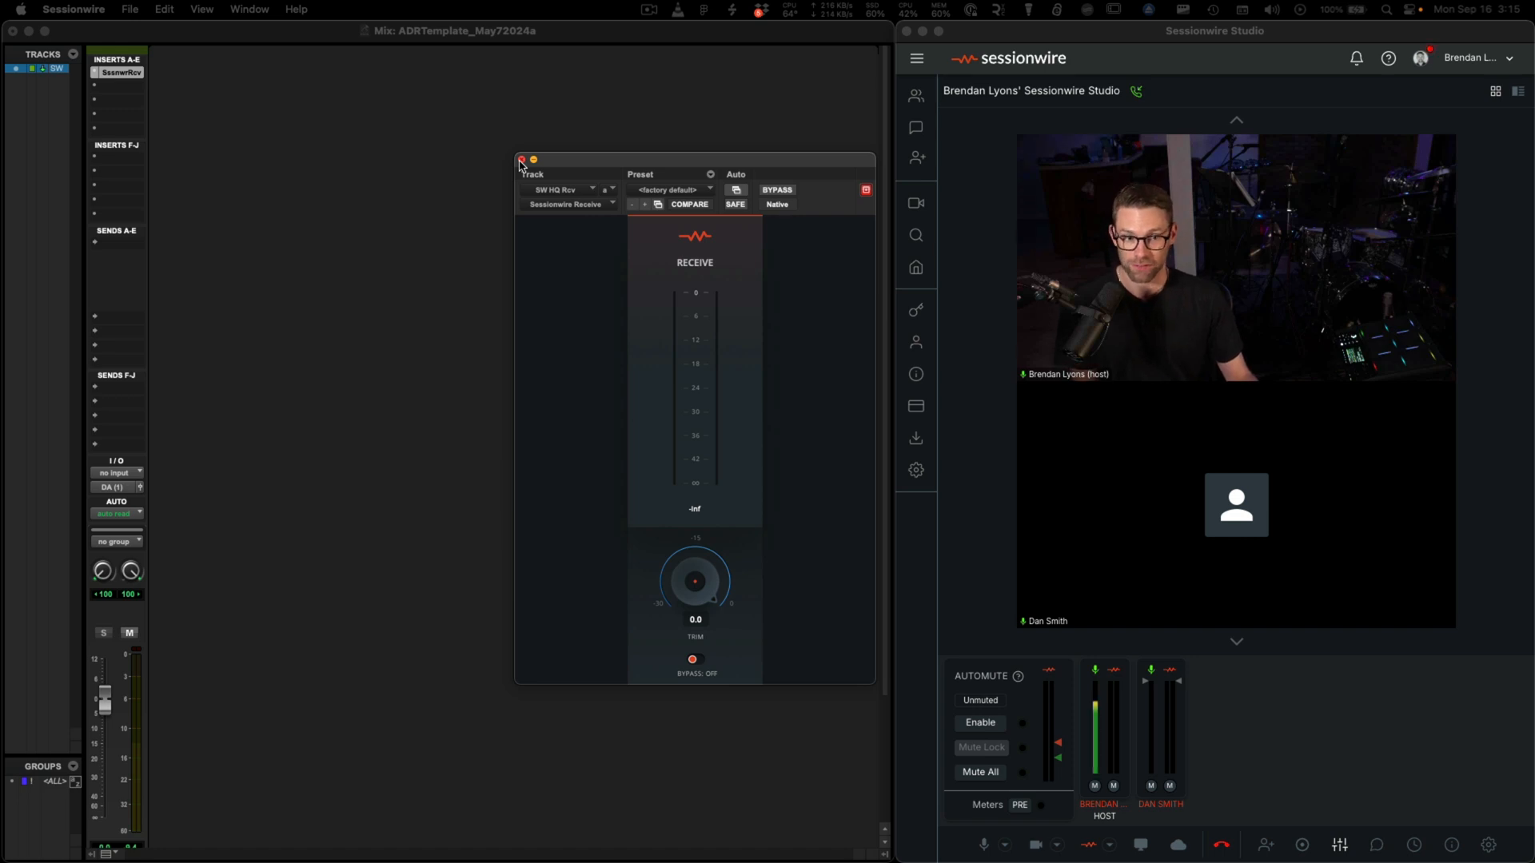
Start a new stereo audio track named SW Record in the New Tracks dialog
left_click(230, 8)
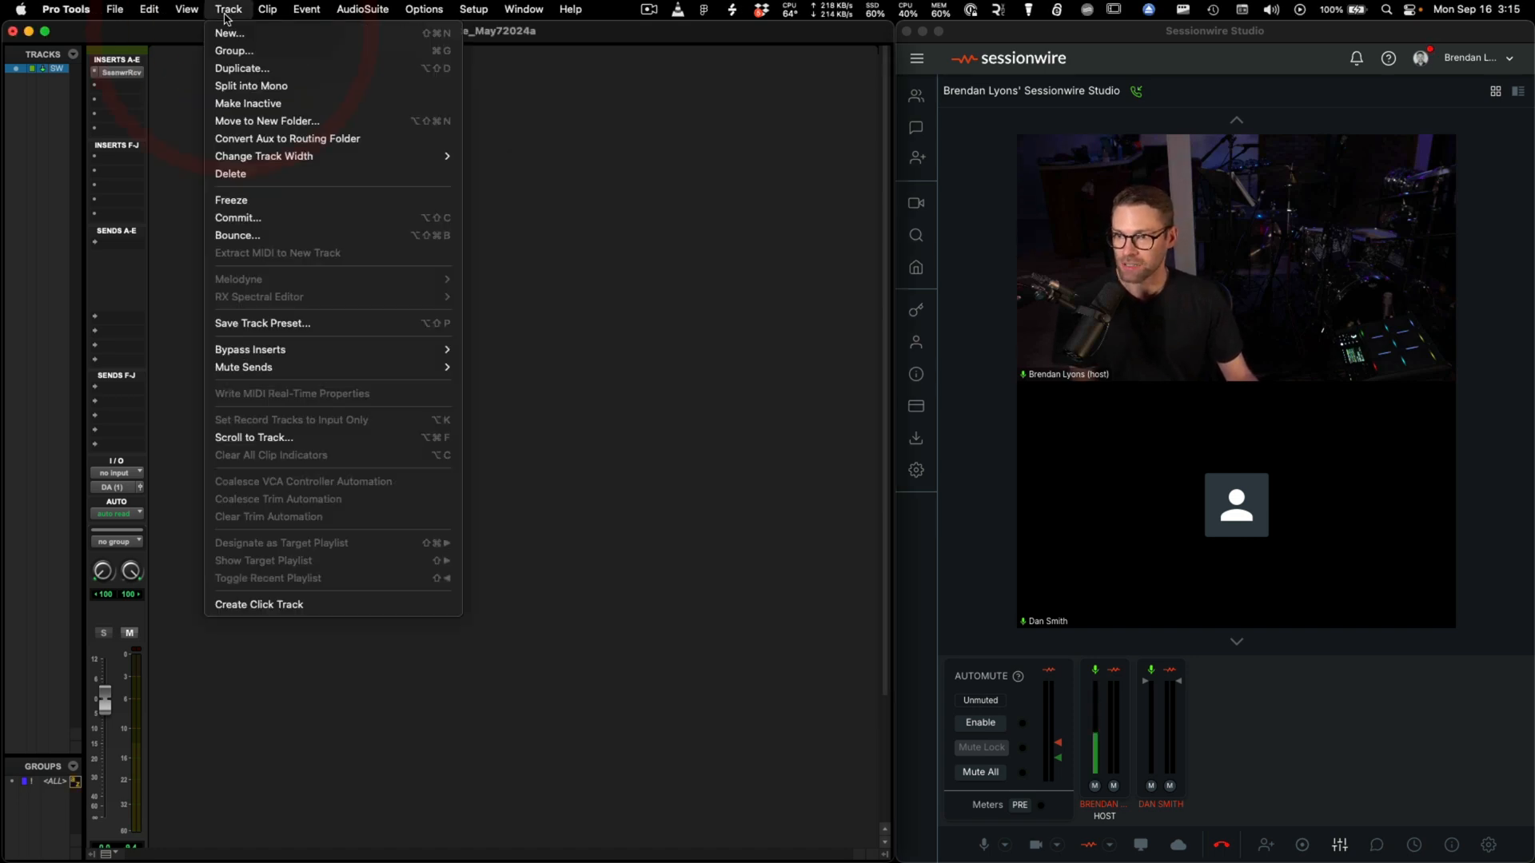
left_click(231, 32)
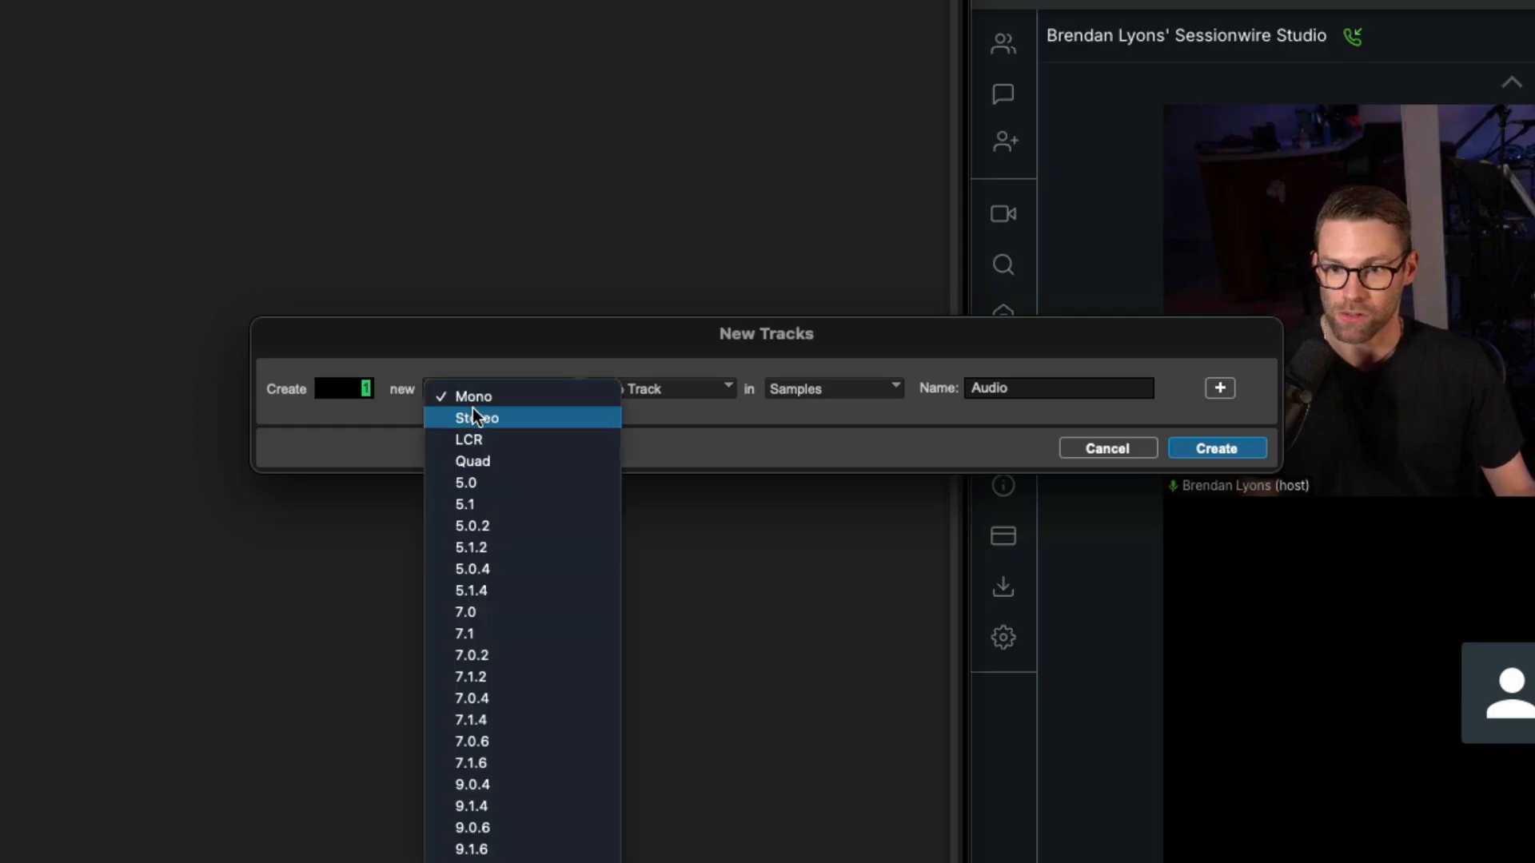
left_click(478, 419)
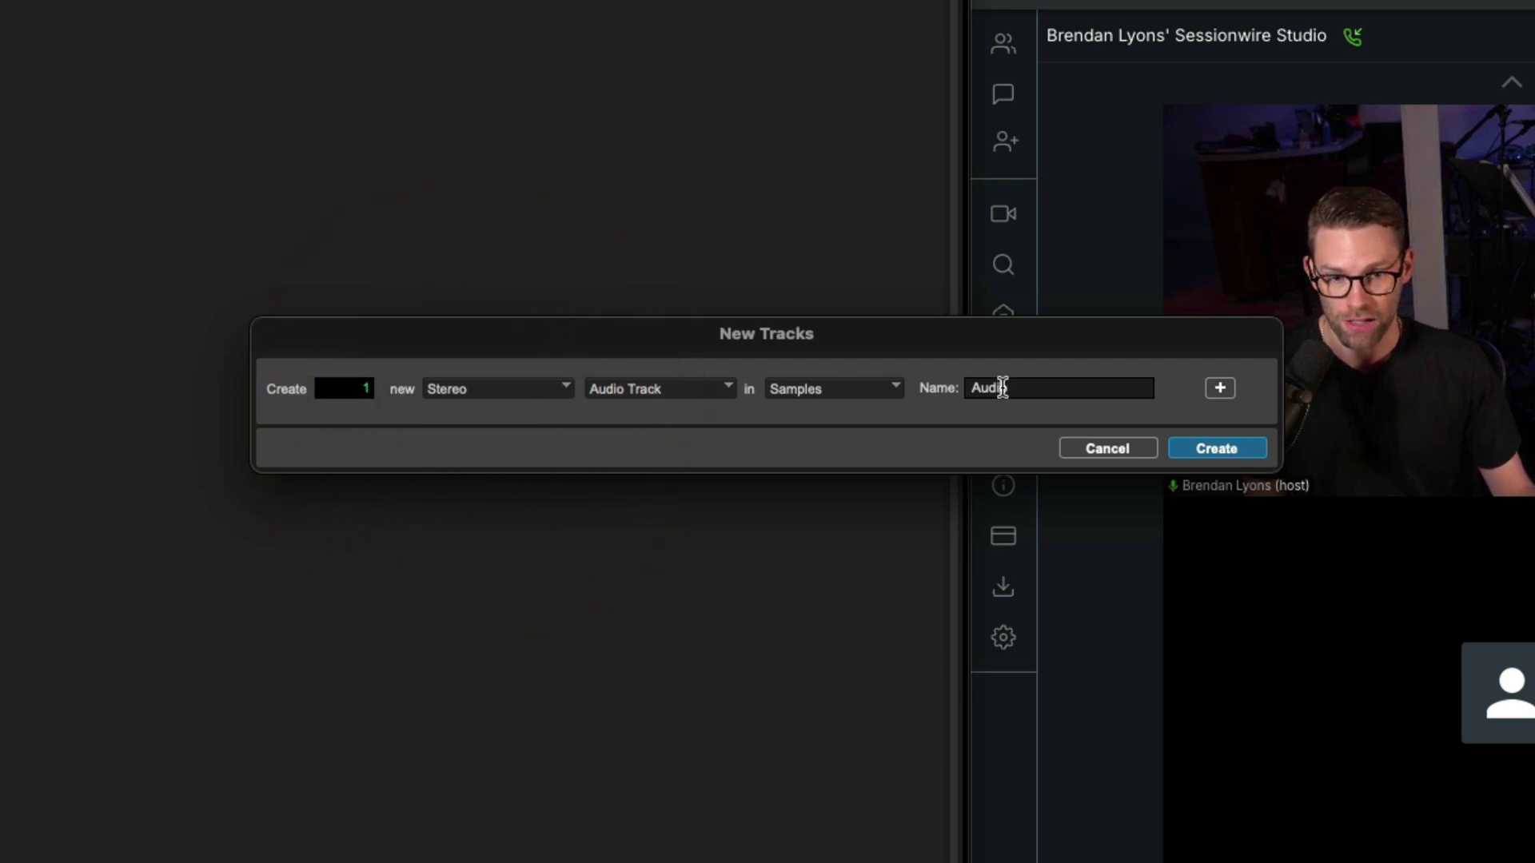
type("SW Recor")
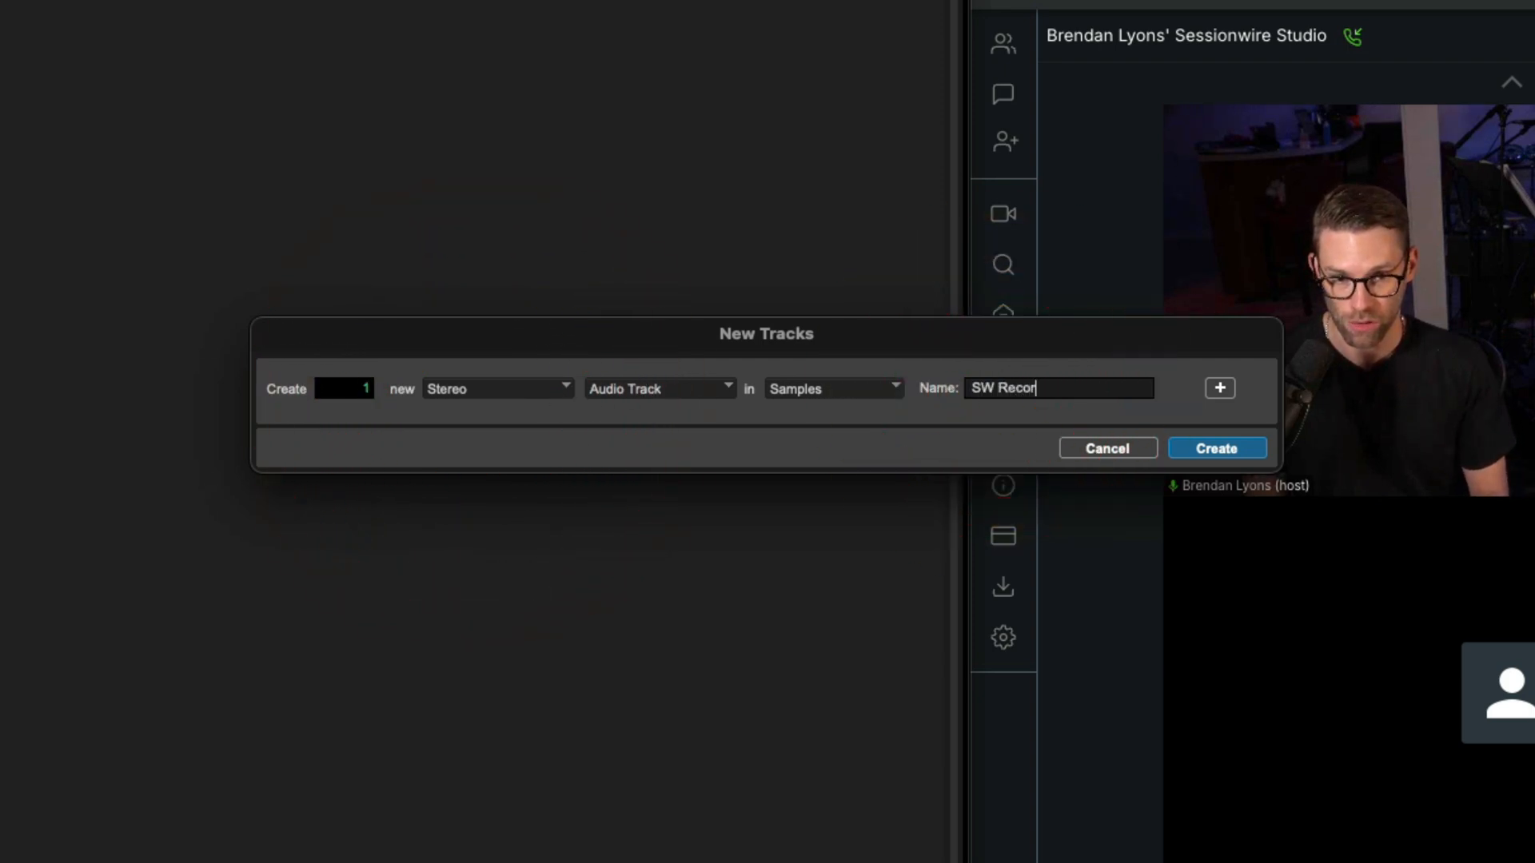
Add eight stereo audio tracks named Playback and create all the tracks
left_click(1219, 387)
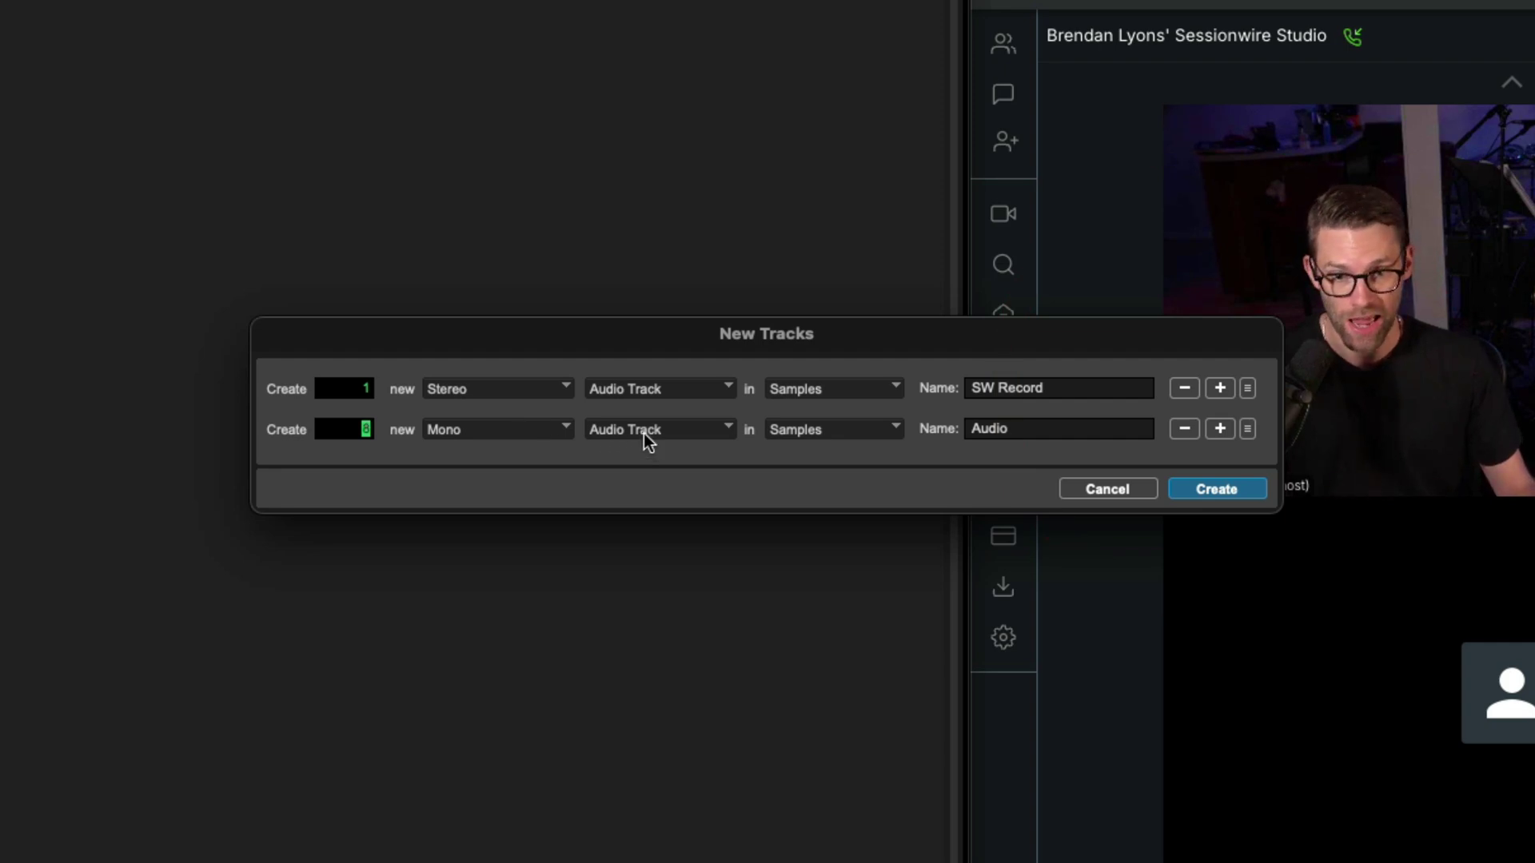
left_click(497, 428)
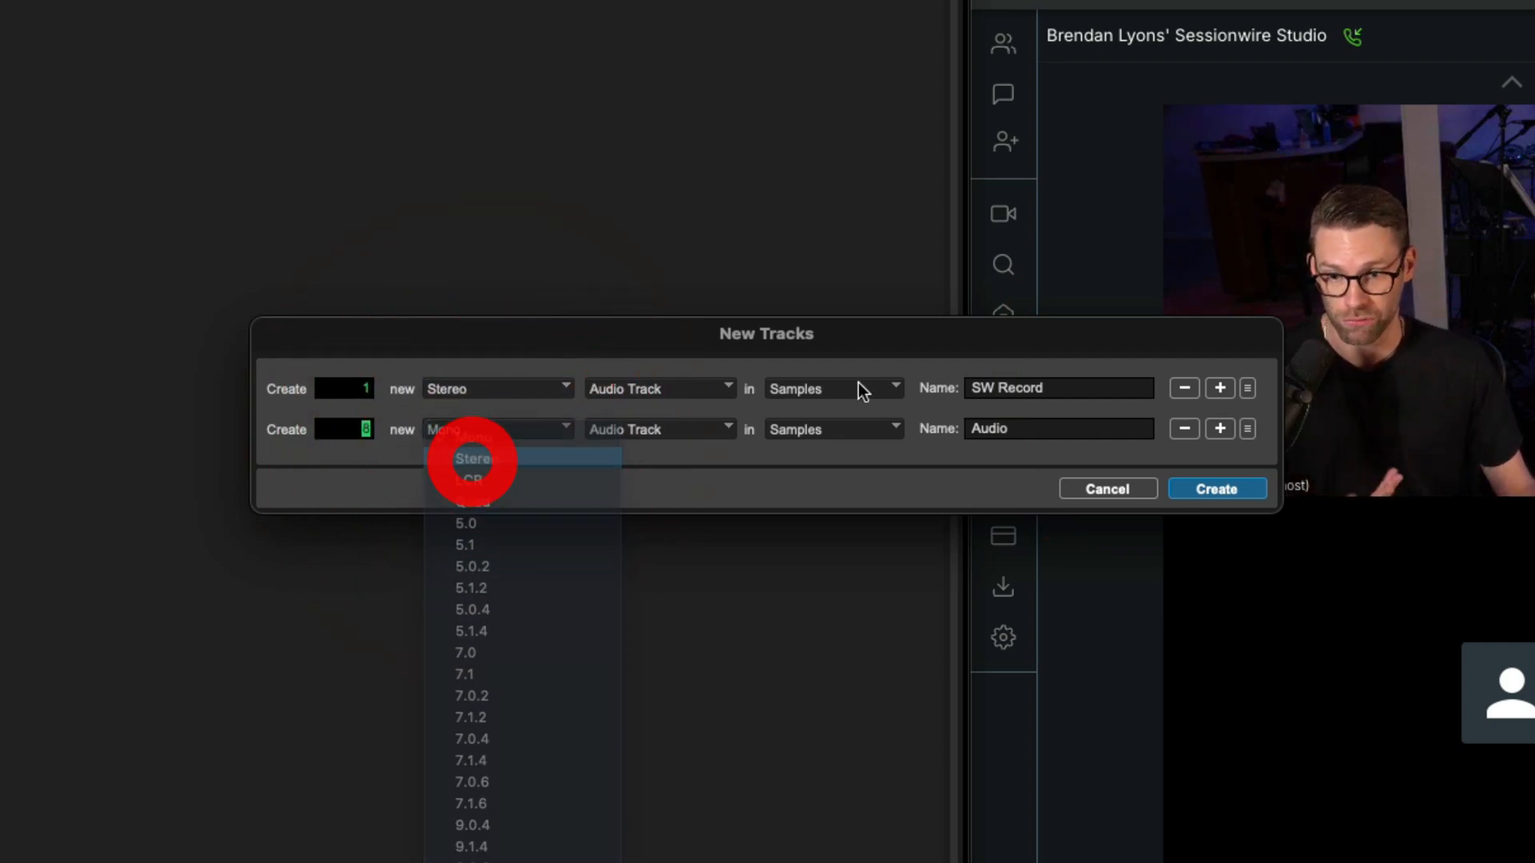
left_click(469, 459)
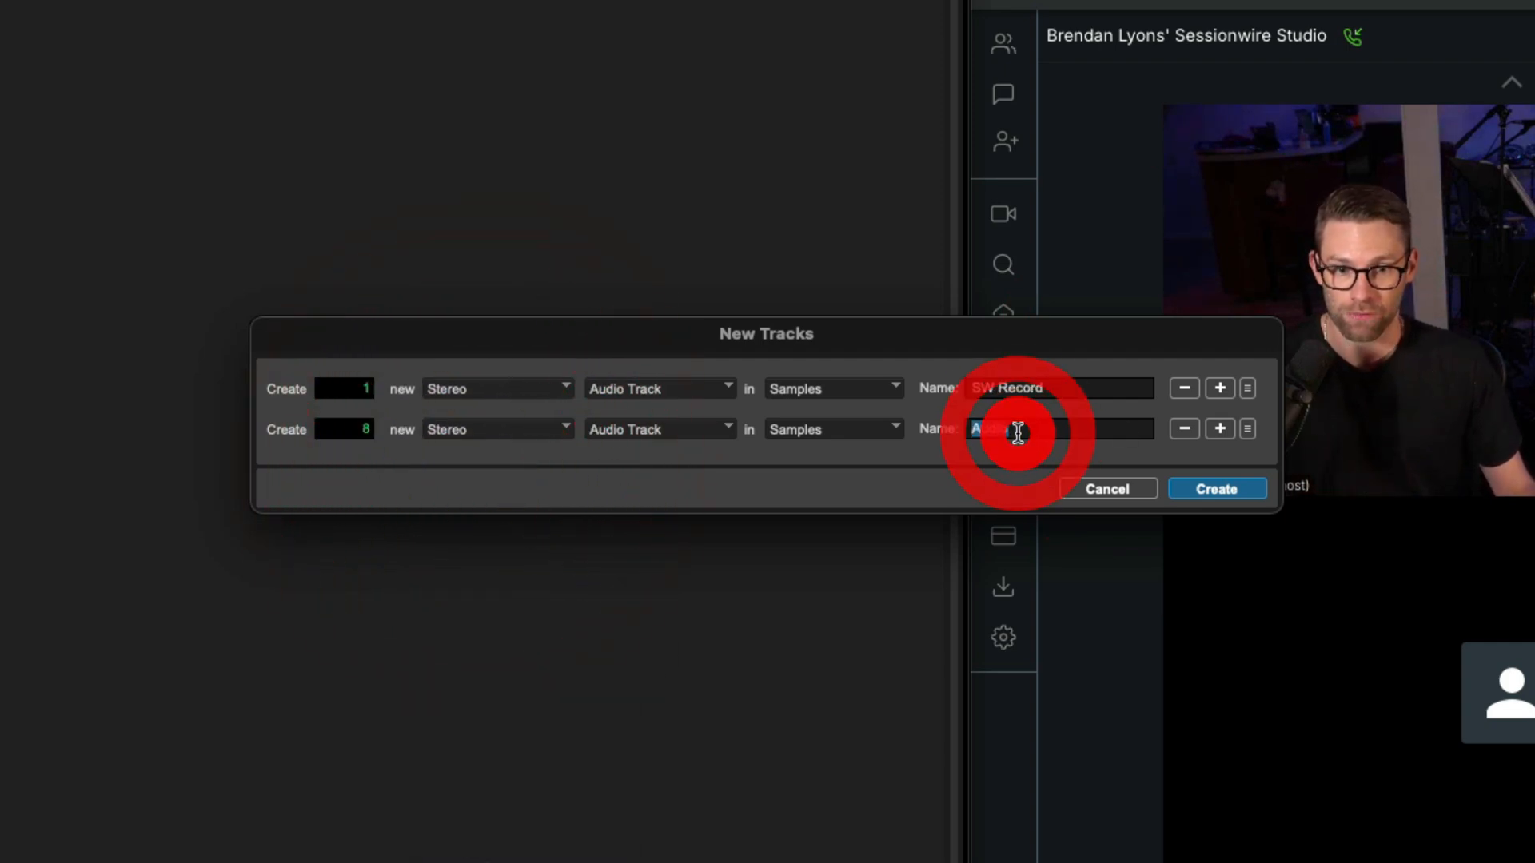
type("Playback")
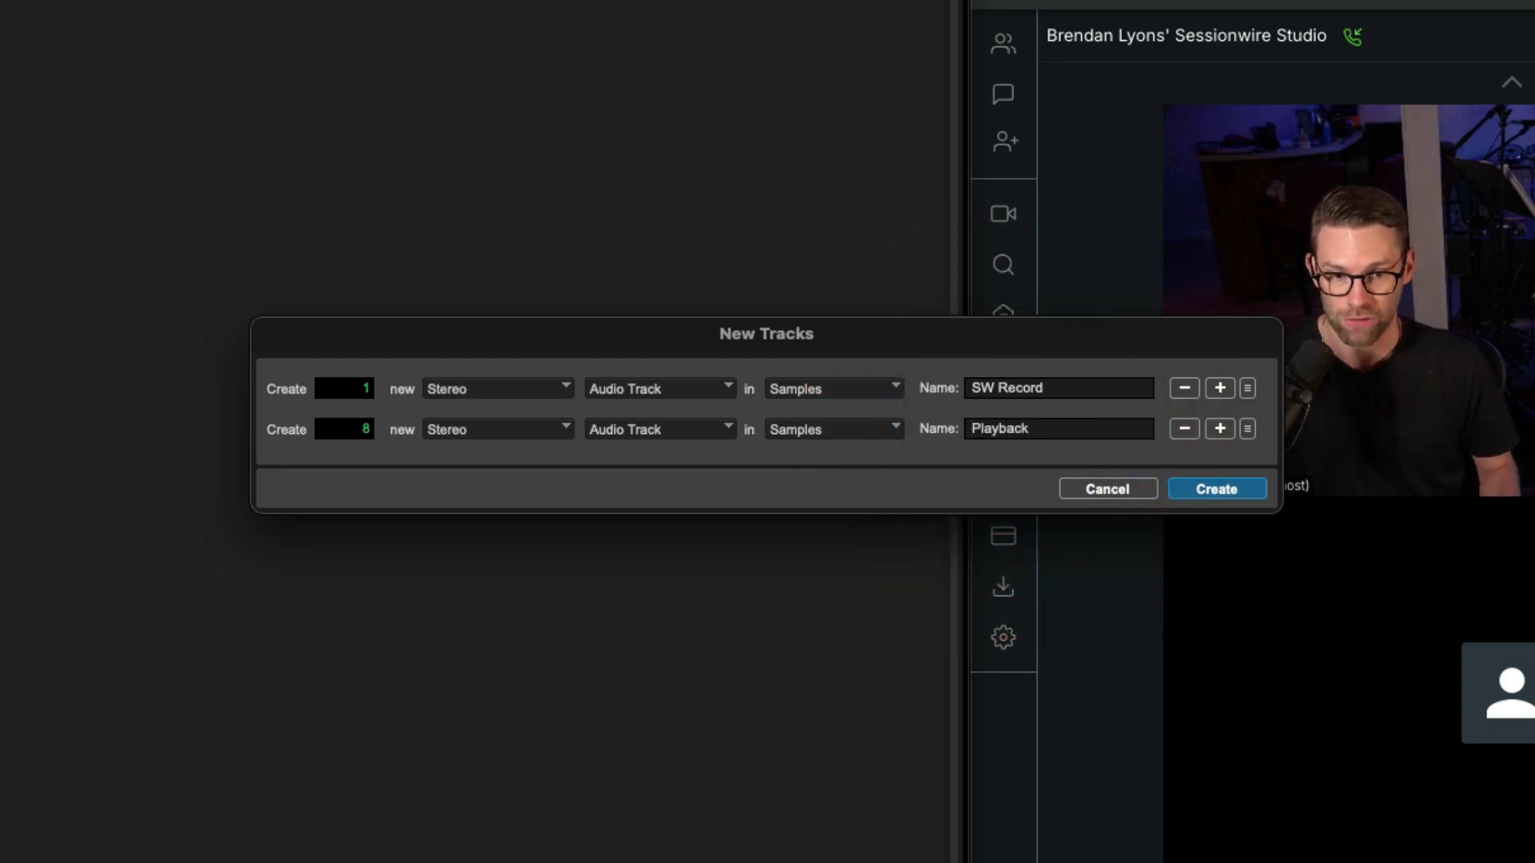
left_click(1216, 489)
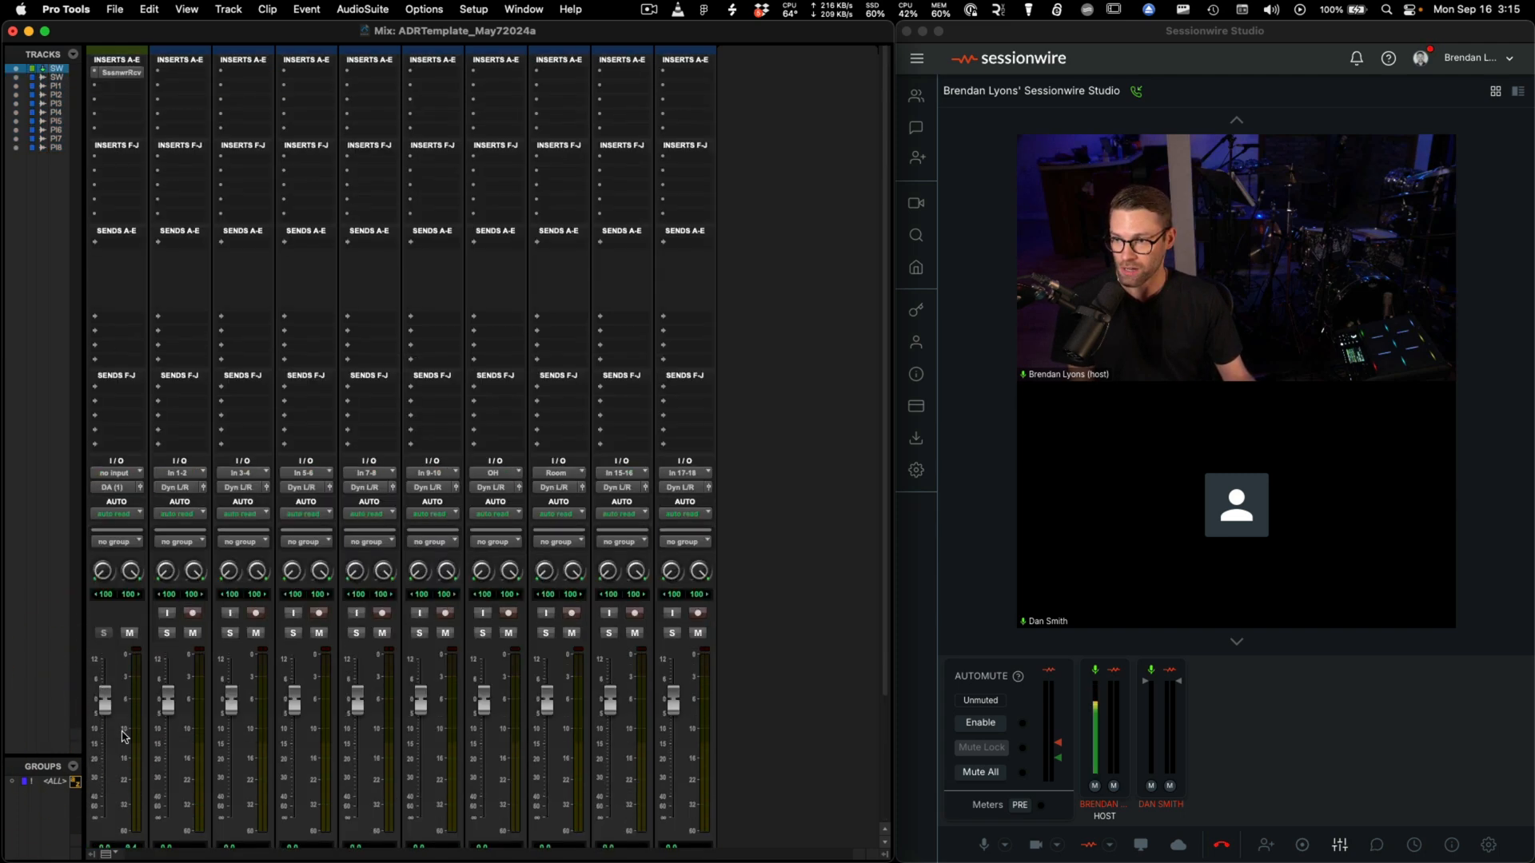
Show Sends A–E on the mixer strips instead of F–J
left_click(119, 232)
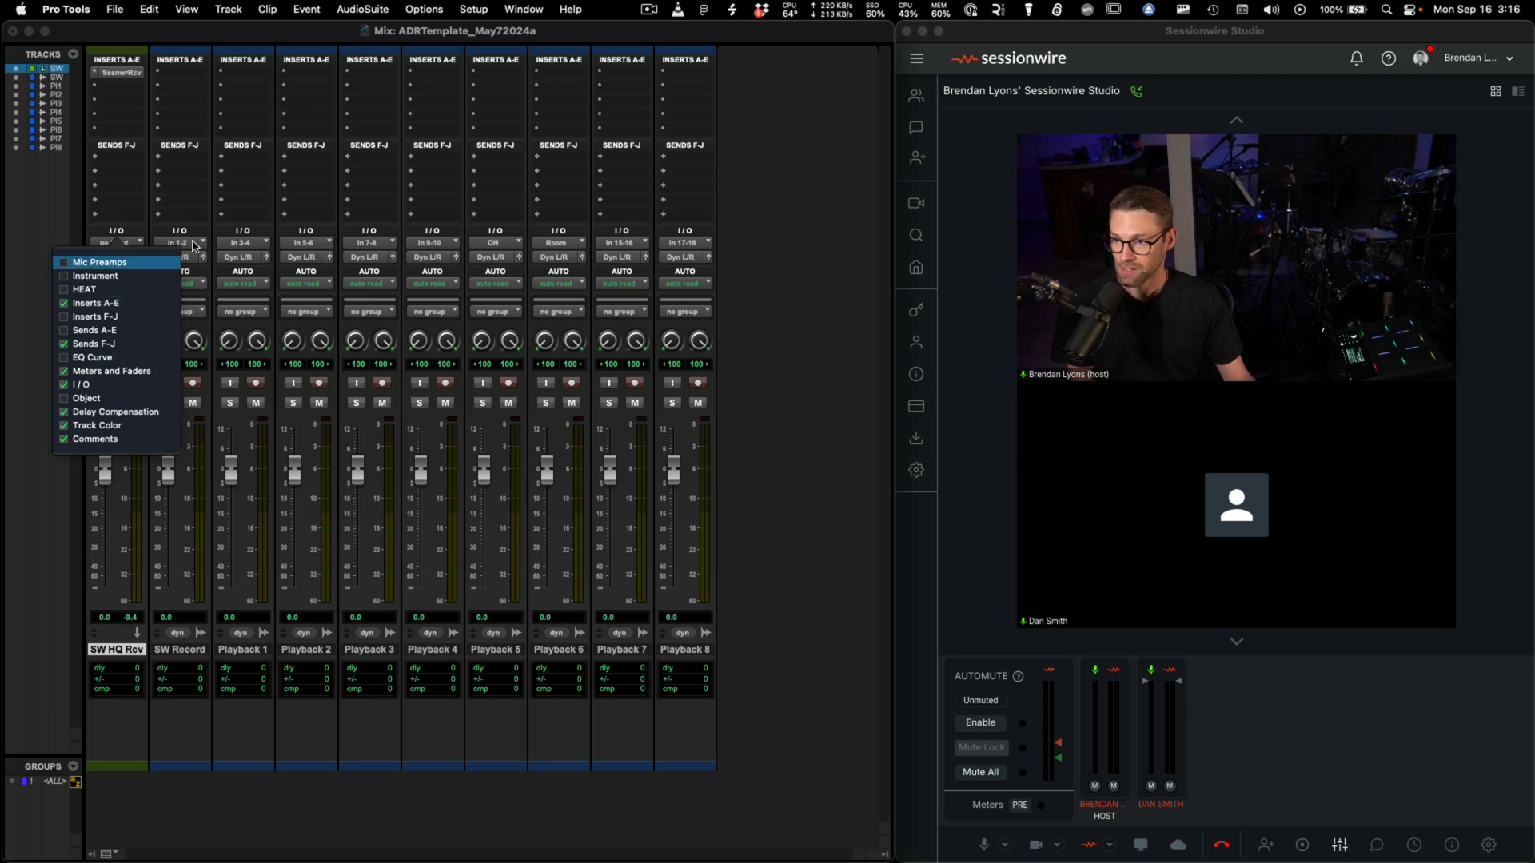
left_click(86, 330)
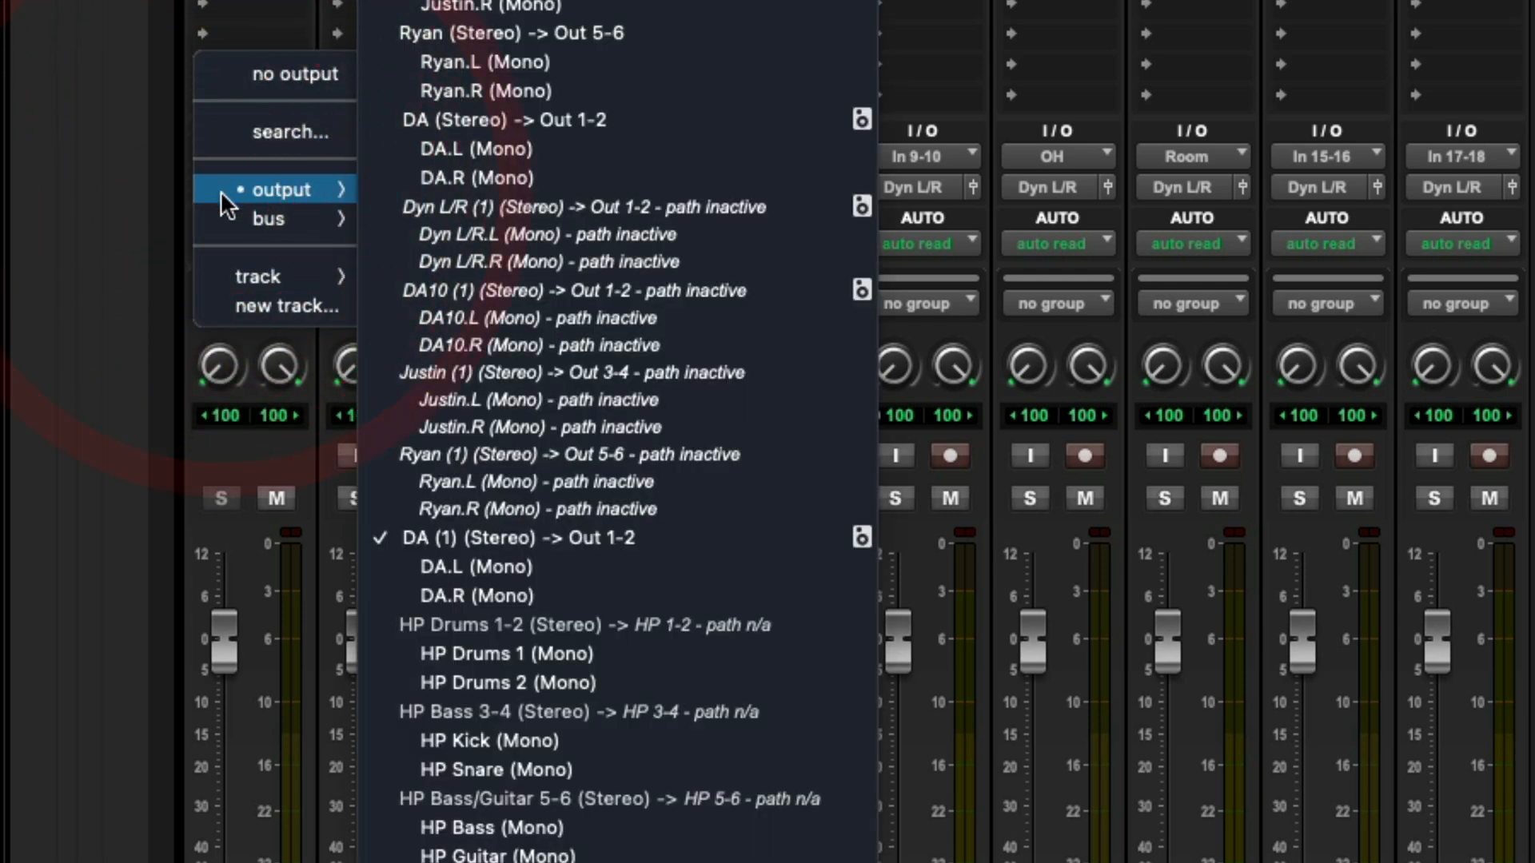
Route SW HQ Rcv's output into the SW Record track
left_click(259, 275)
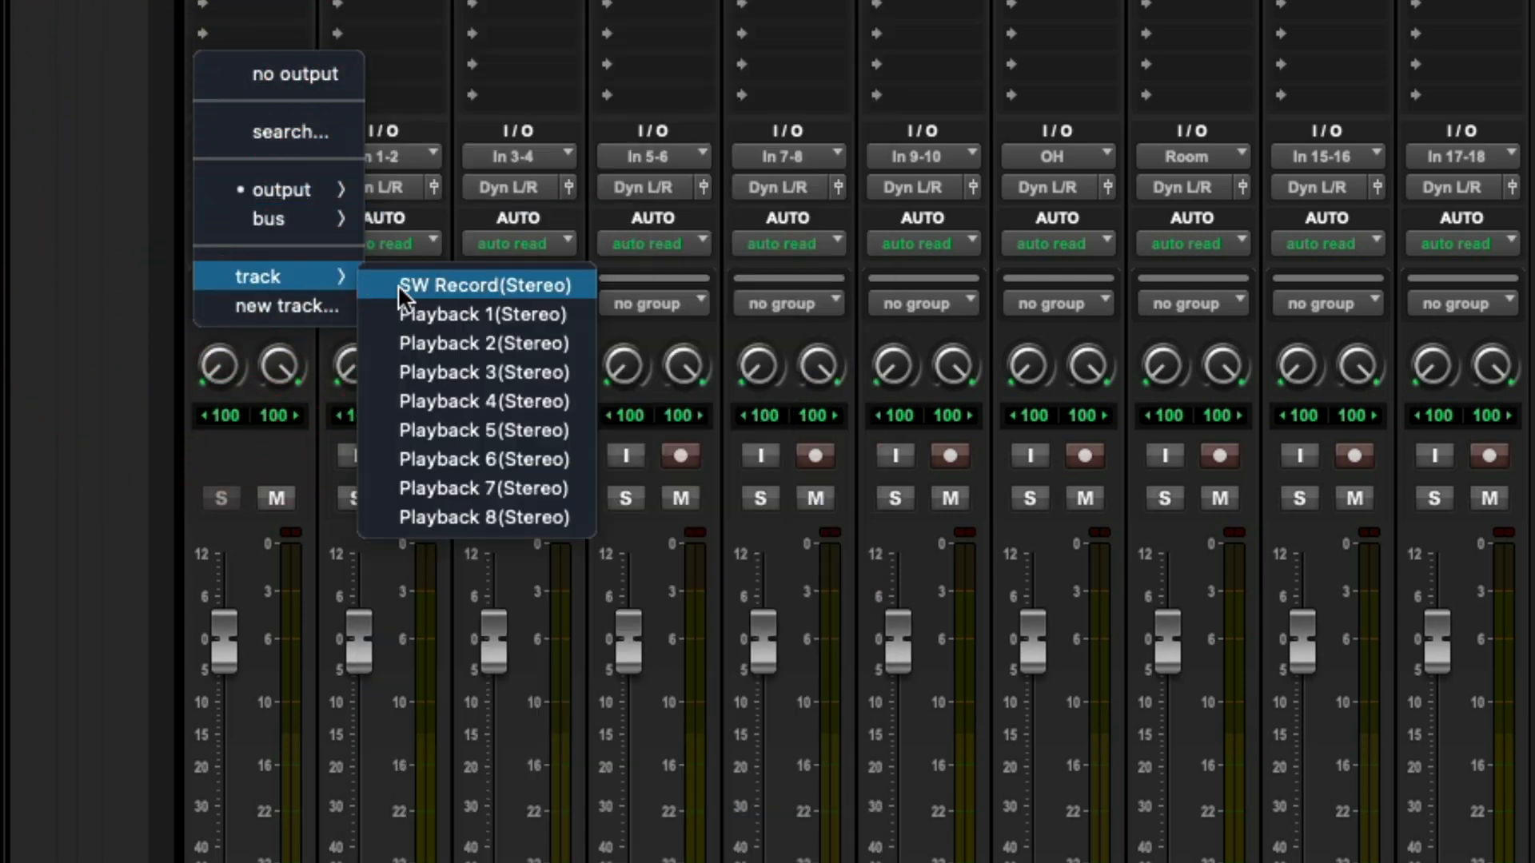
left_click(482, 284)
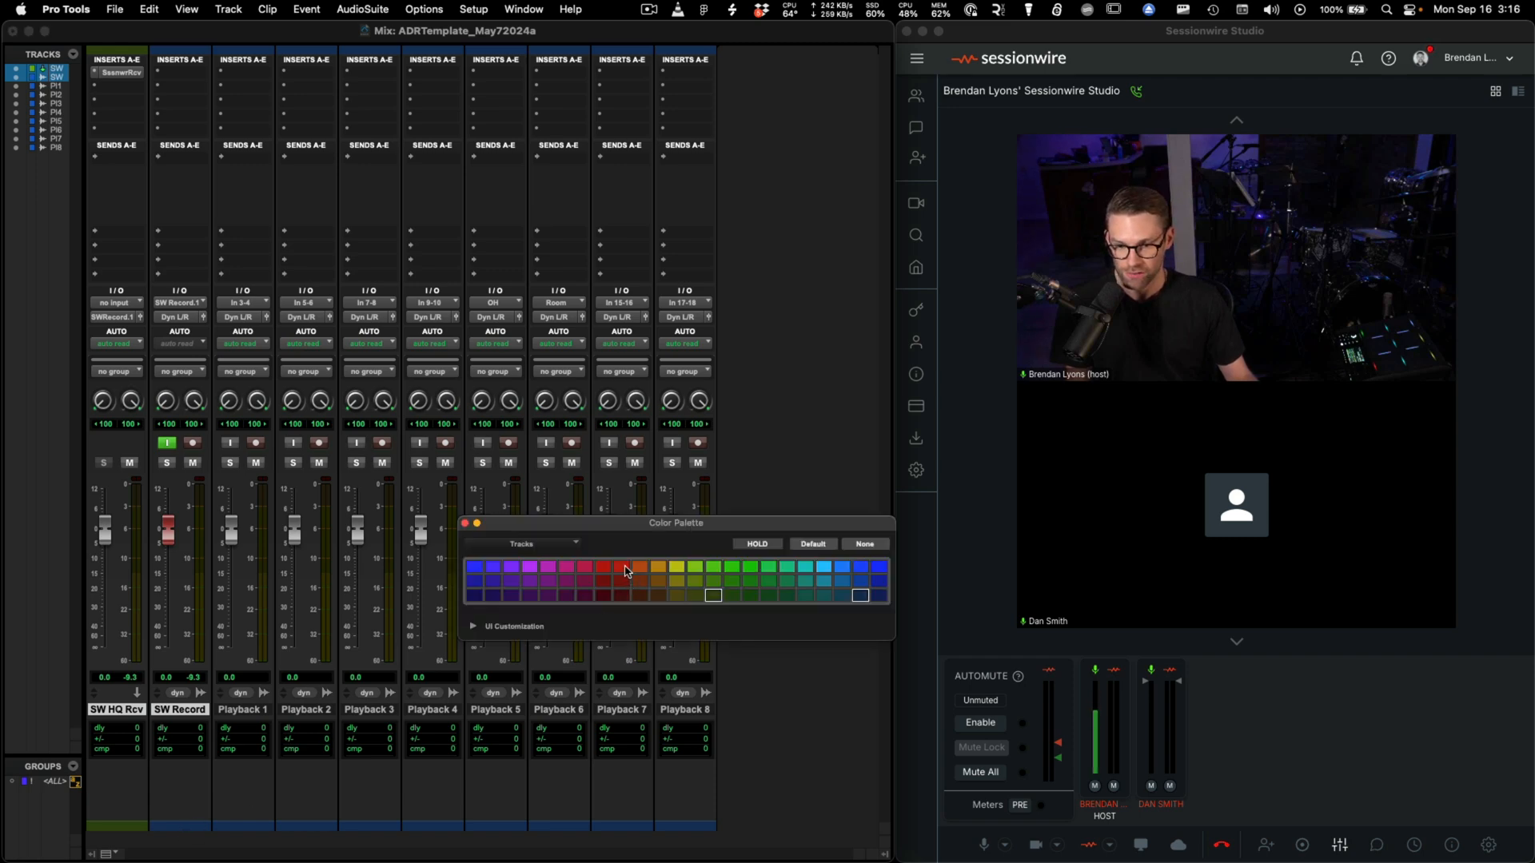
Colour the selected SW HQ Rcv and SW Record tracks red from the palette
left_click(621, 567)
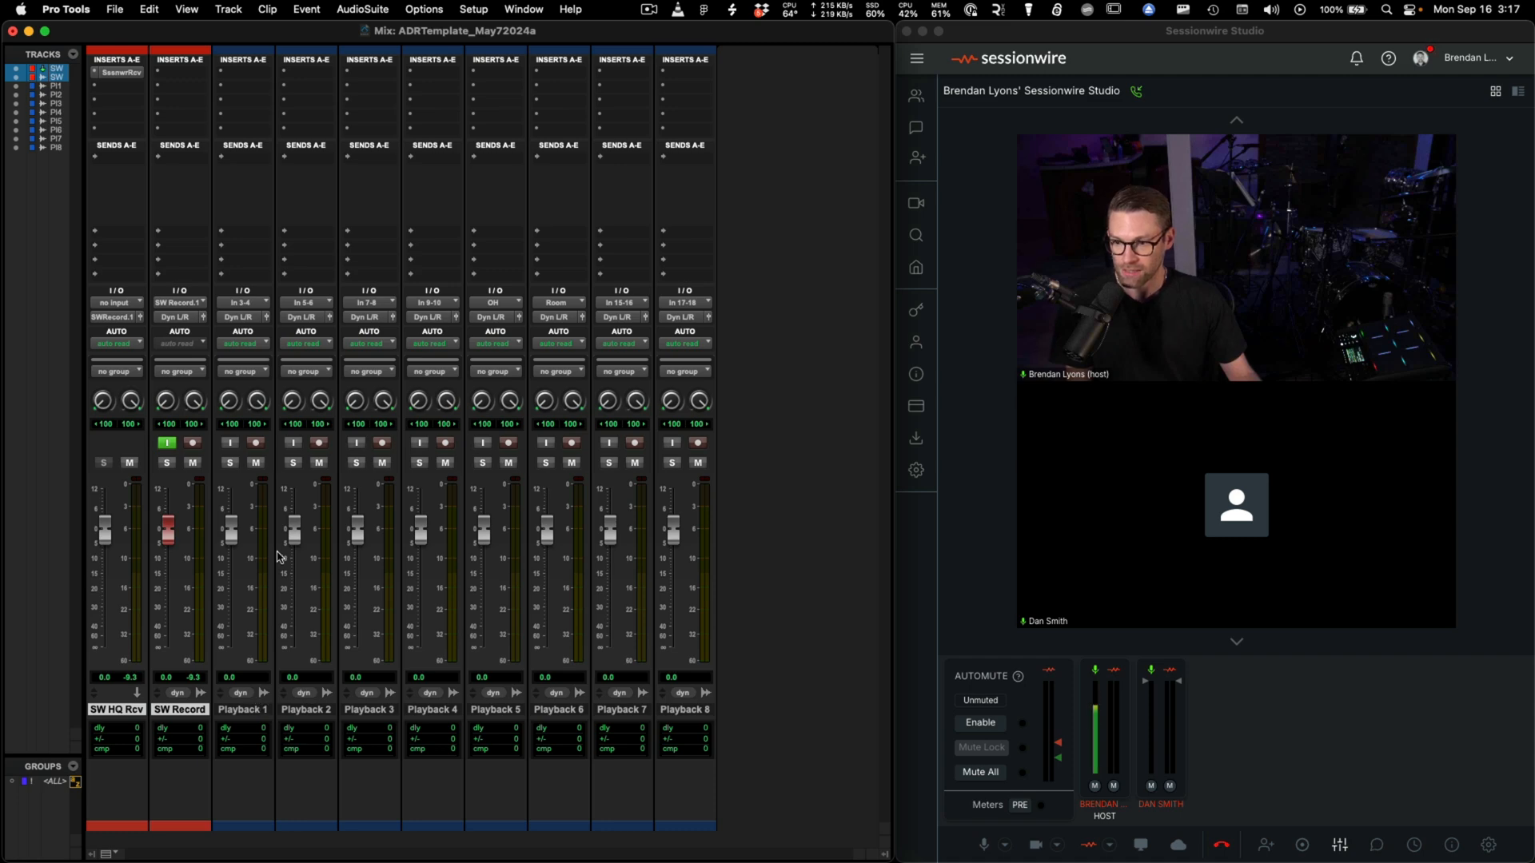
Create a stereo Master Fader track named Master 1
left_click(230, 8)
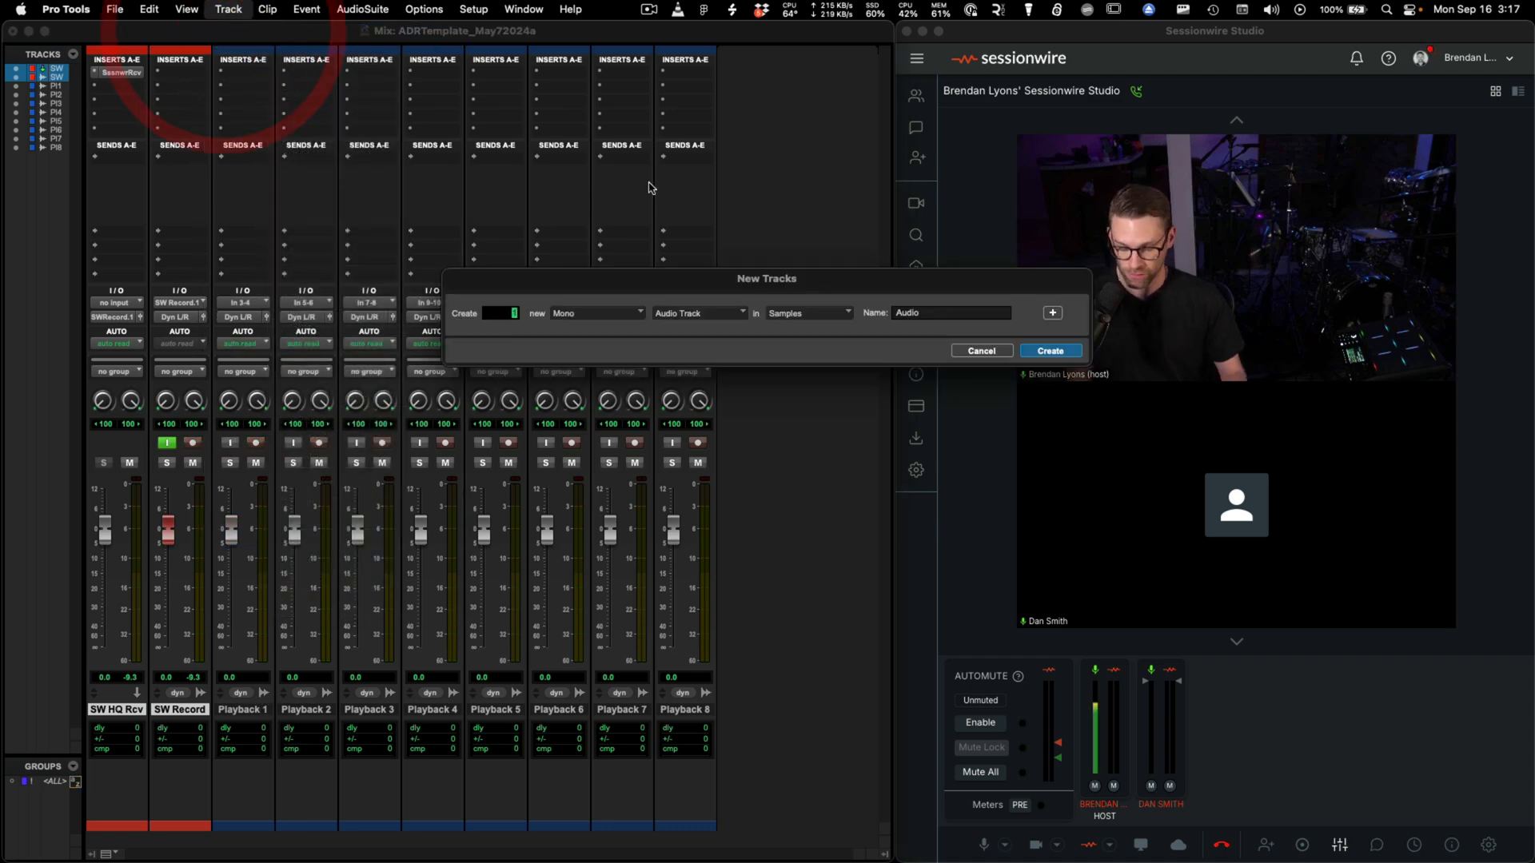
left_click(597, 313)
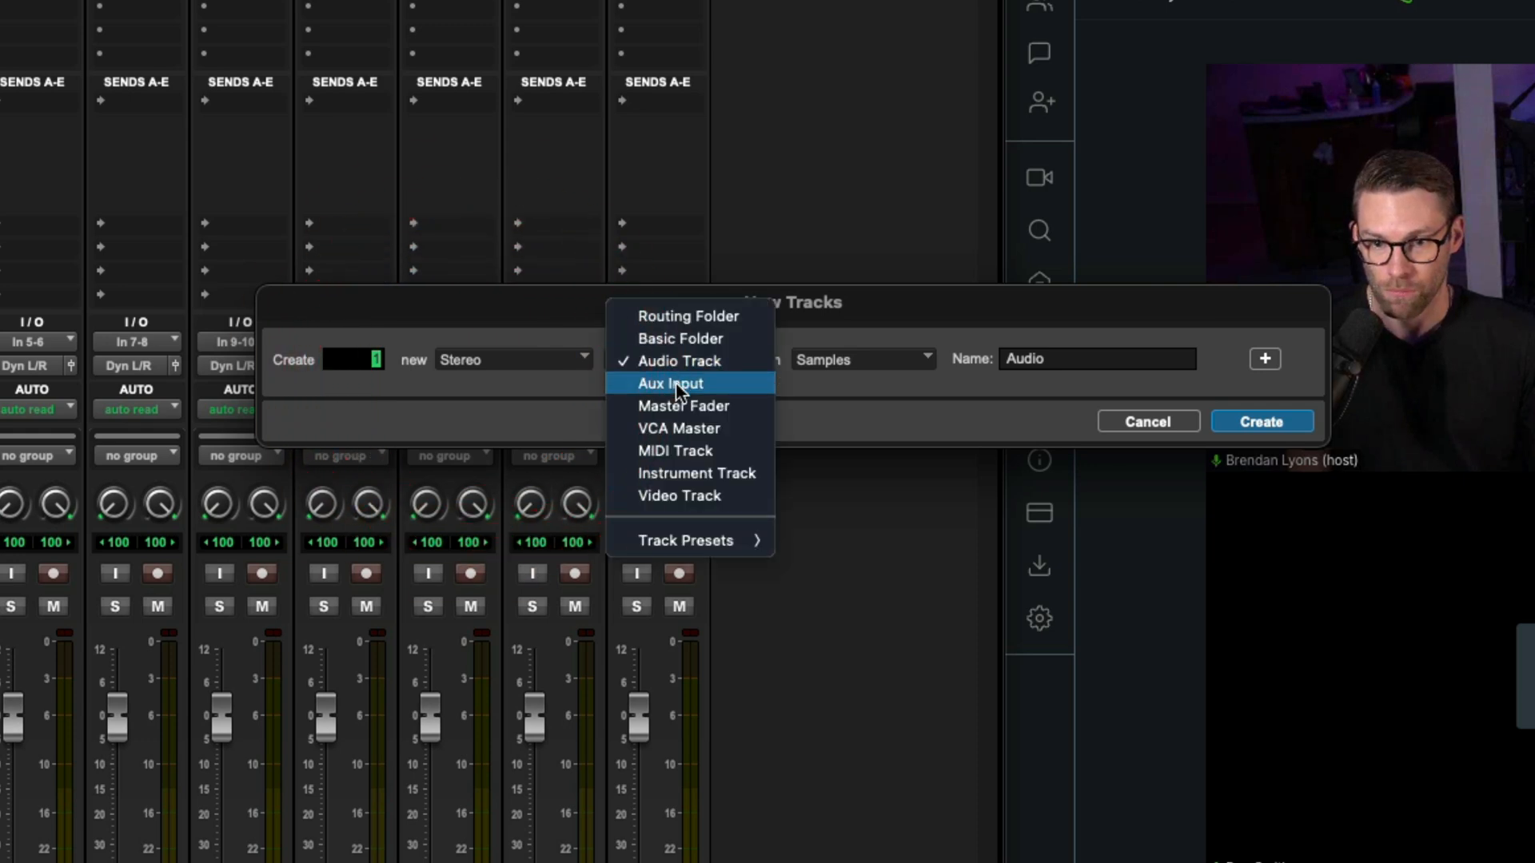
left_click(683, 406)
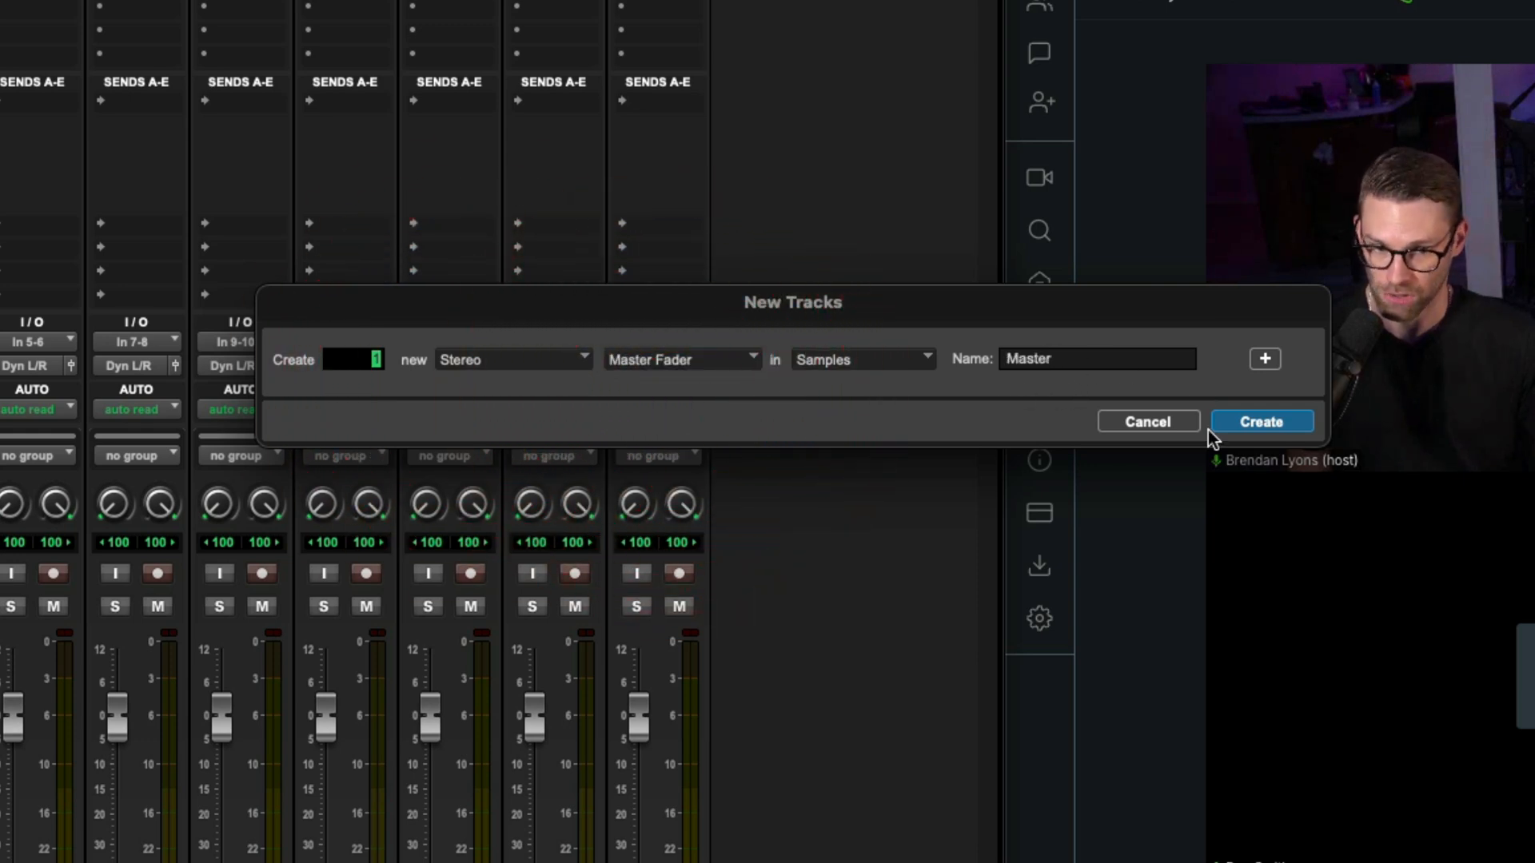
left_click(1261, 422)
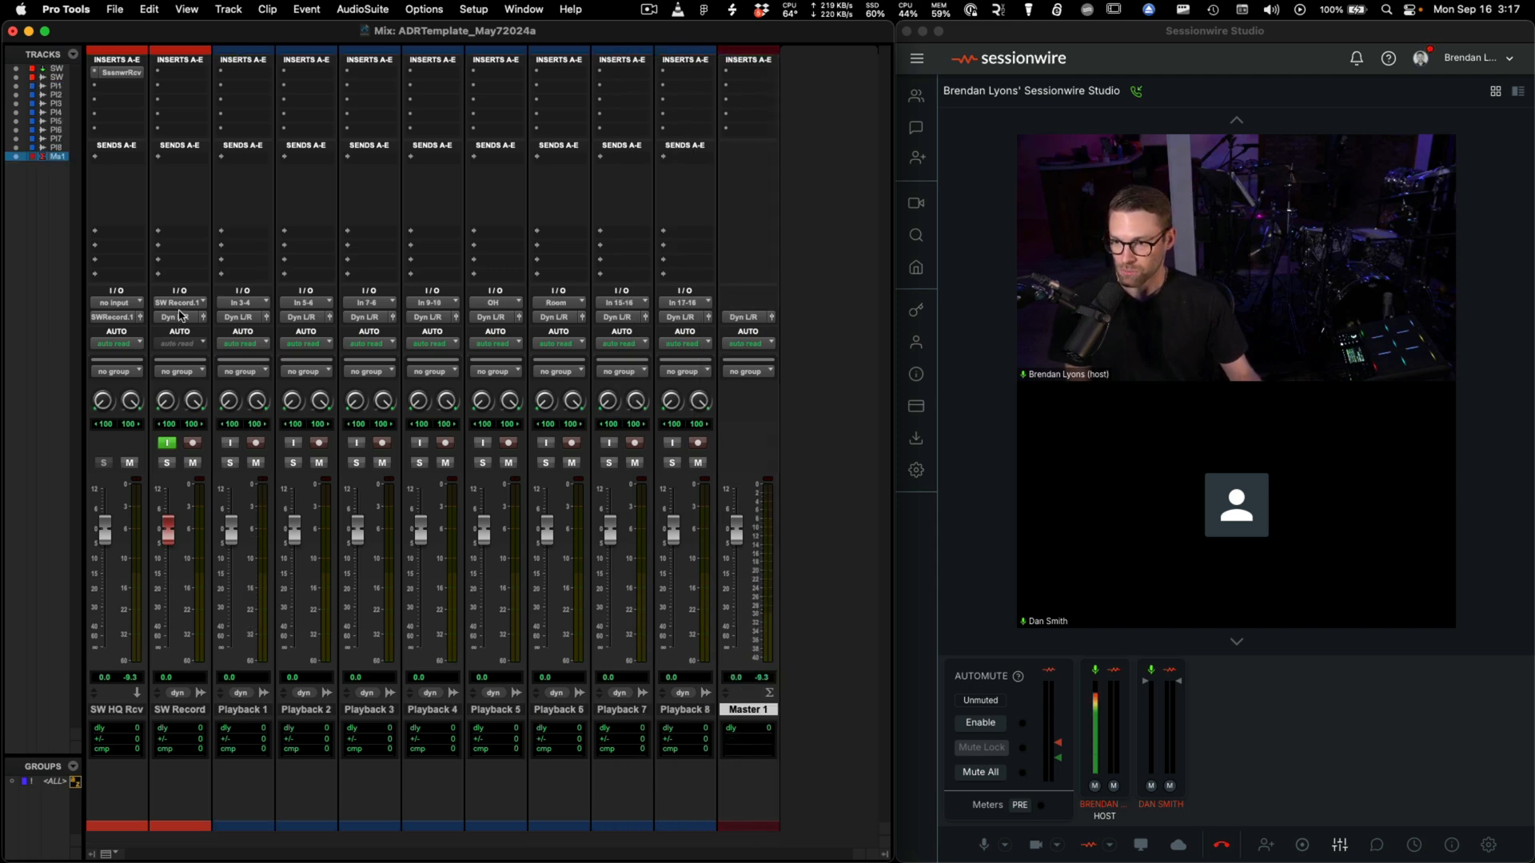
mouse_move(179, 710)
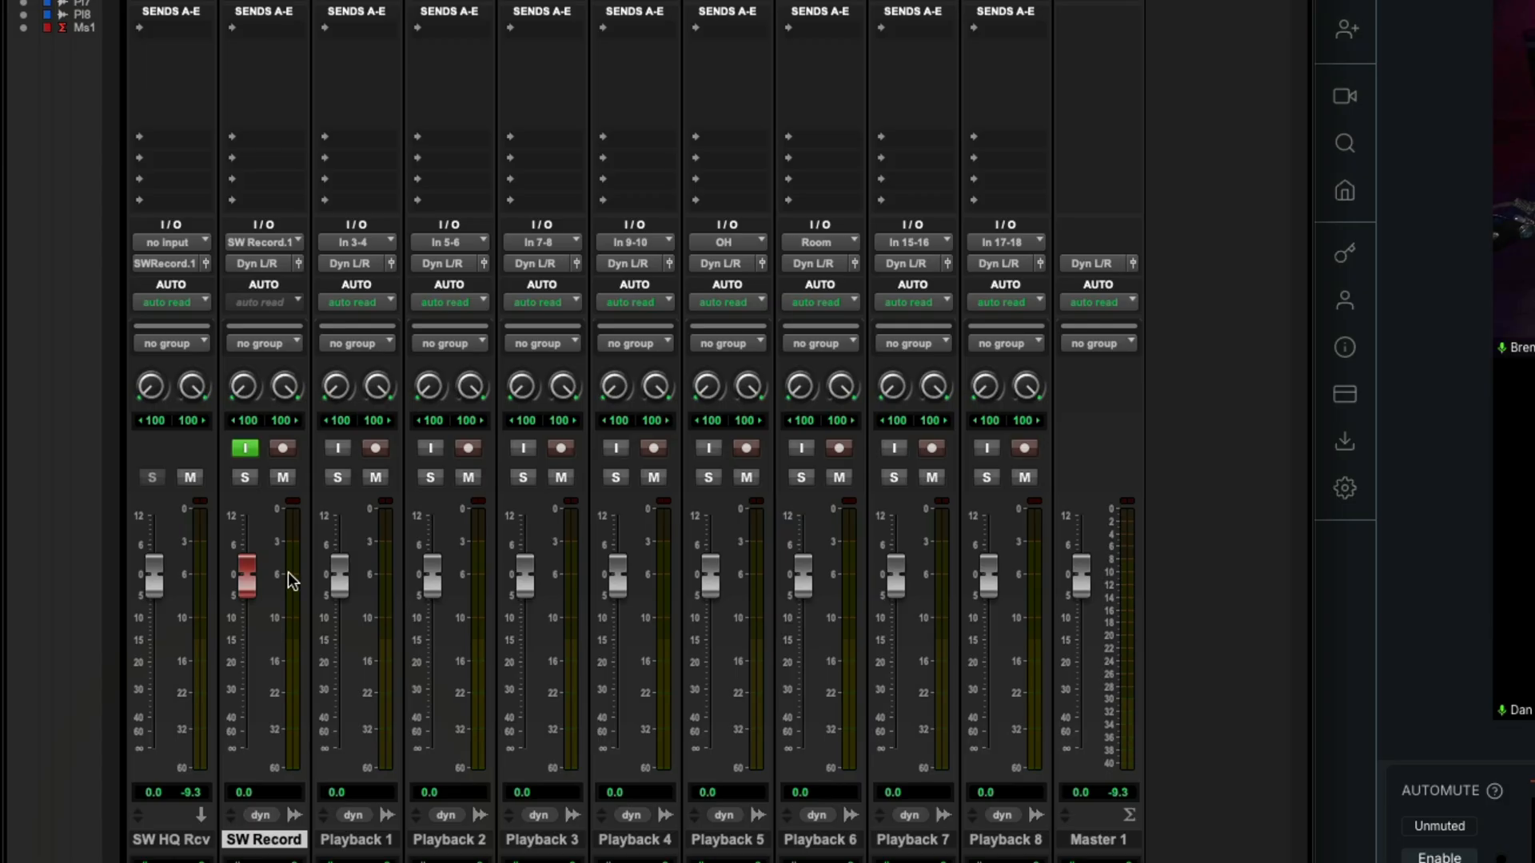
Send SW Record to DA (1) armed, and all Playback tracks plus Master to the DA bus
left_click(264, 262)
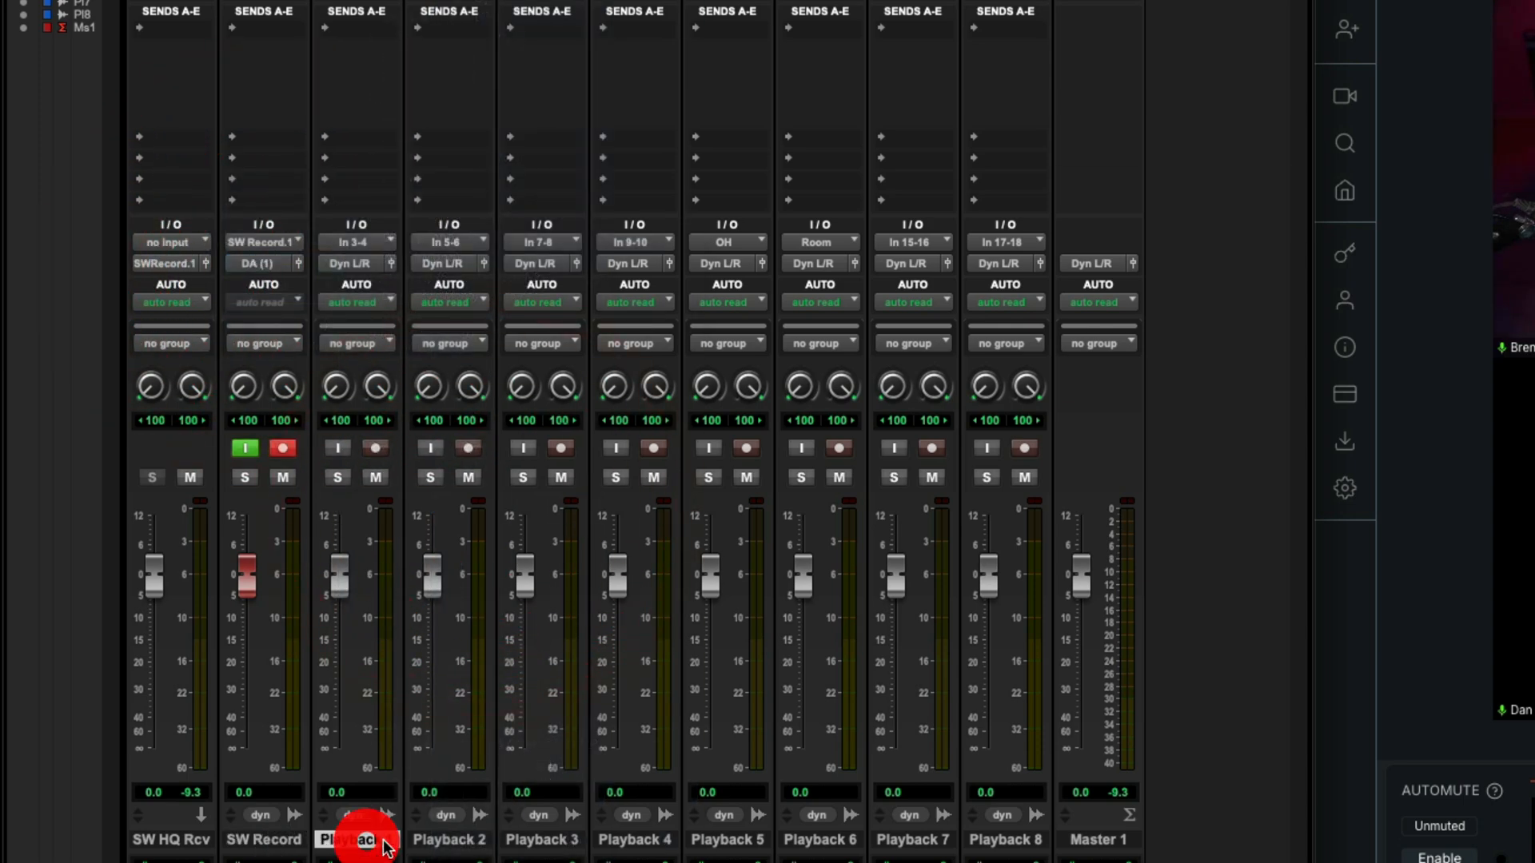
left_click(362, 840)
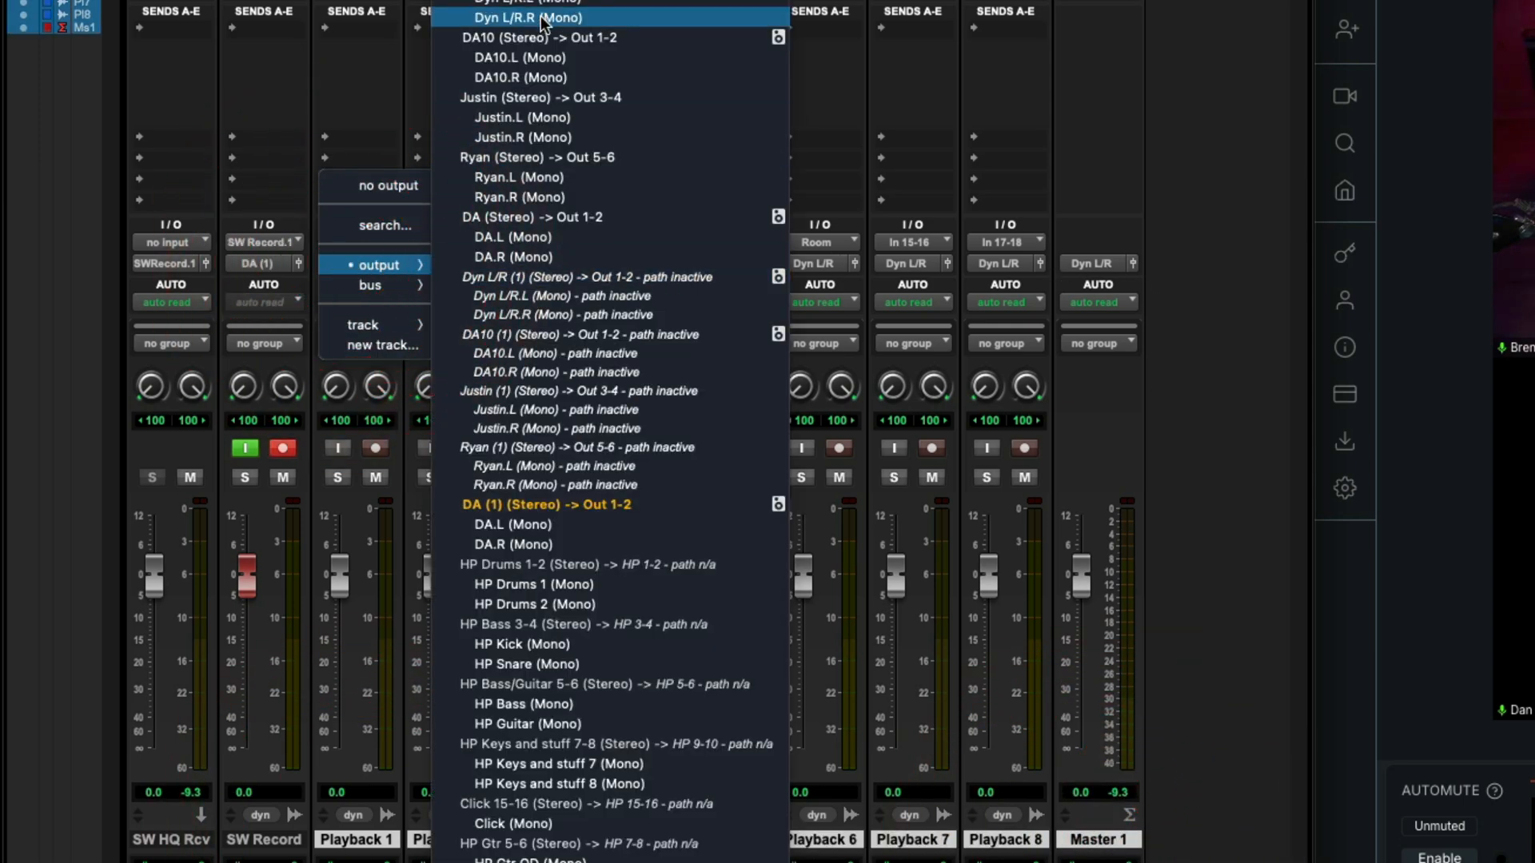
mouse_move(528, 224)
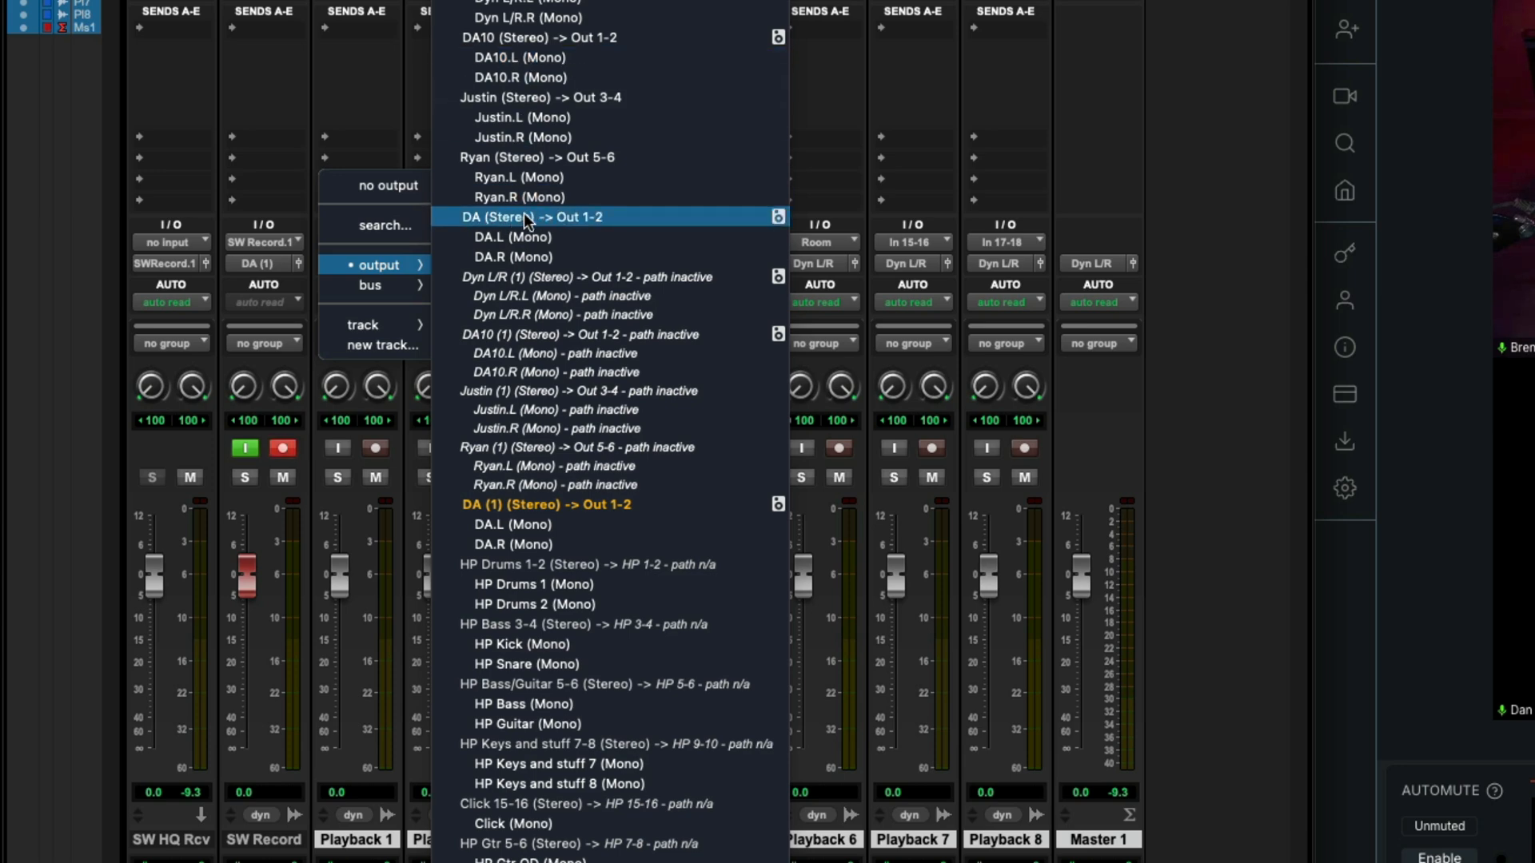
left_click(527, 217)
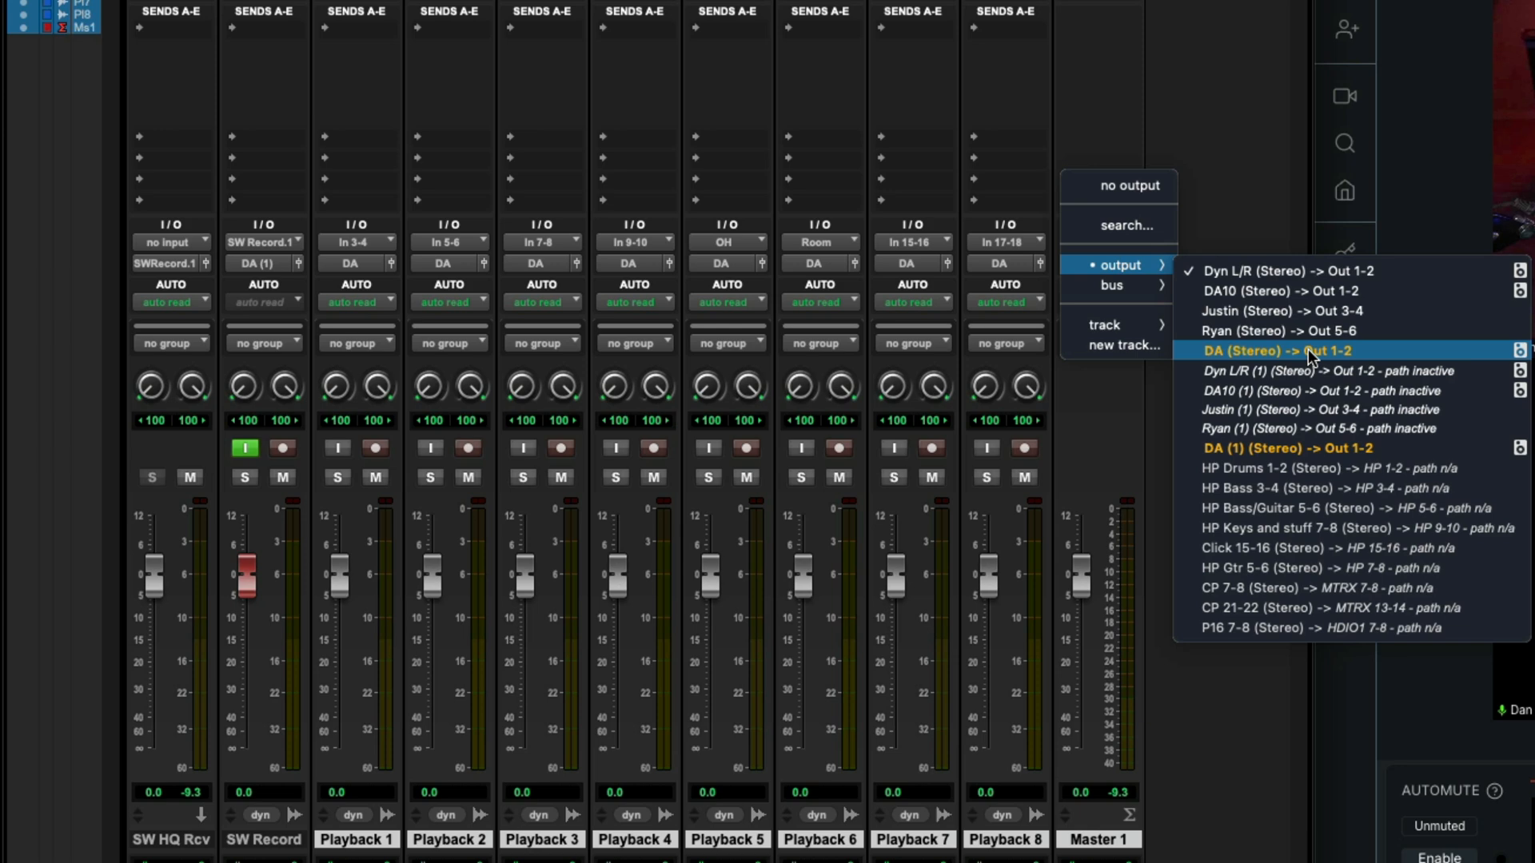
left_click(1273, 350)
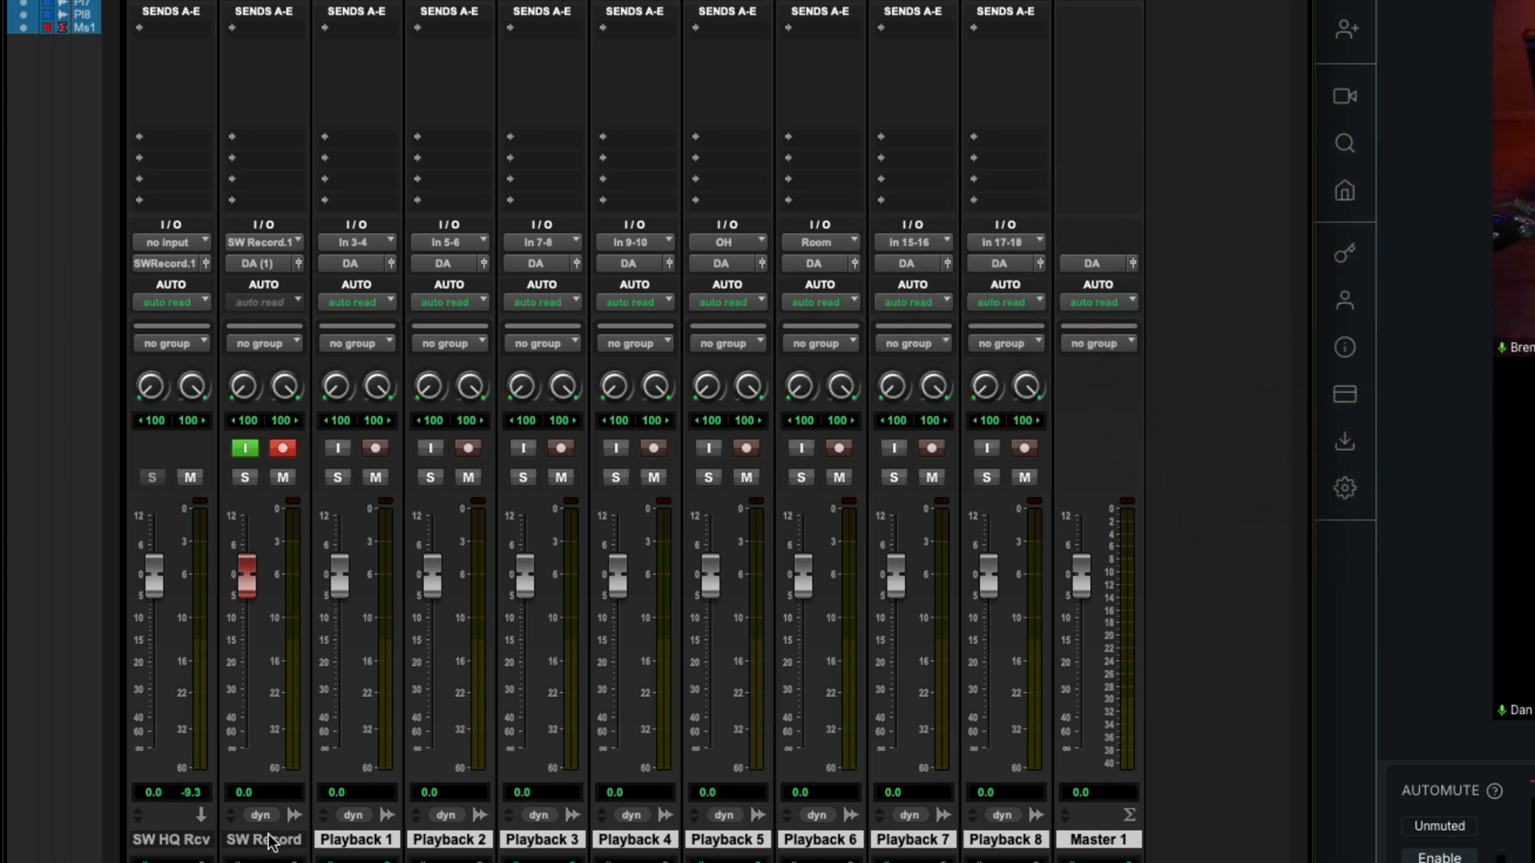
Insert the Sessionwire Send (stereo) plugin on Master 1 and close its window
left_click(264, 841)
type("session")
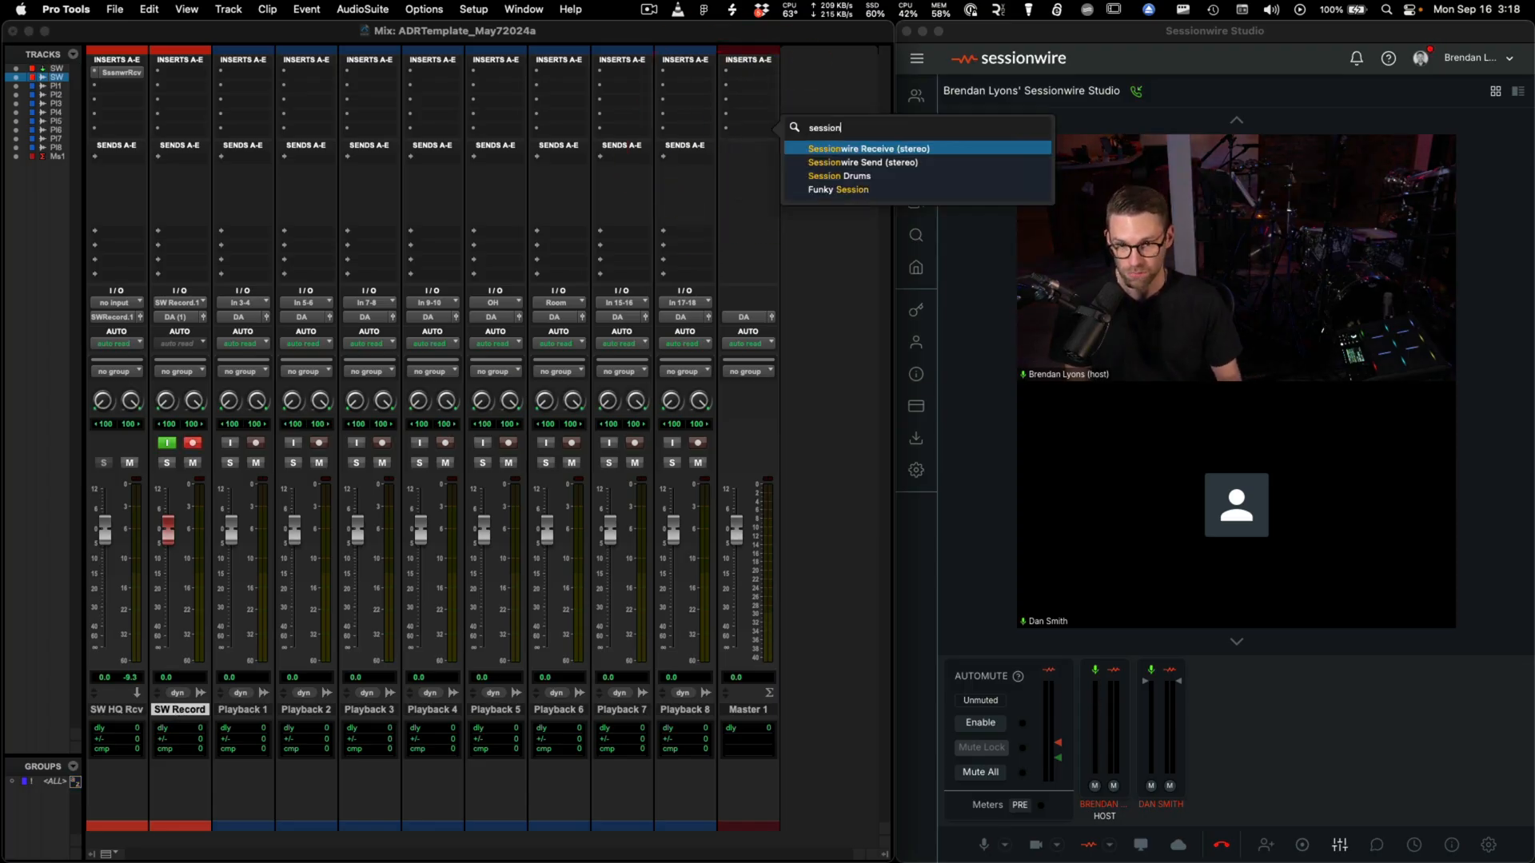
left_click(863, 163)
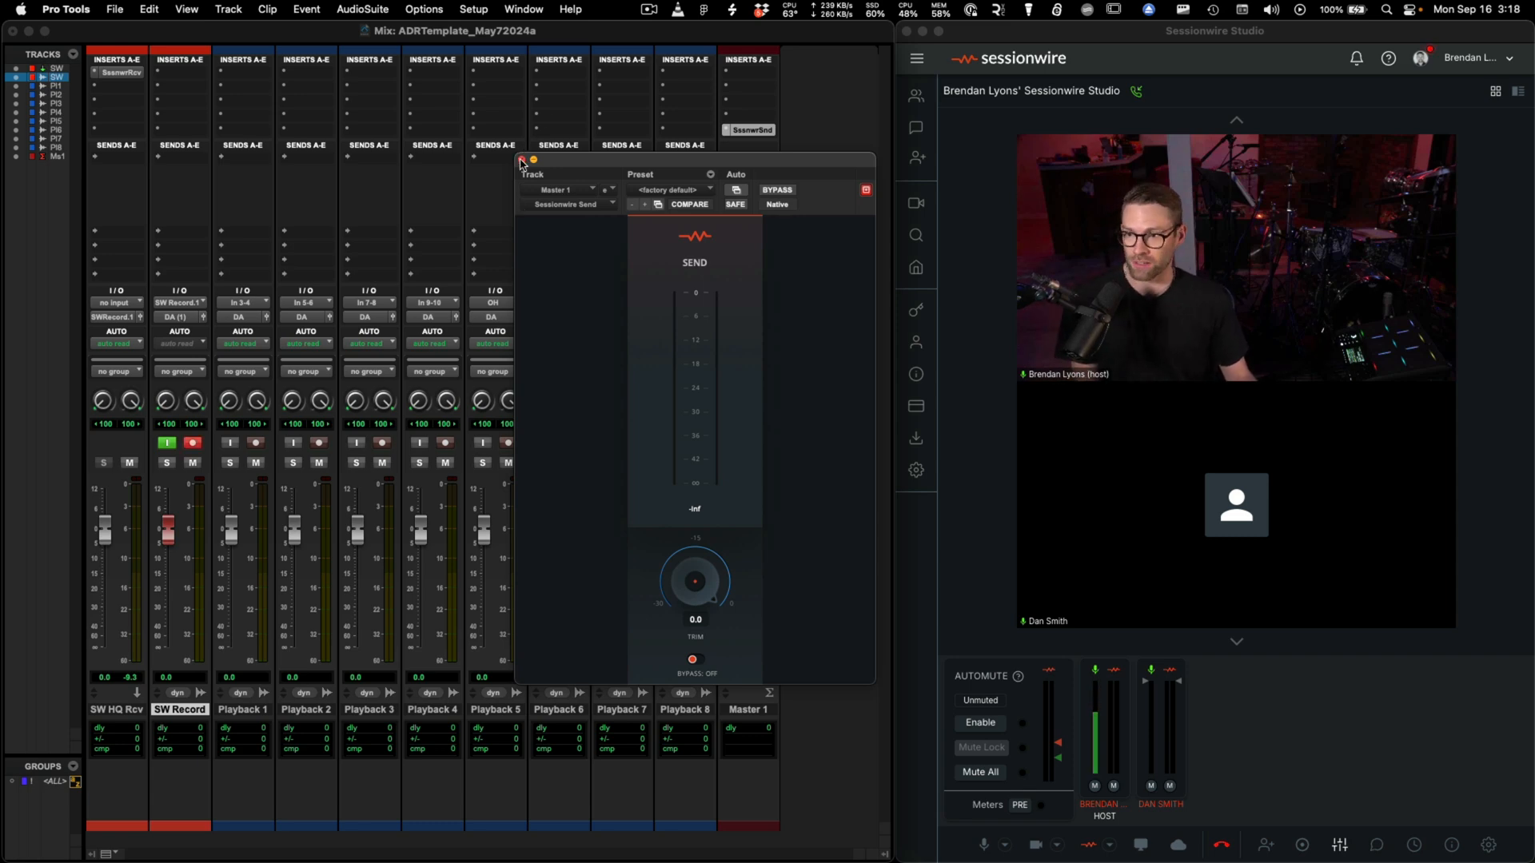
left_click(521, 160)
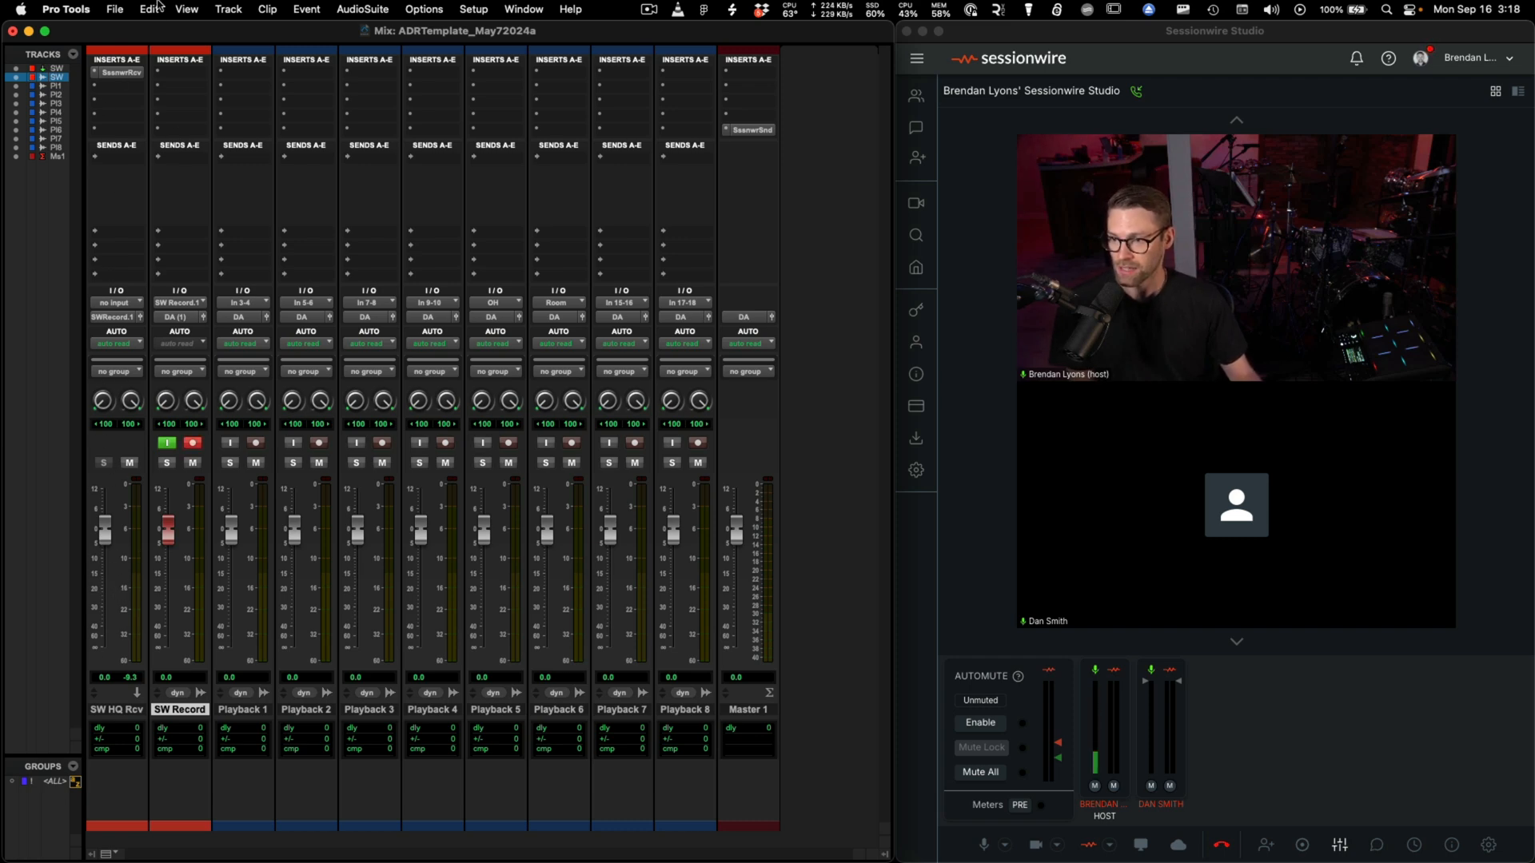
mouse_move(182, 603)
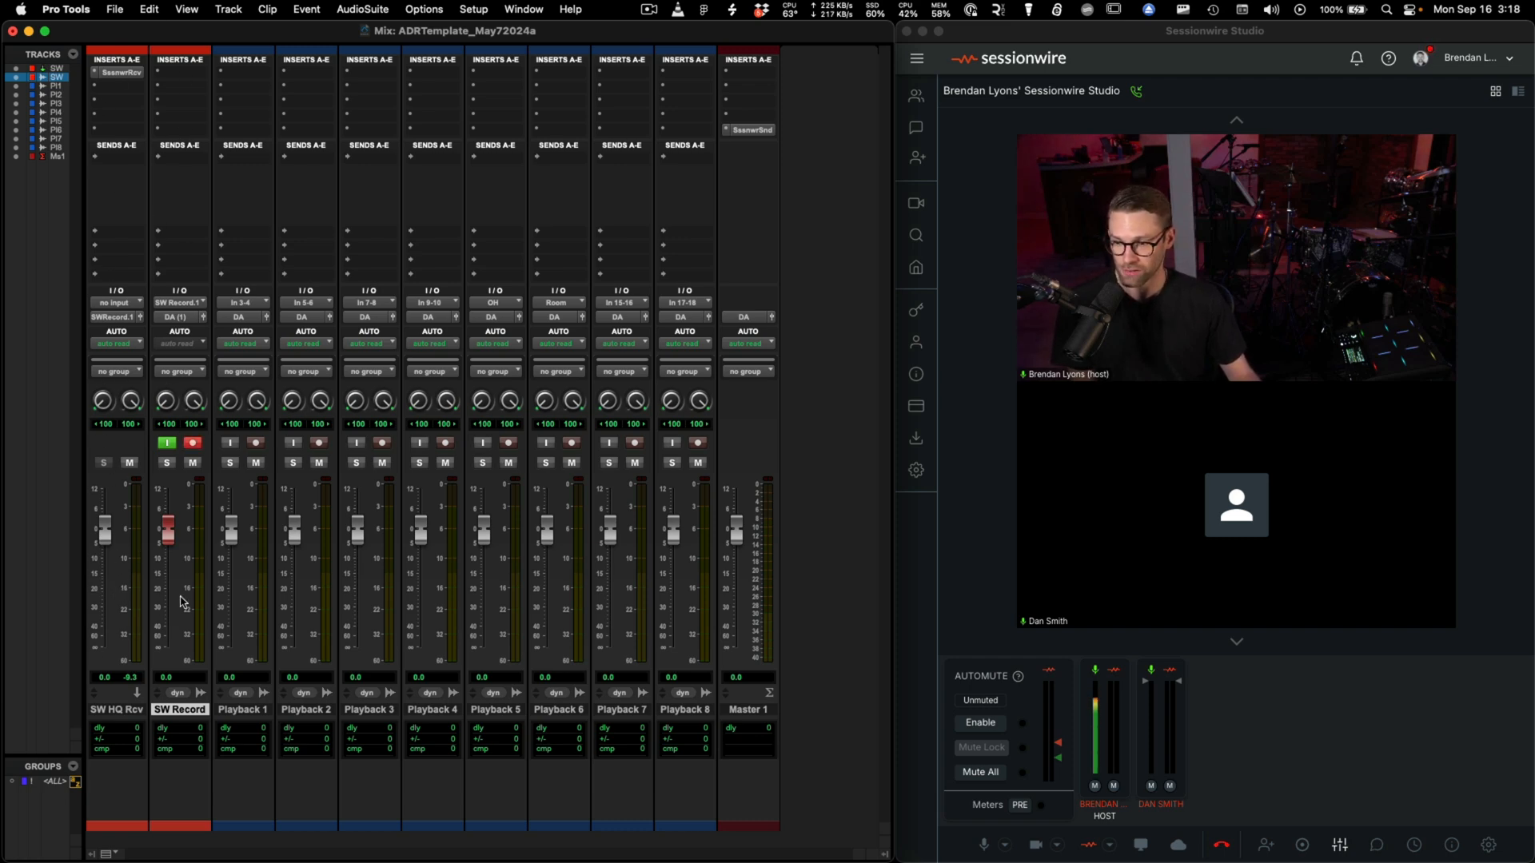
mouse_move(199, 669)
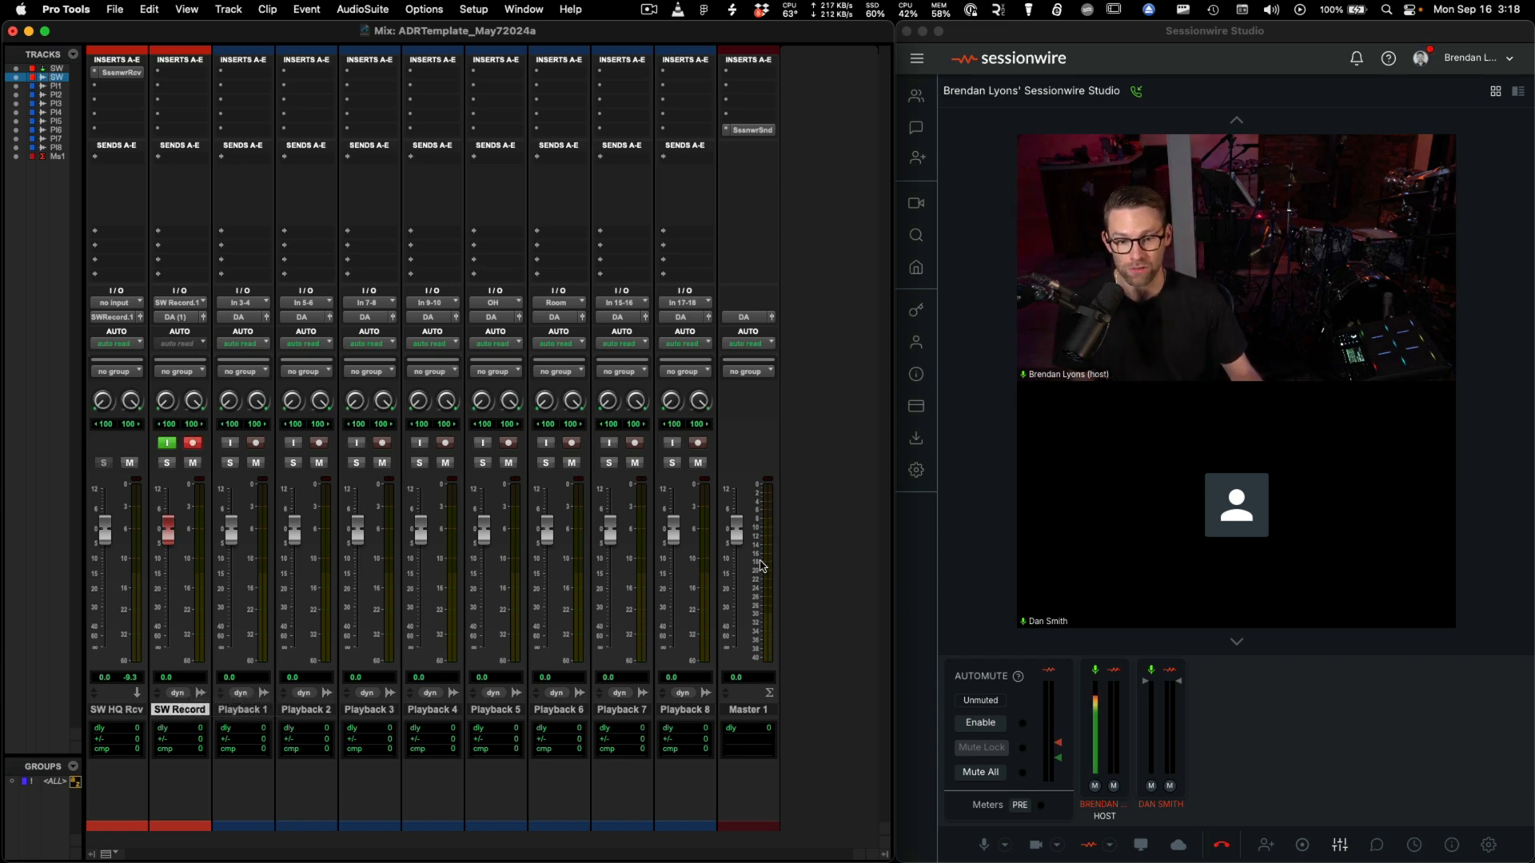
mouse_move(513, 769)
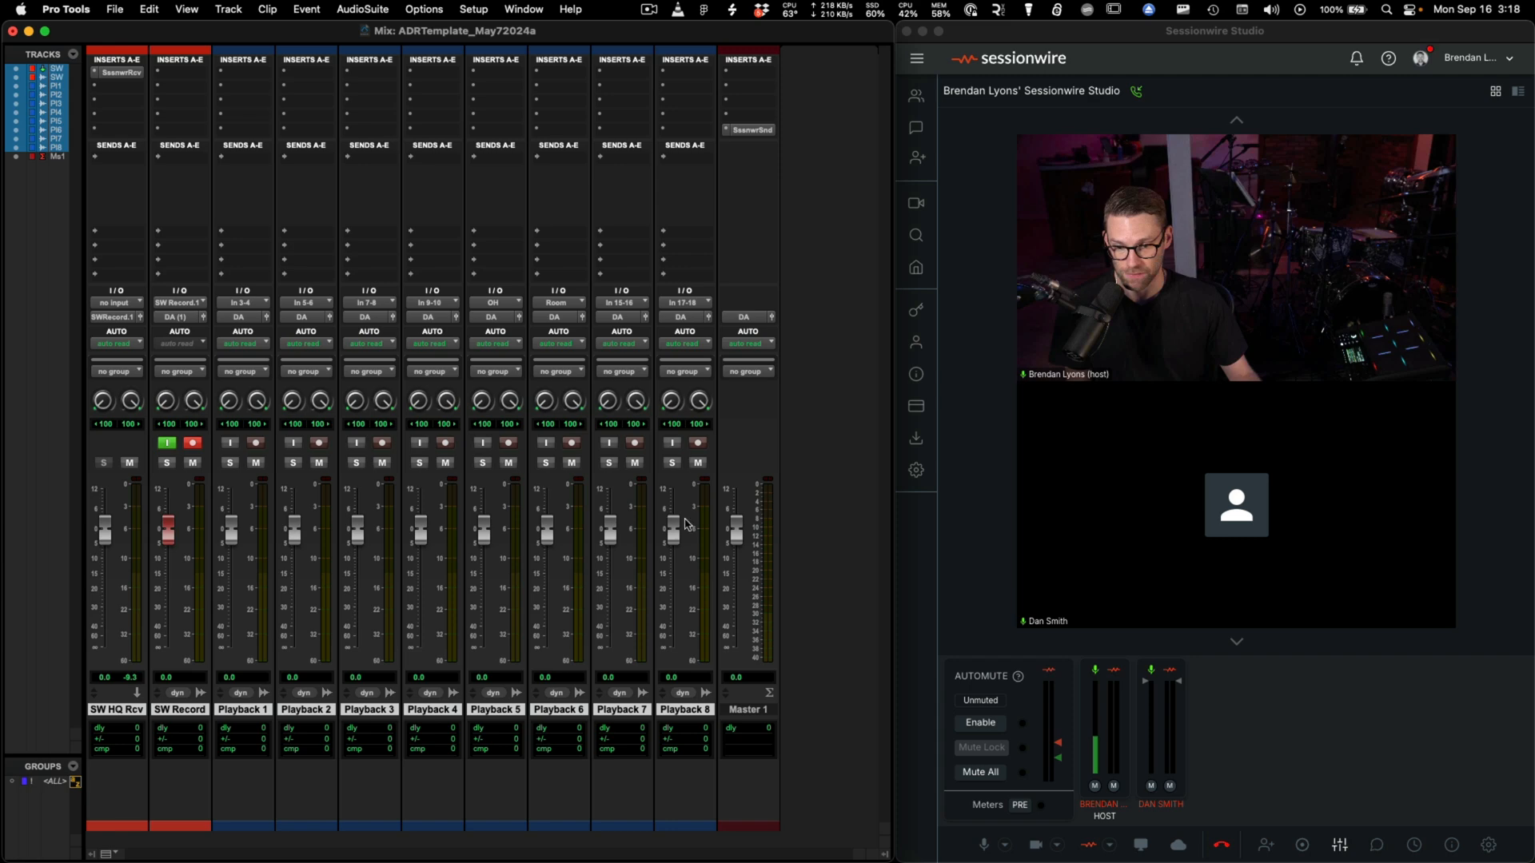
left_click(243, 733)
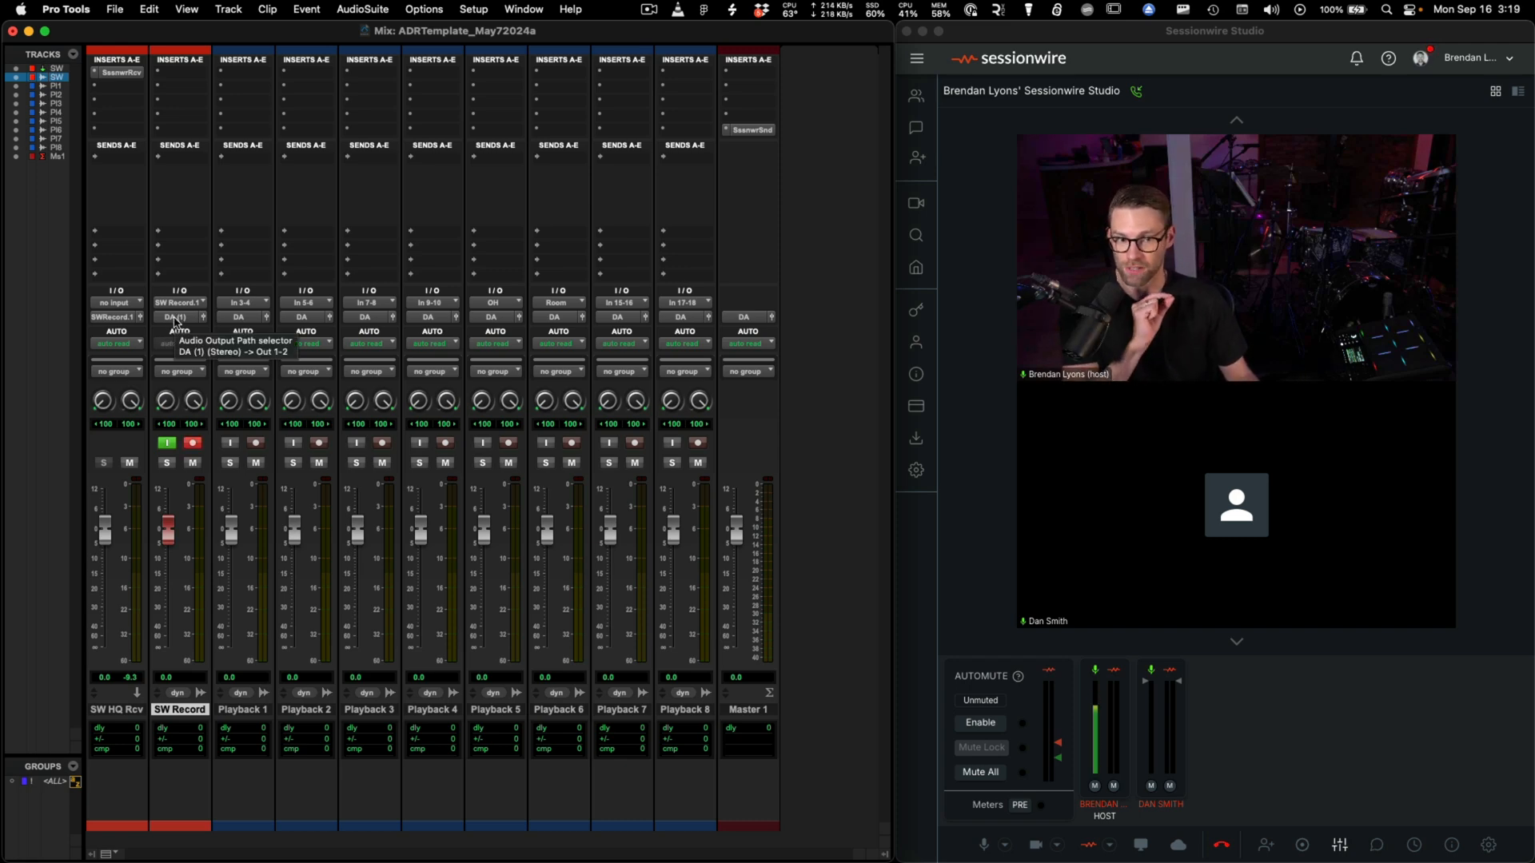
Open Setup > I/O on the Bus tab and locate the DA path
left_click(473, 8)
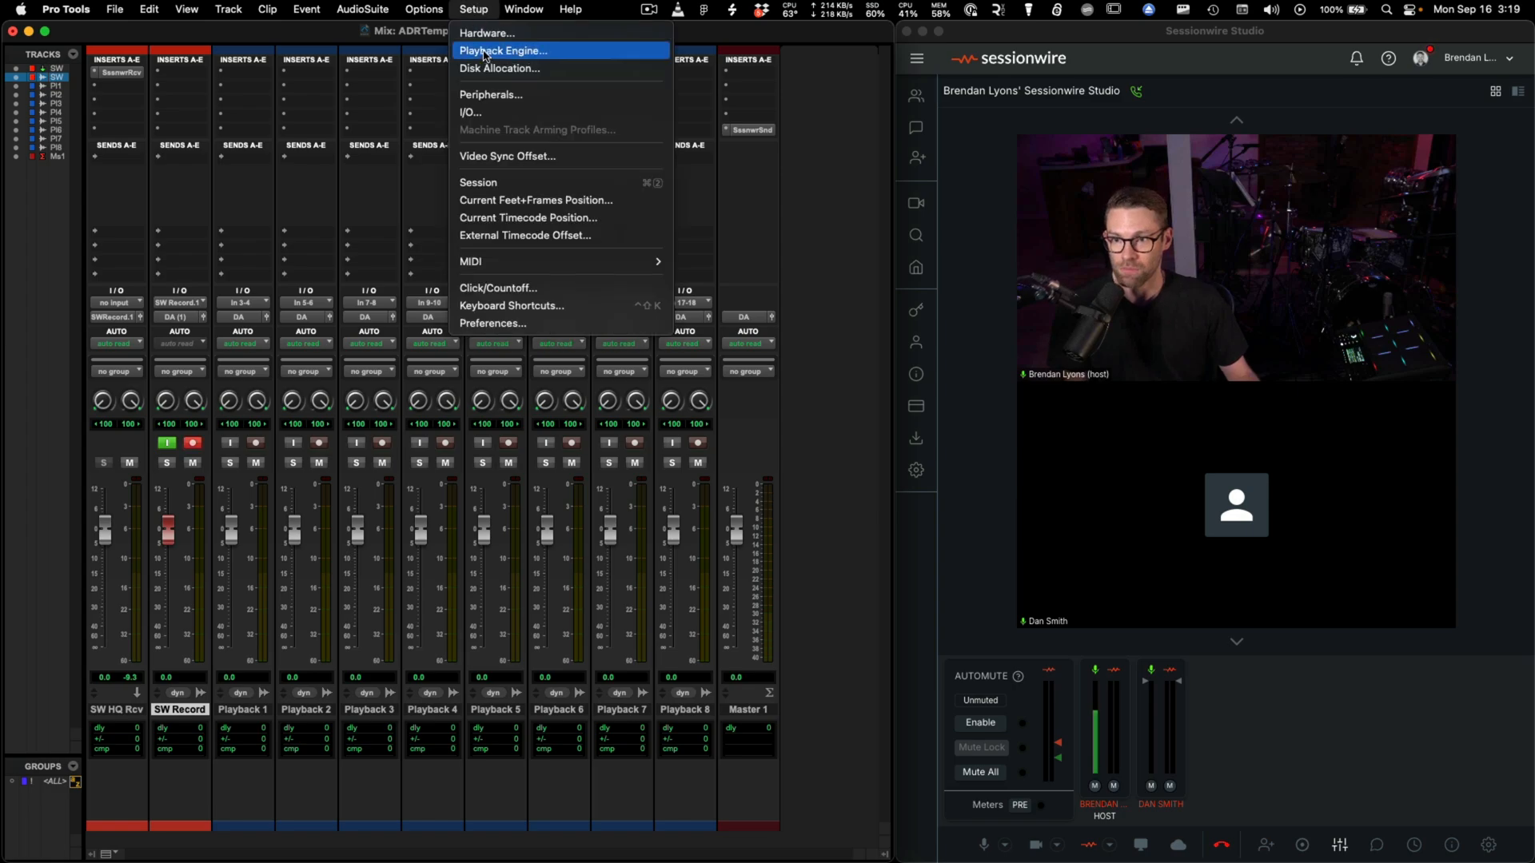
left_click(470, 112)
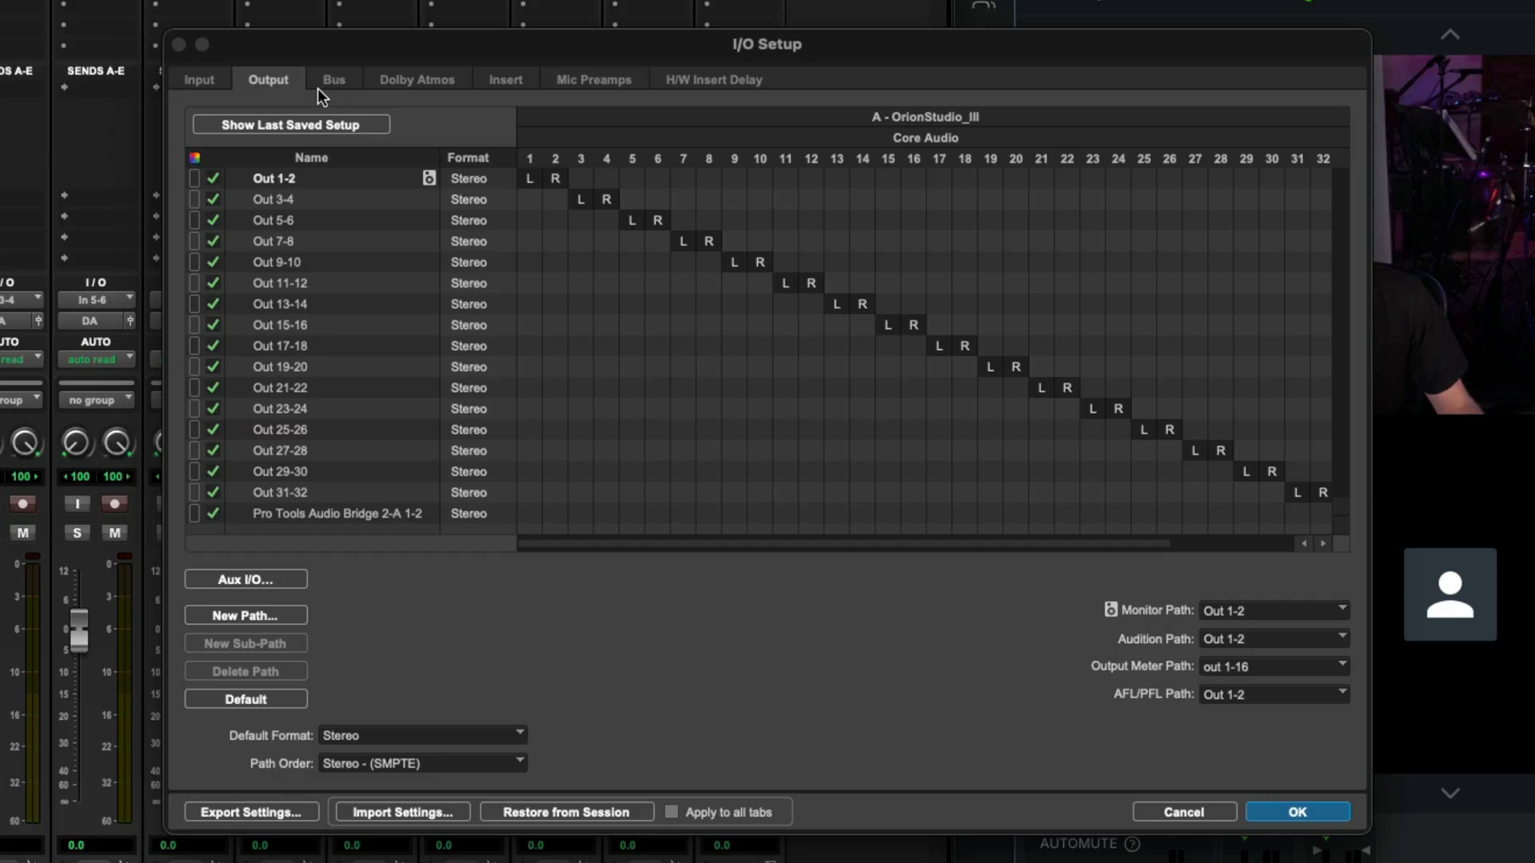
left_click(332, 78)
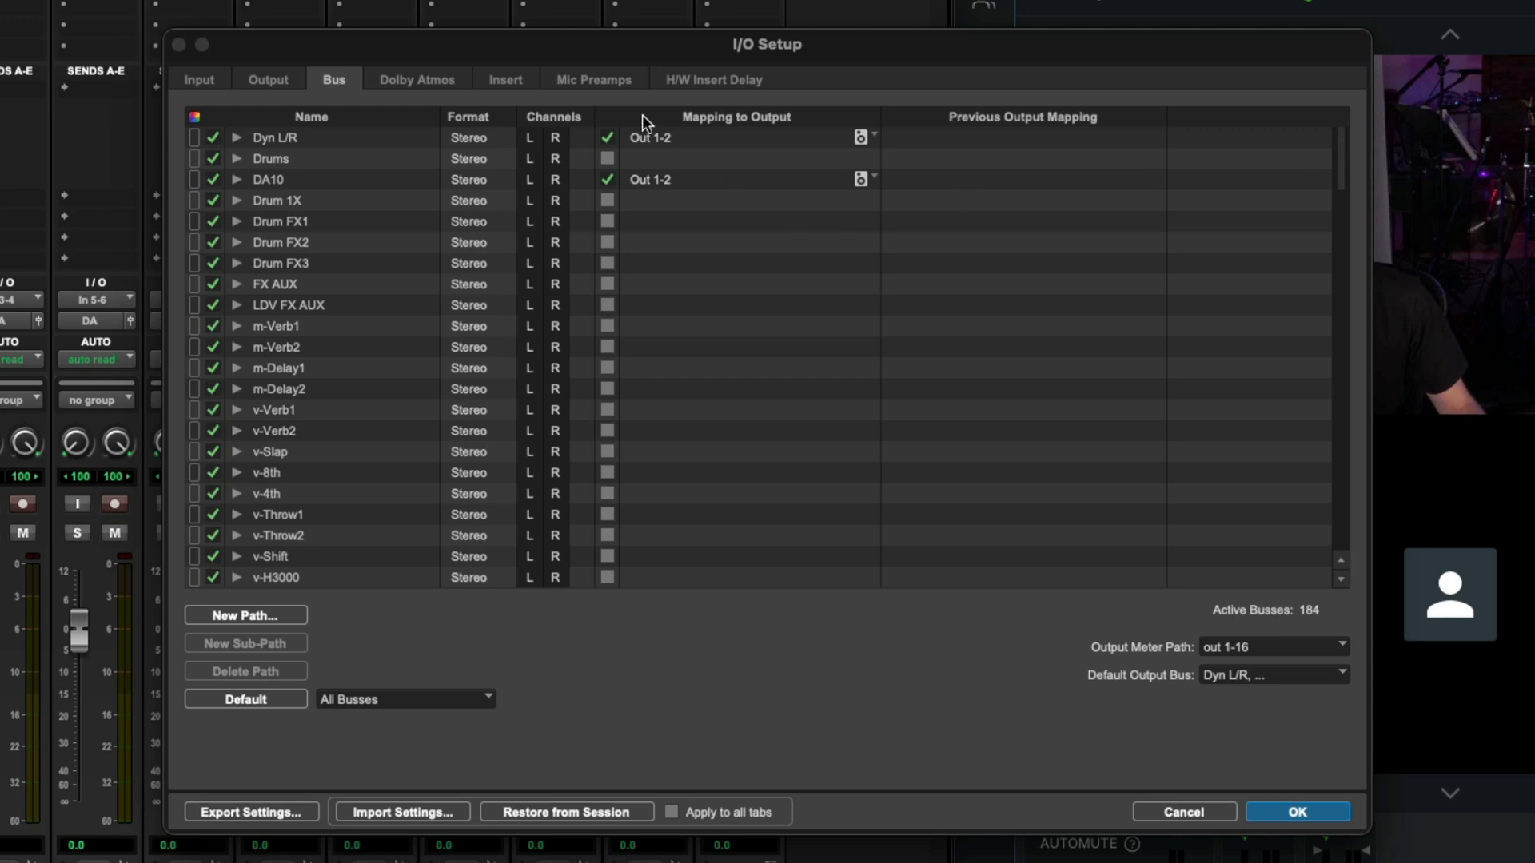
mouse_move(646, 141)
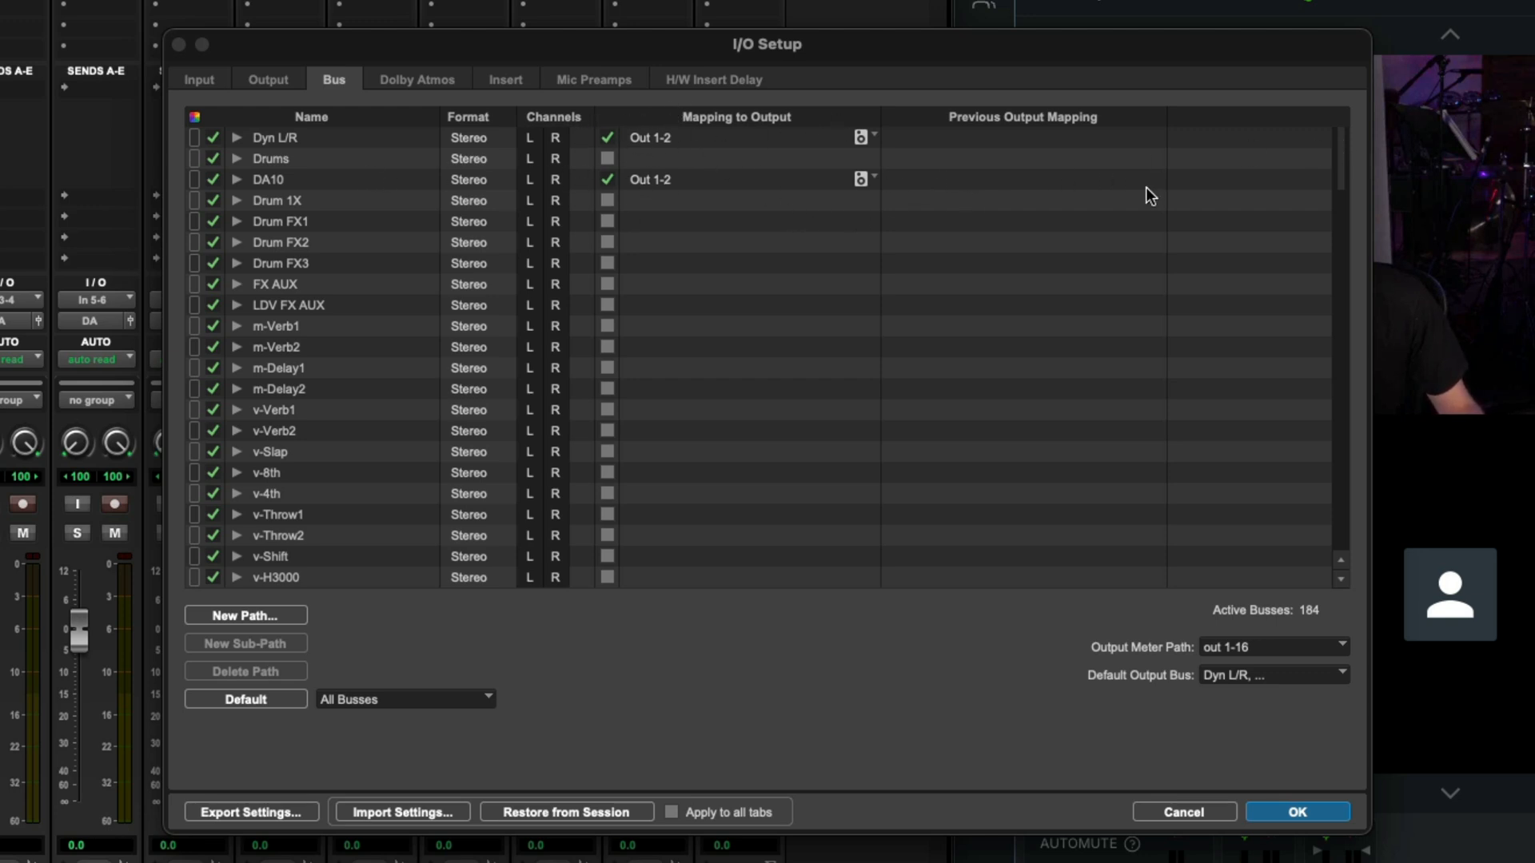
scroll("down", 3)
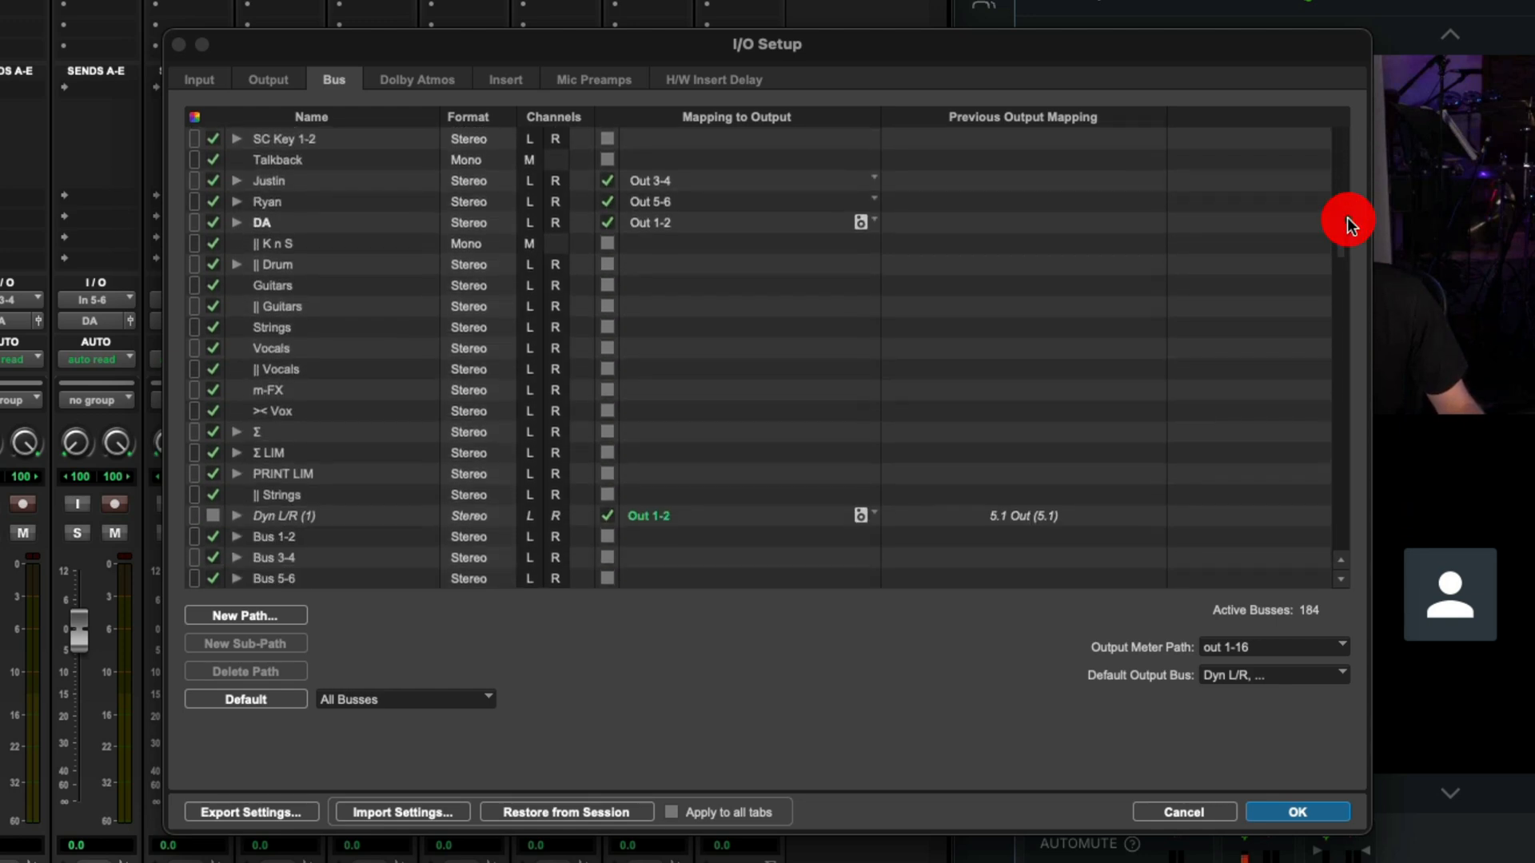
left_click(264, 222)
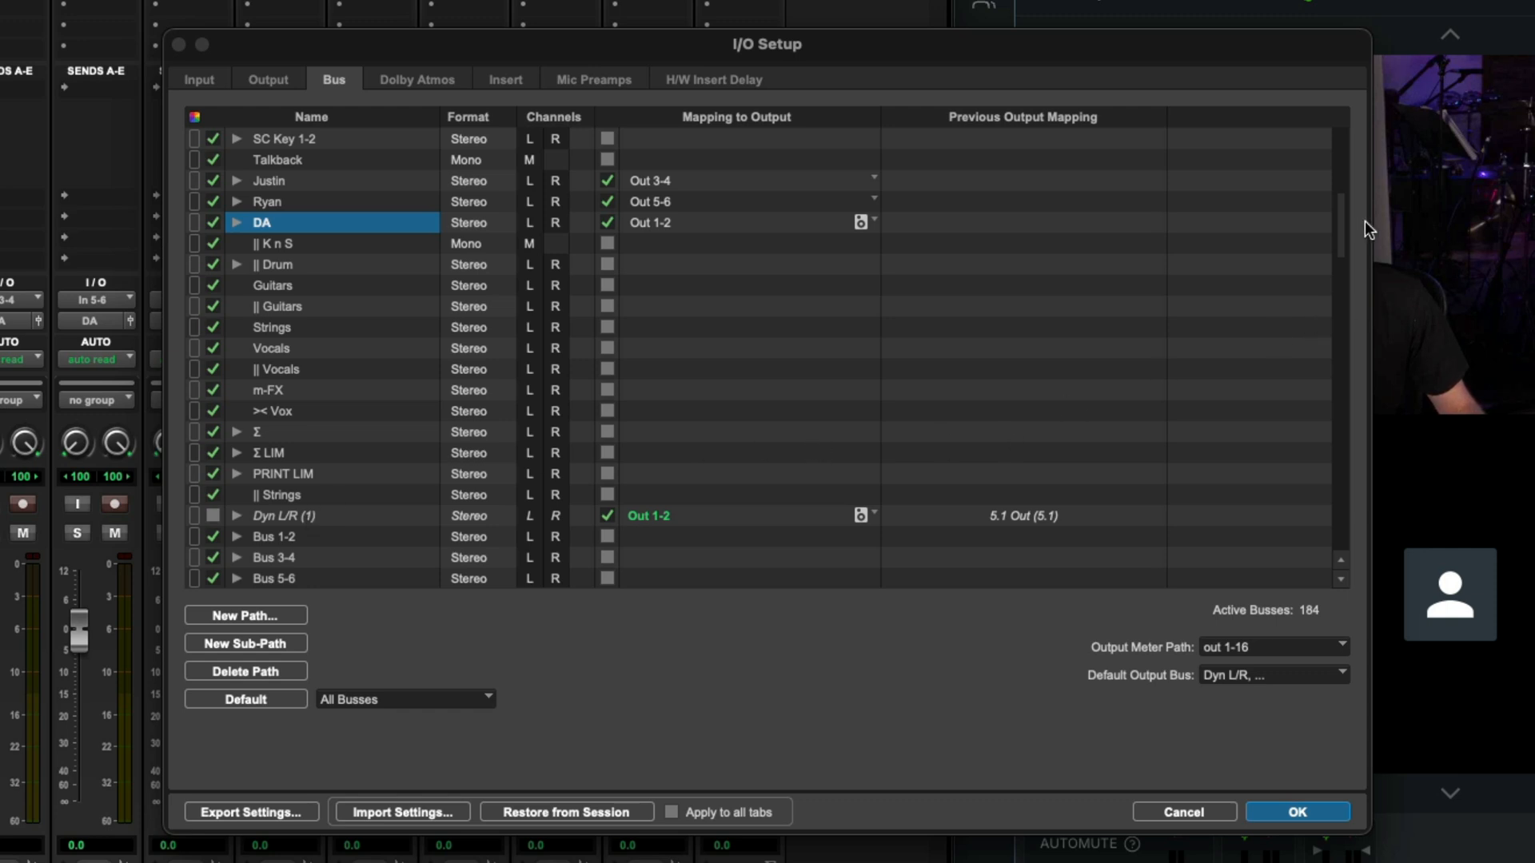
Confirm DA and DA (1) both map to Out 1-2 and close I/O Setup unchanged
scroll("down", 3)
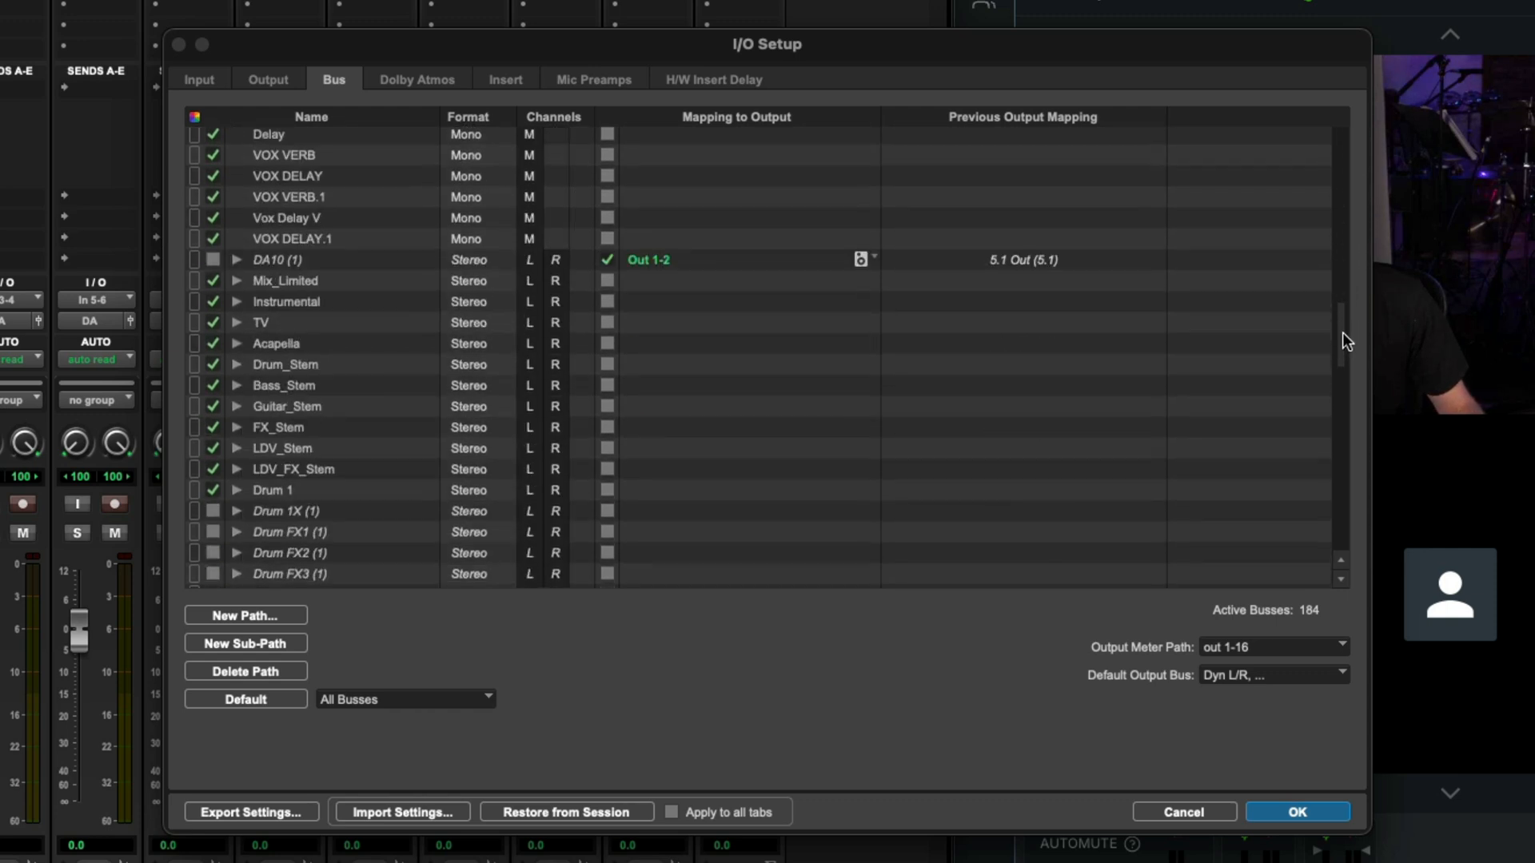
scroll("down", 3)
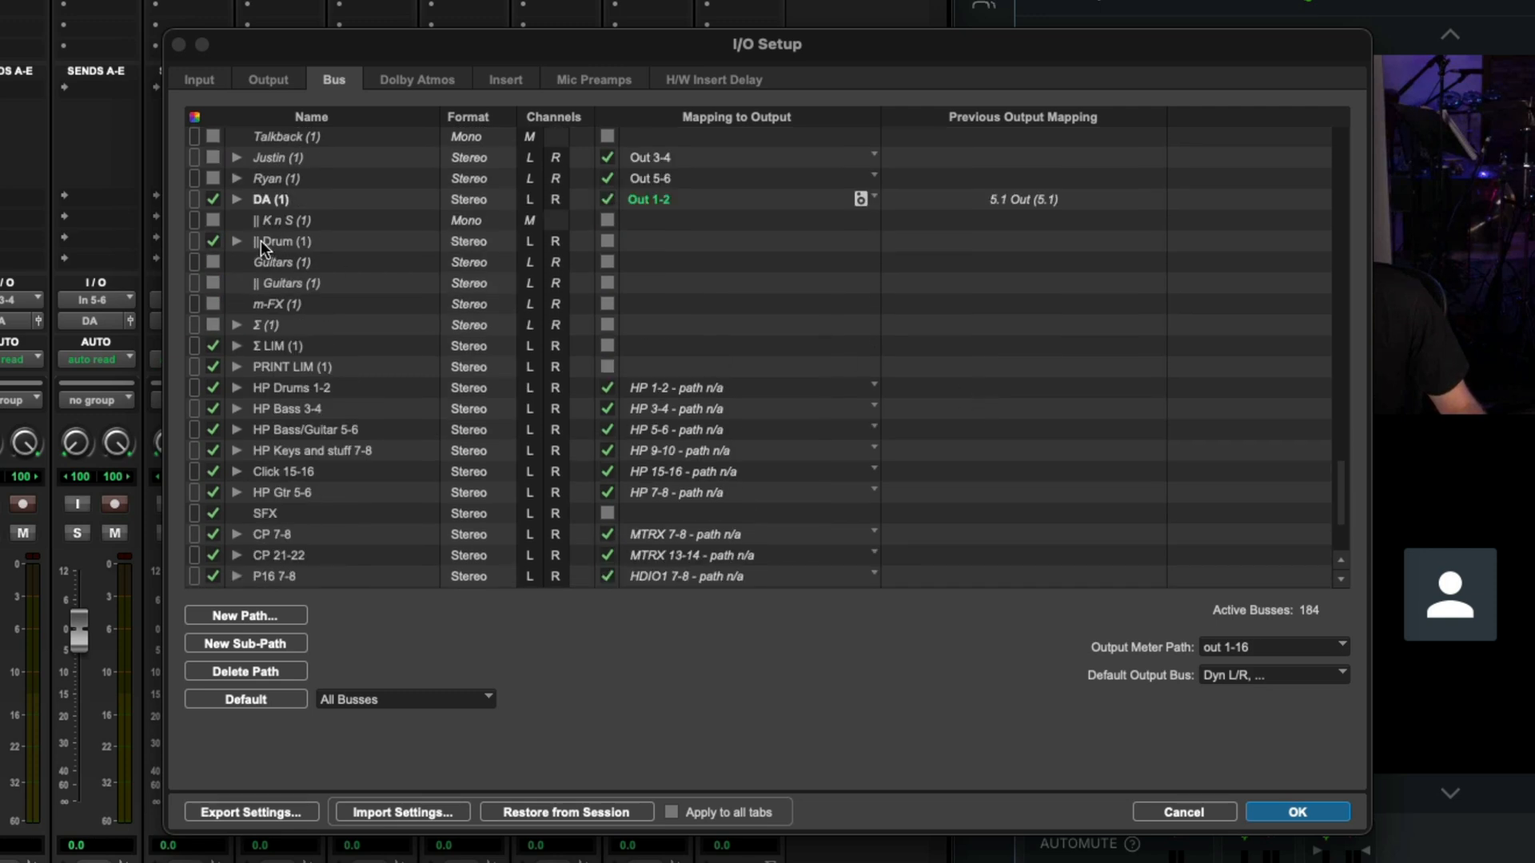
left_click(287, 199)
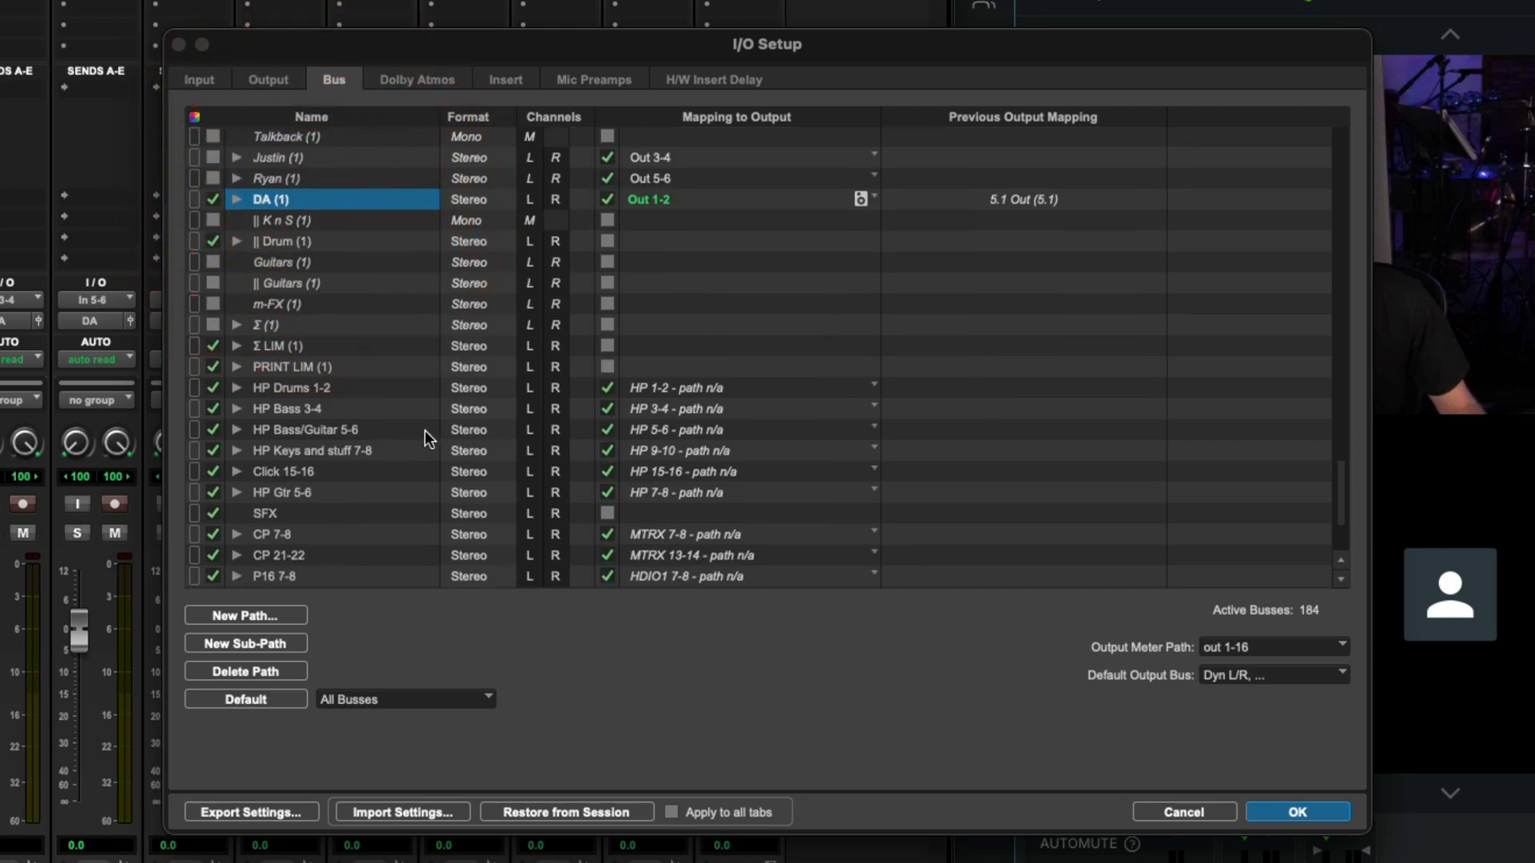
left_click(1308, 812)
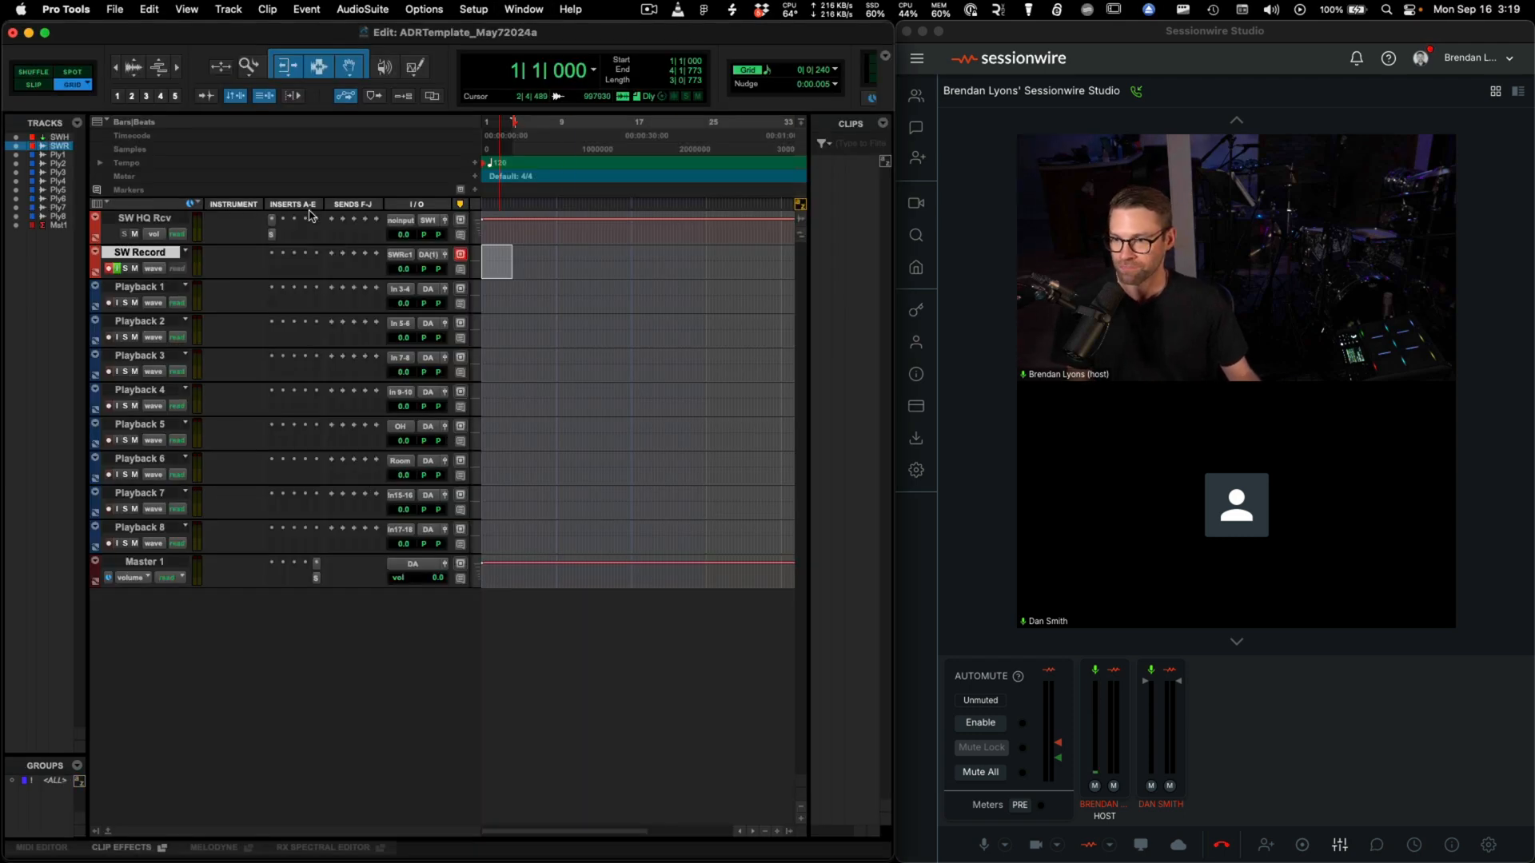
Hide the Instrument and Inserts columns and record the SWRcrd.01 take on SW Record
left_click(291, 205)
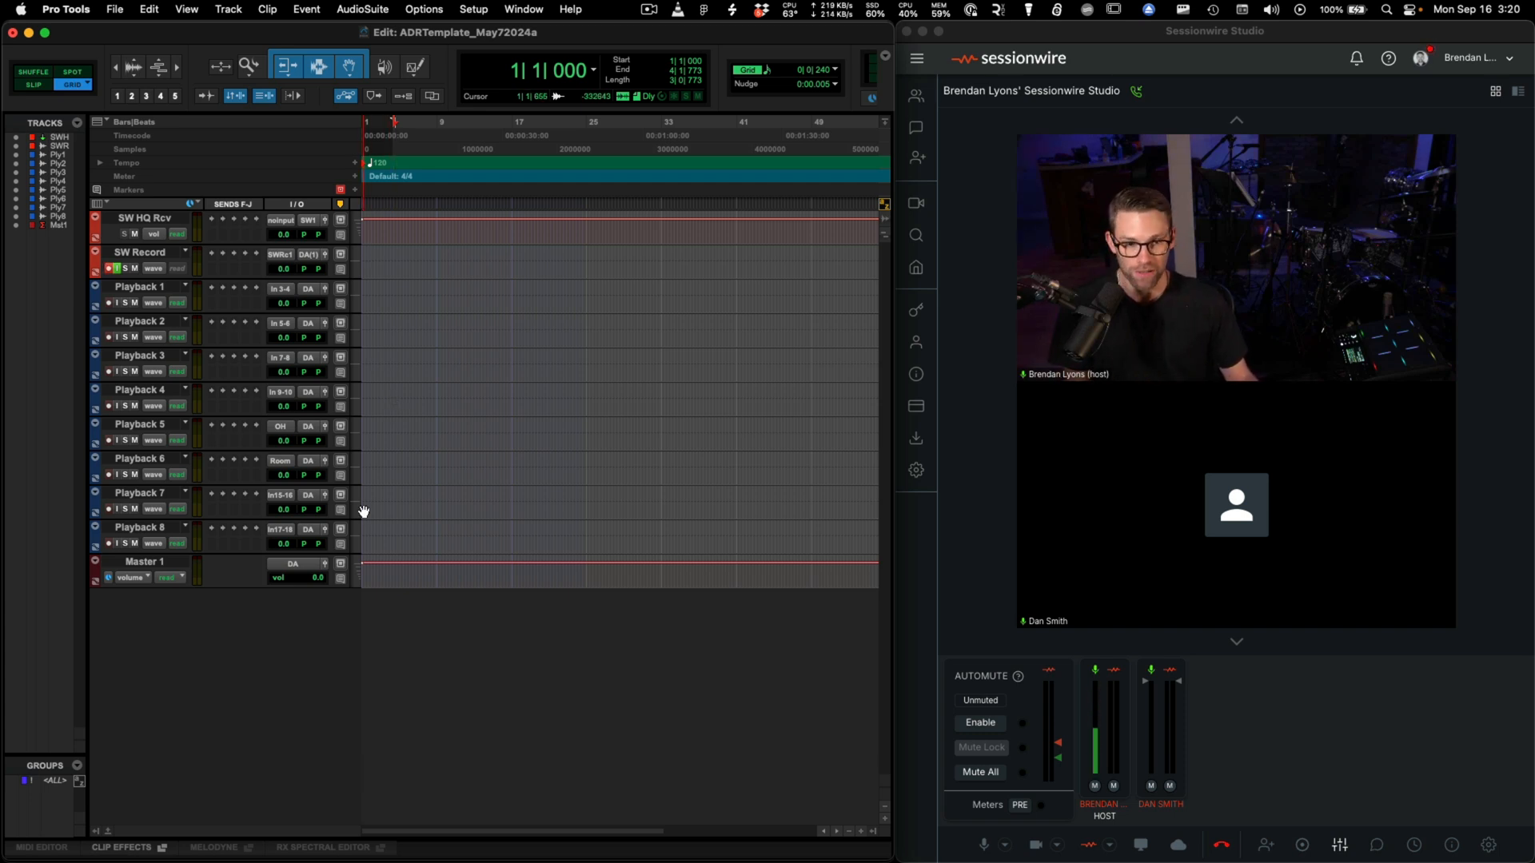
left_click(604, 200)
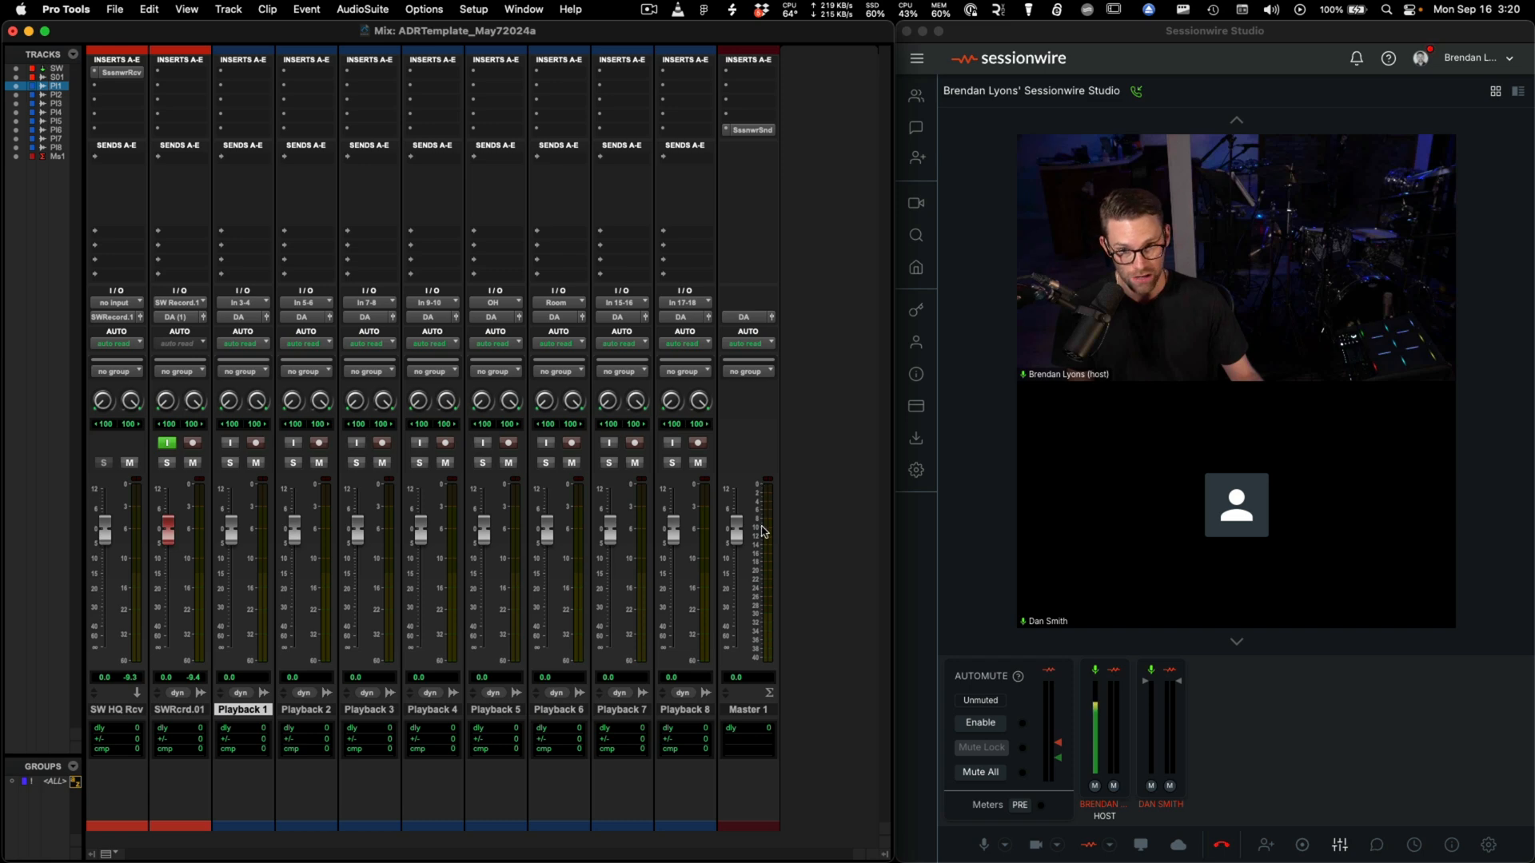
left_click(752, 129)
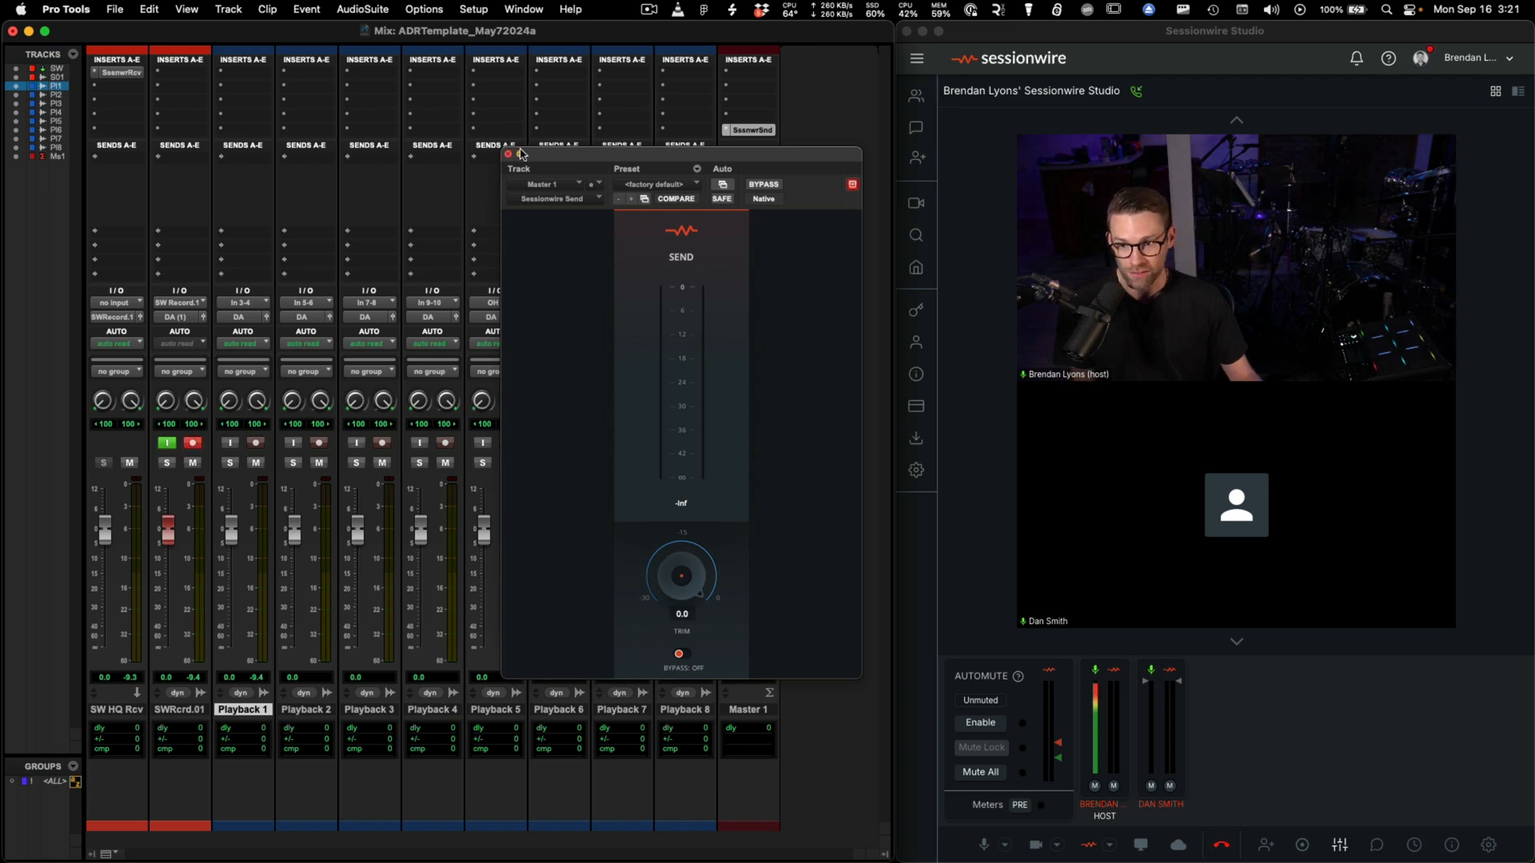
left_click(502, 155)
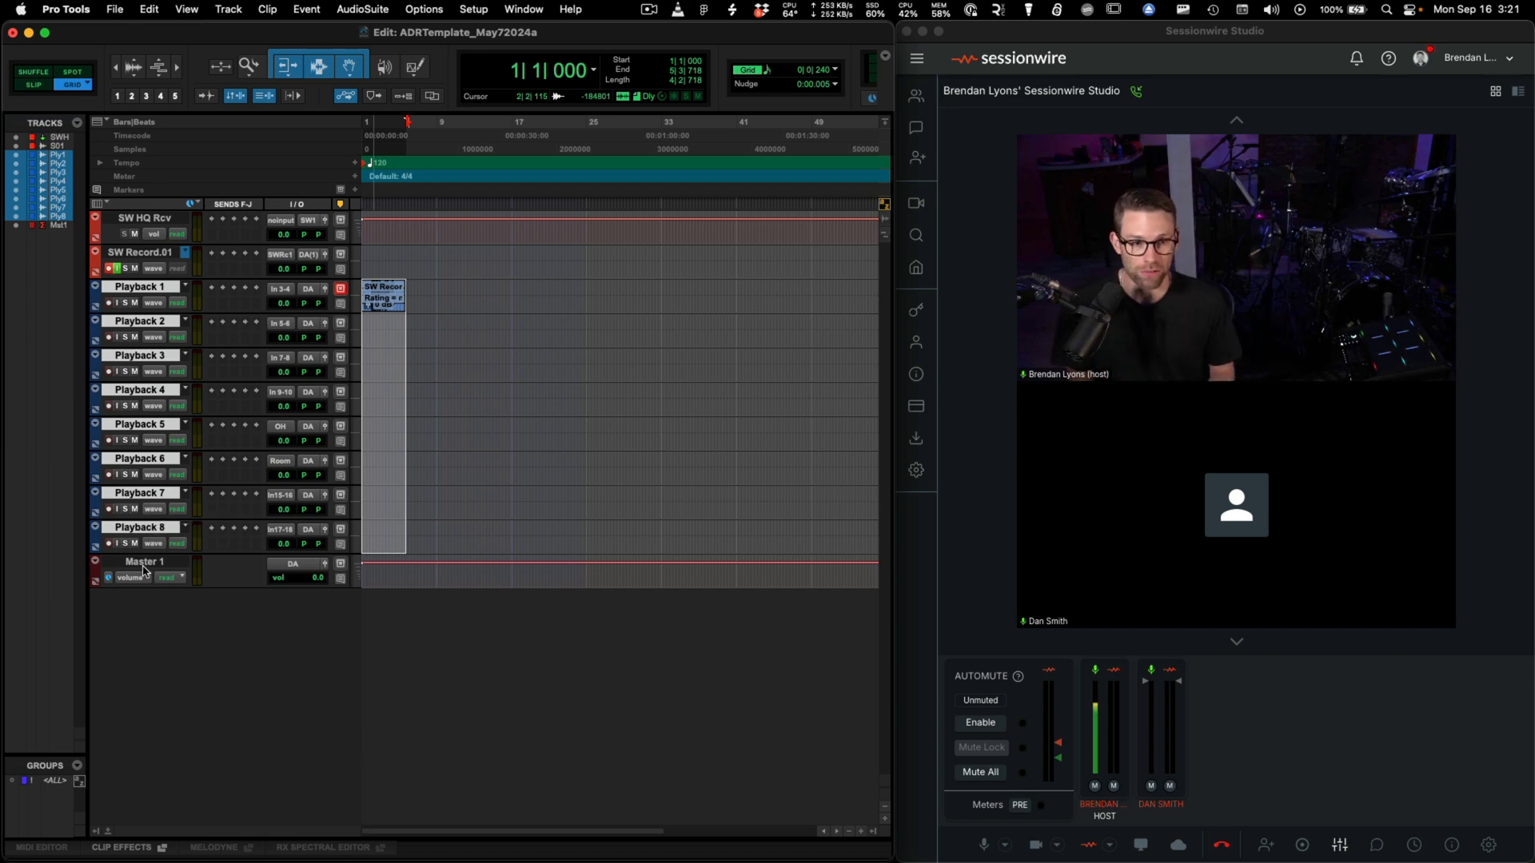
mouse_move(144, 569)
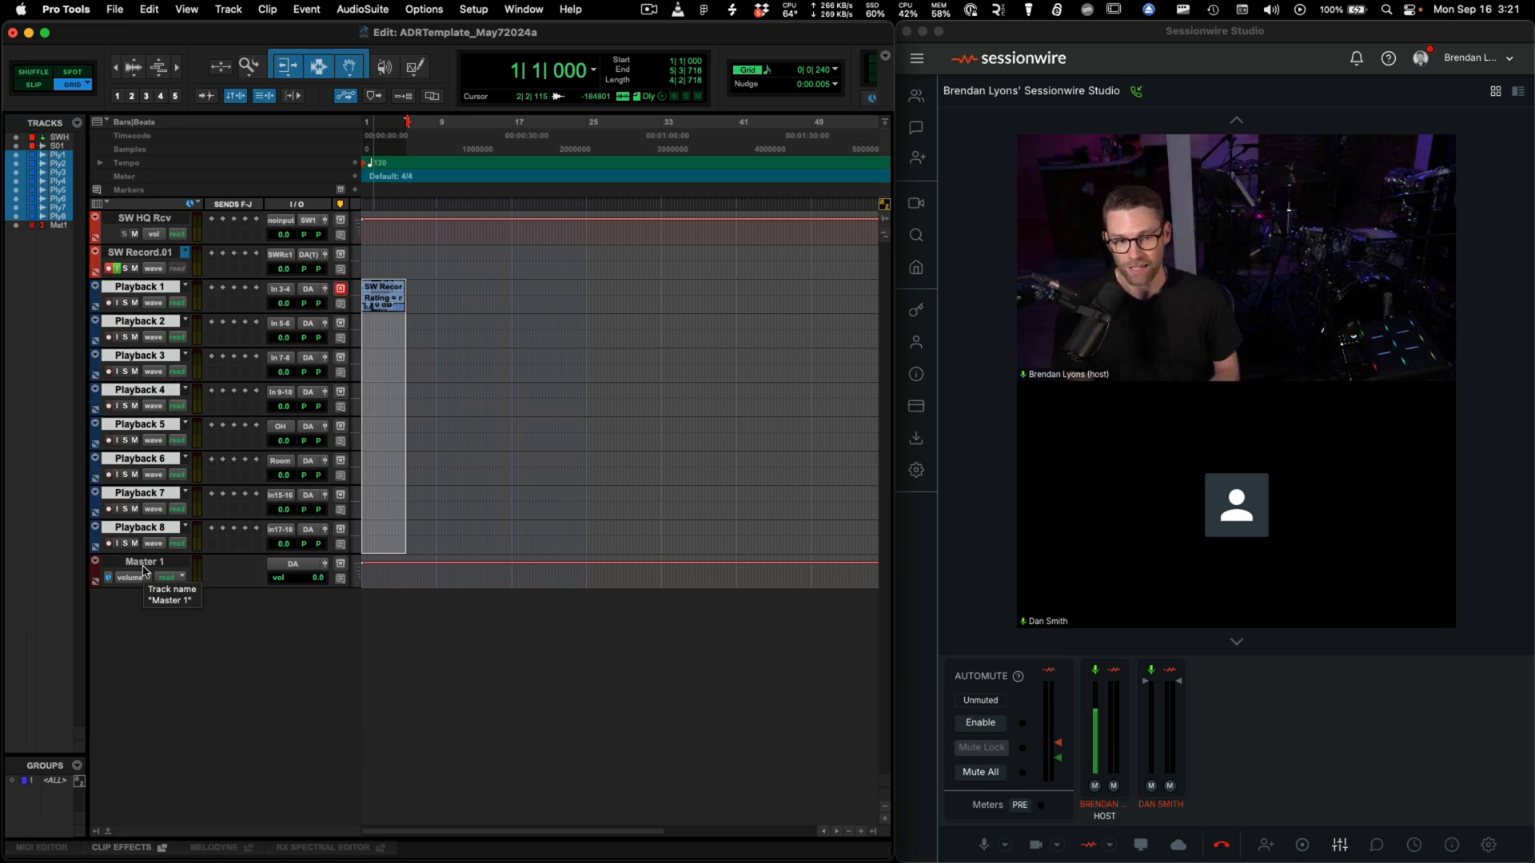